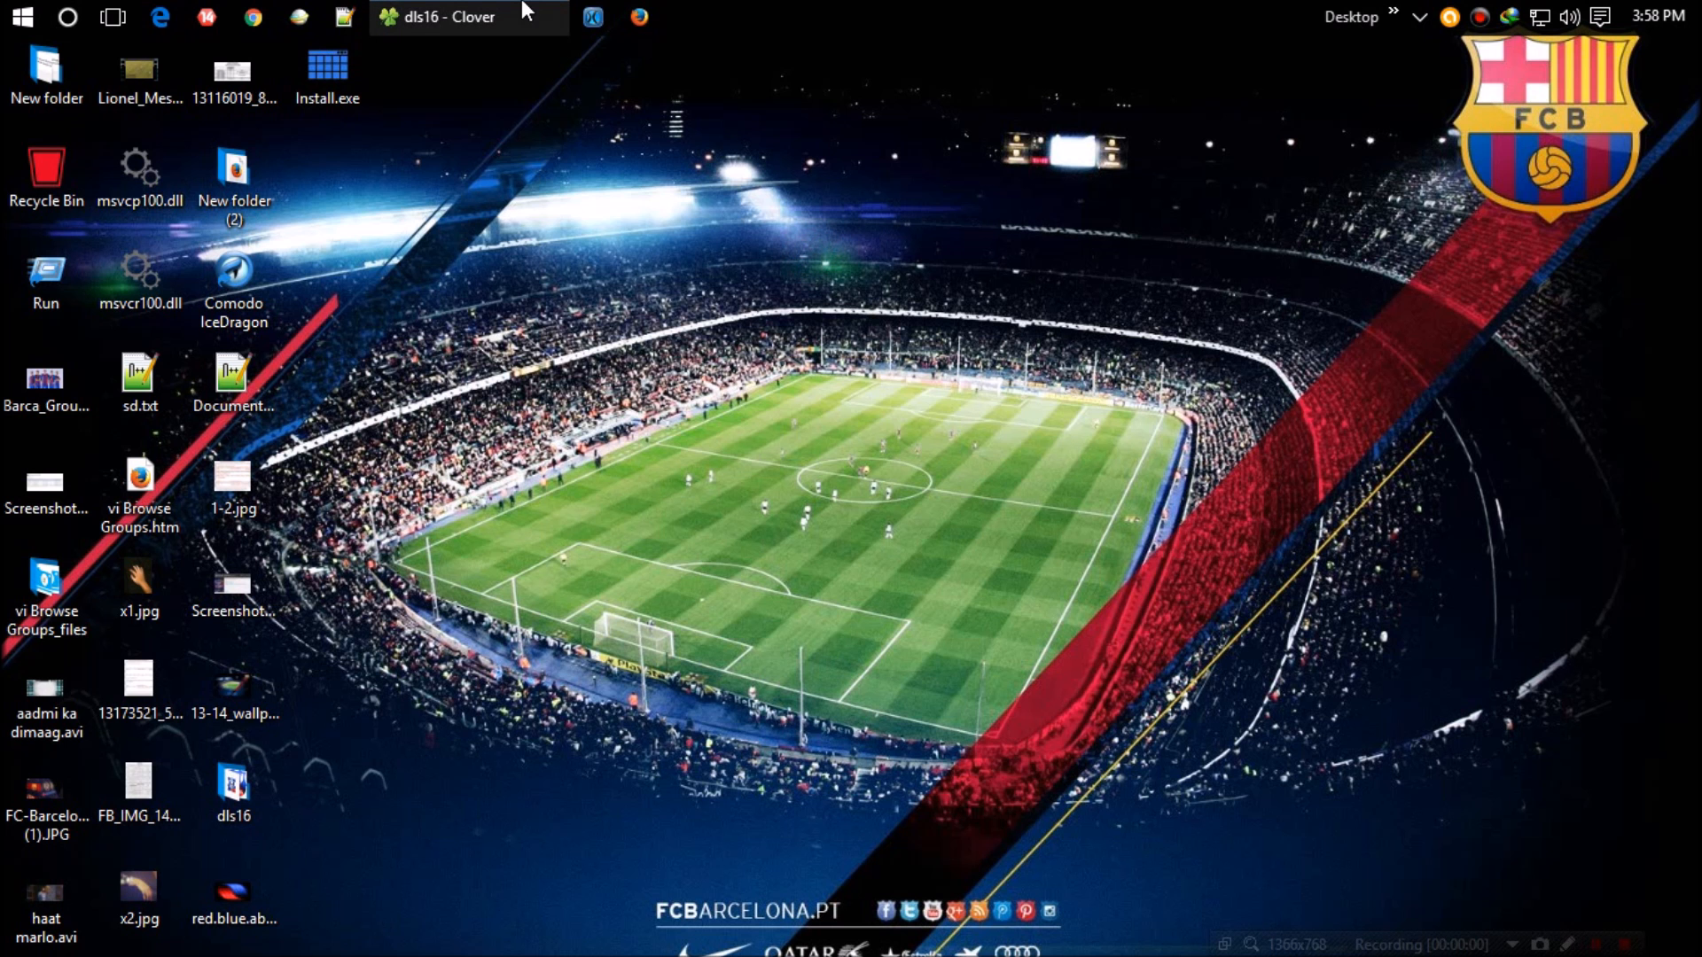
# Launch Install.exe from its context menu and dismiss the missing MSVCP100.dll error
pyautogui.rightClick(327, 77)
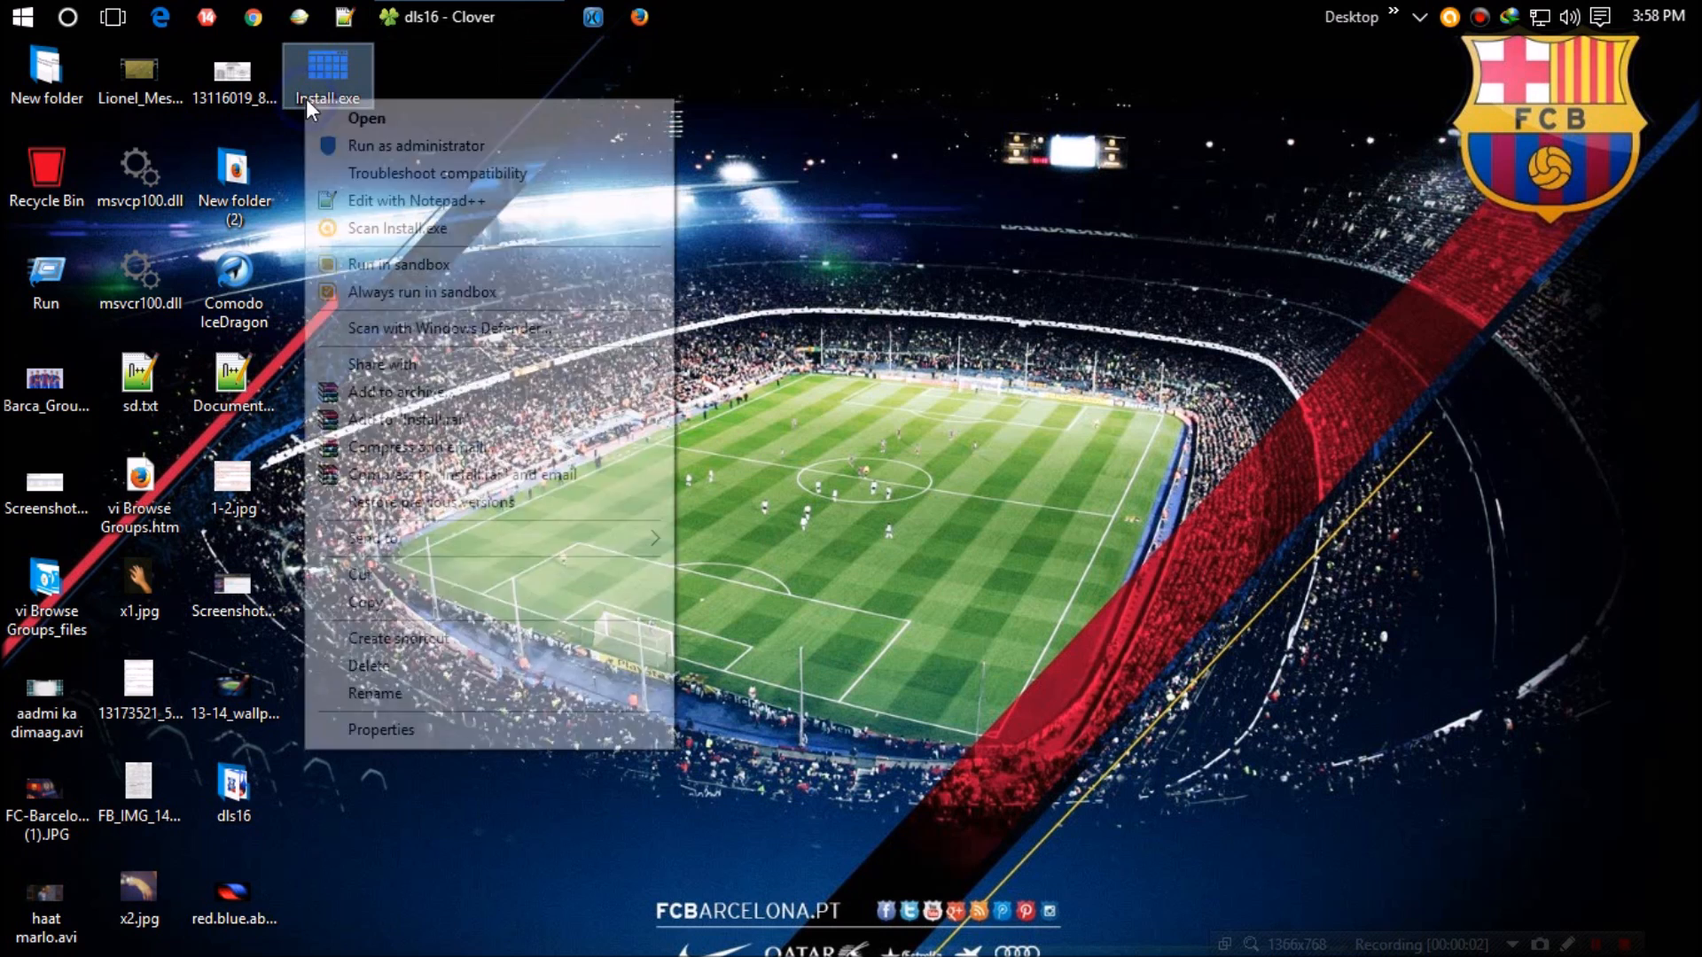
pyautogui.click(365, 119)
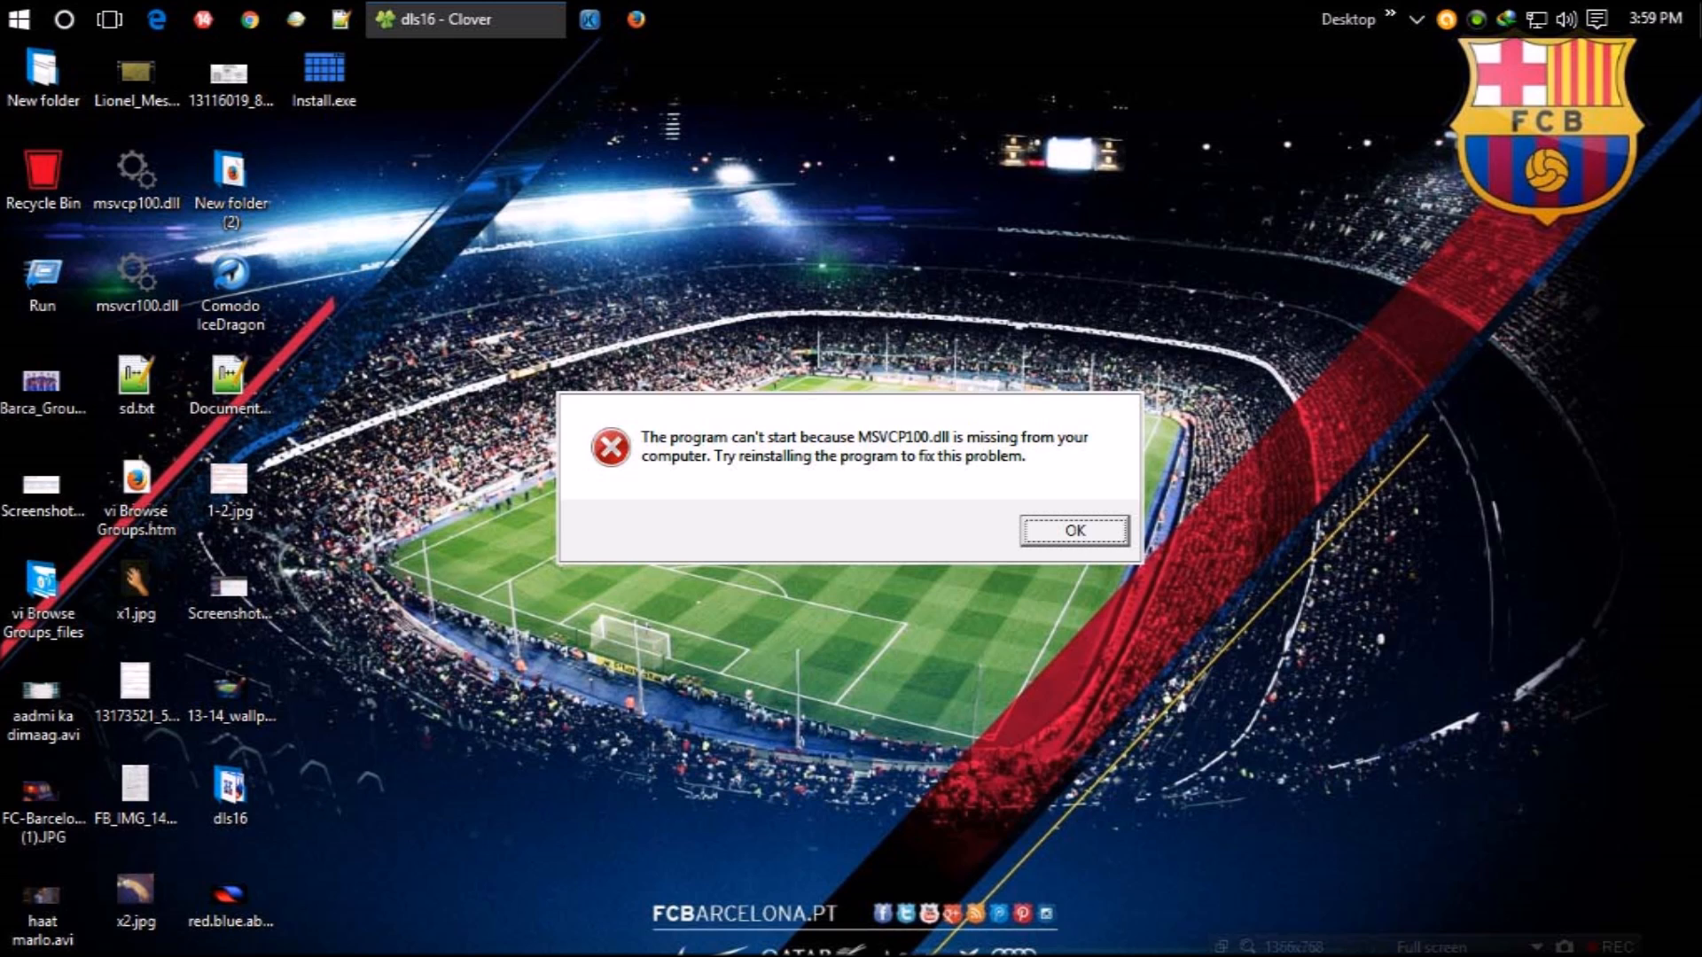
pyautogui.click(1072, 530)
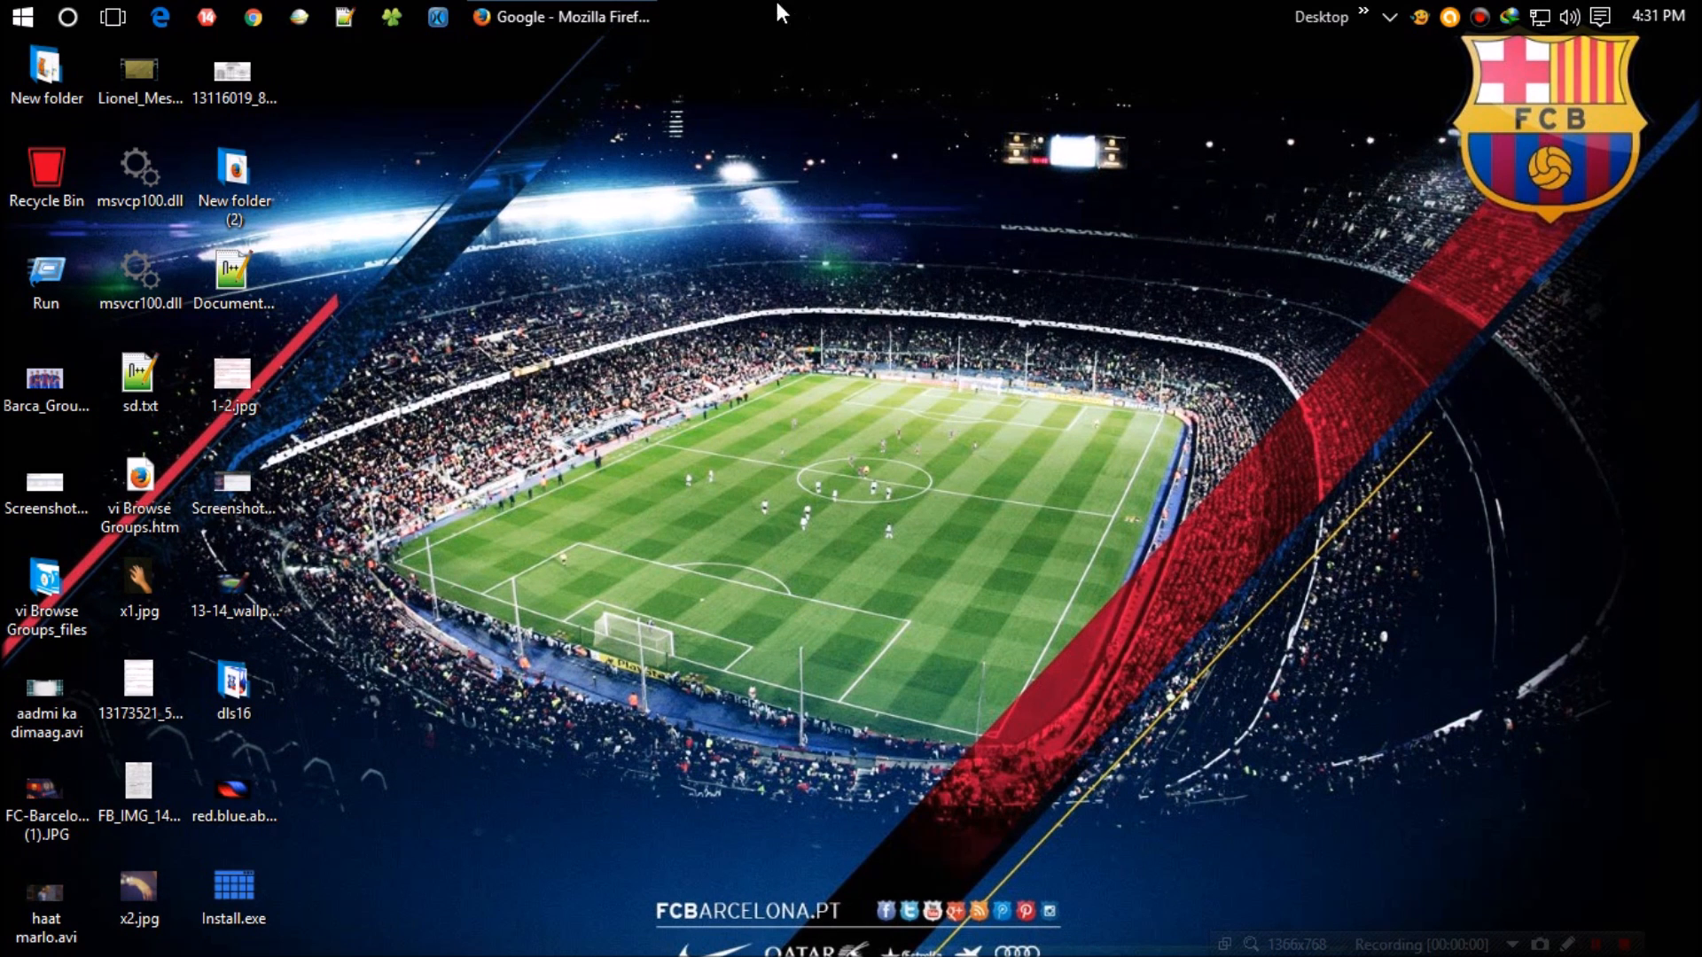
# Search Google in Firefox for 'msvcp 100'
pyautogui.click(562, 18)
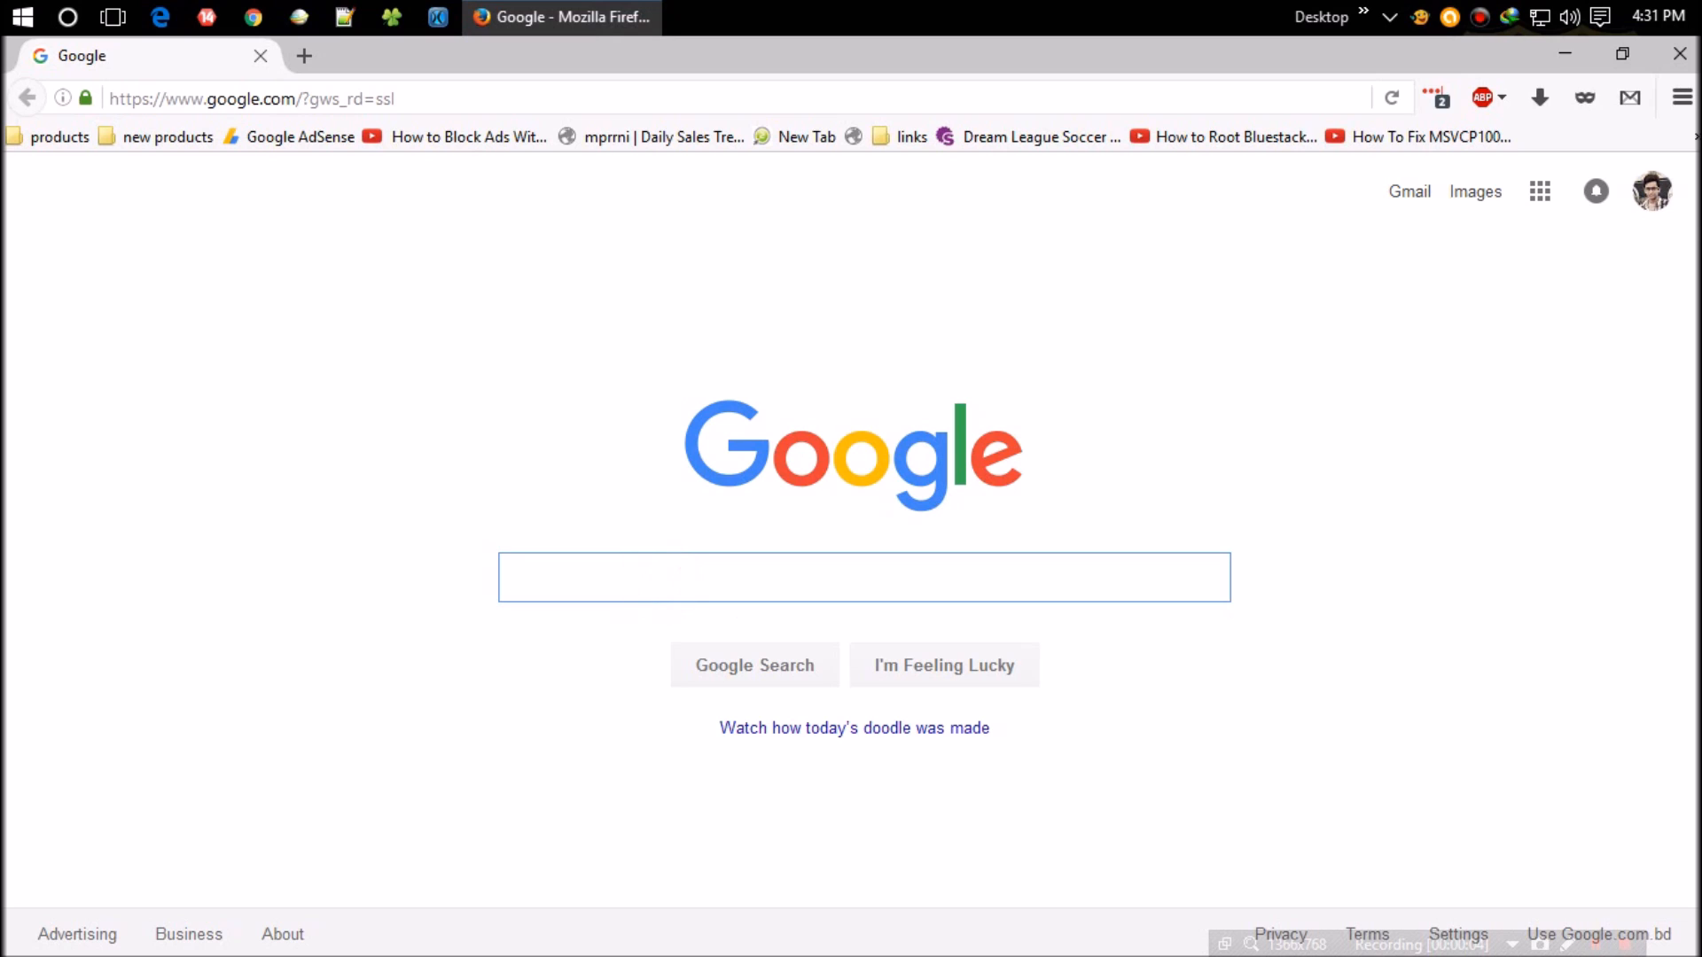
pyautogui.write('msvcp 100')
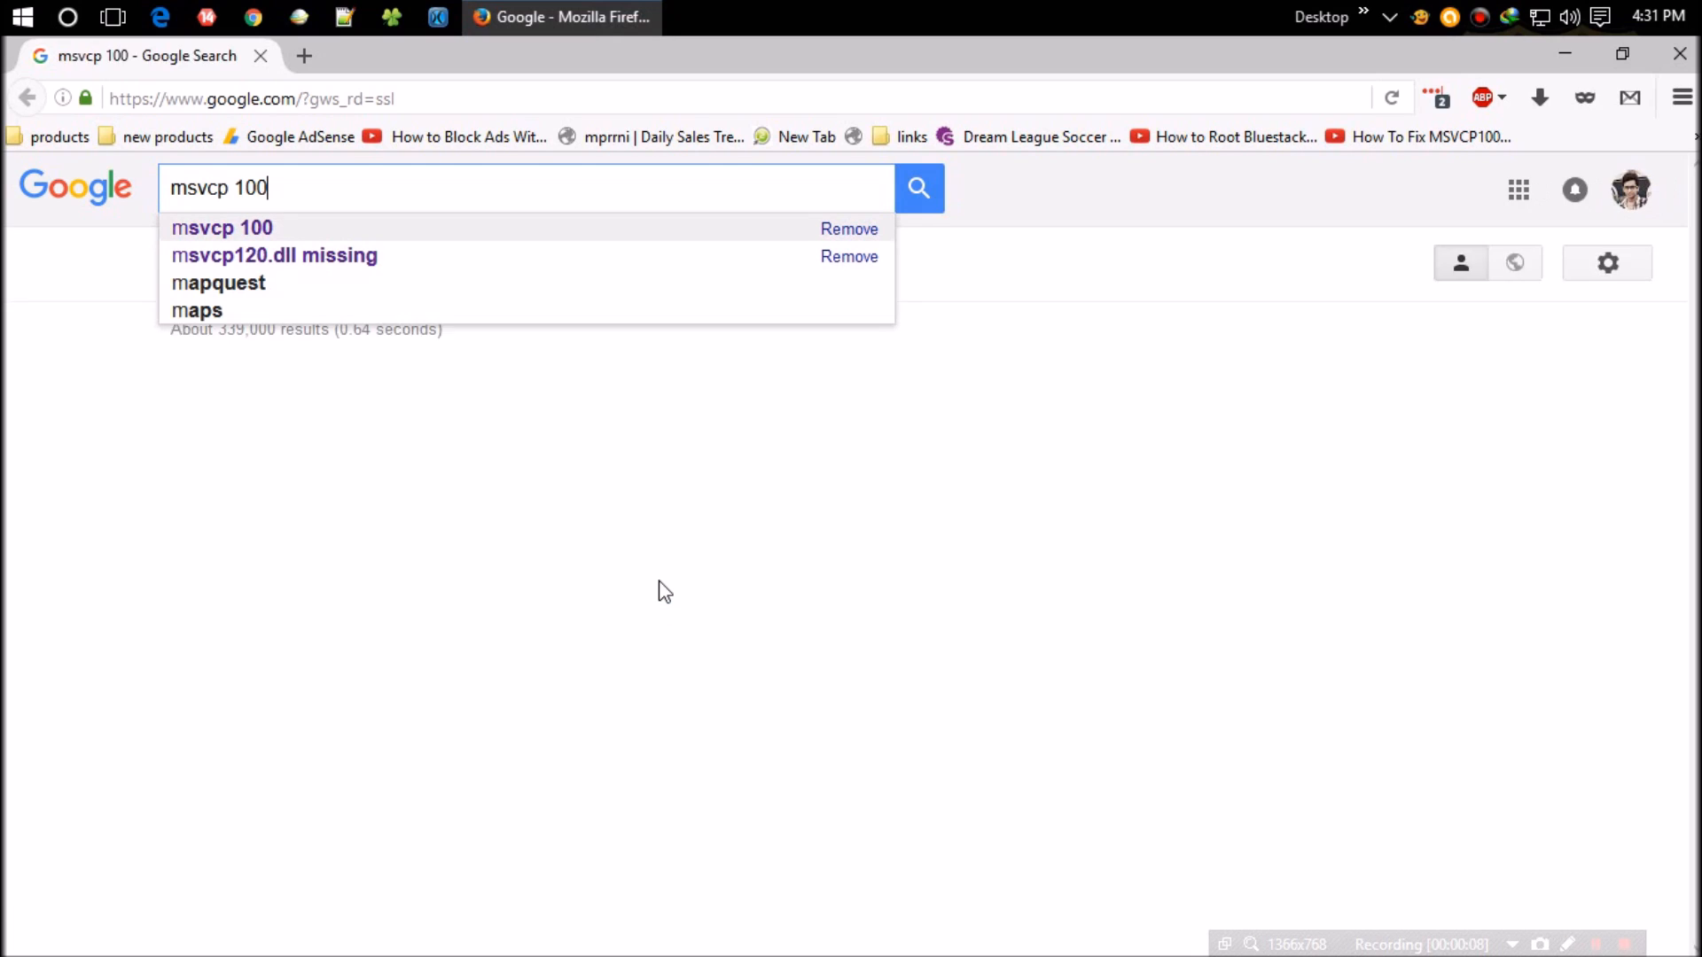
pyautogui.click(916, 188)
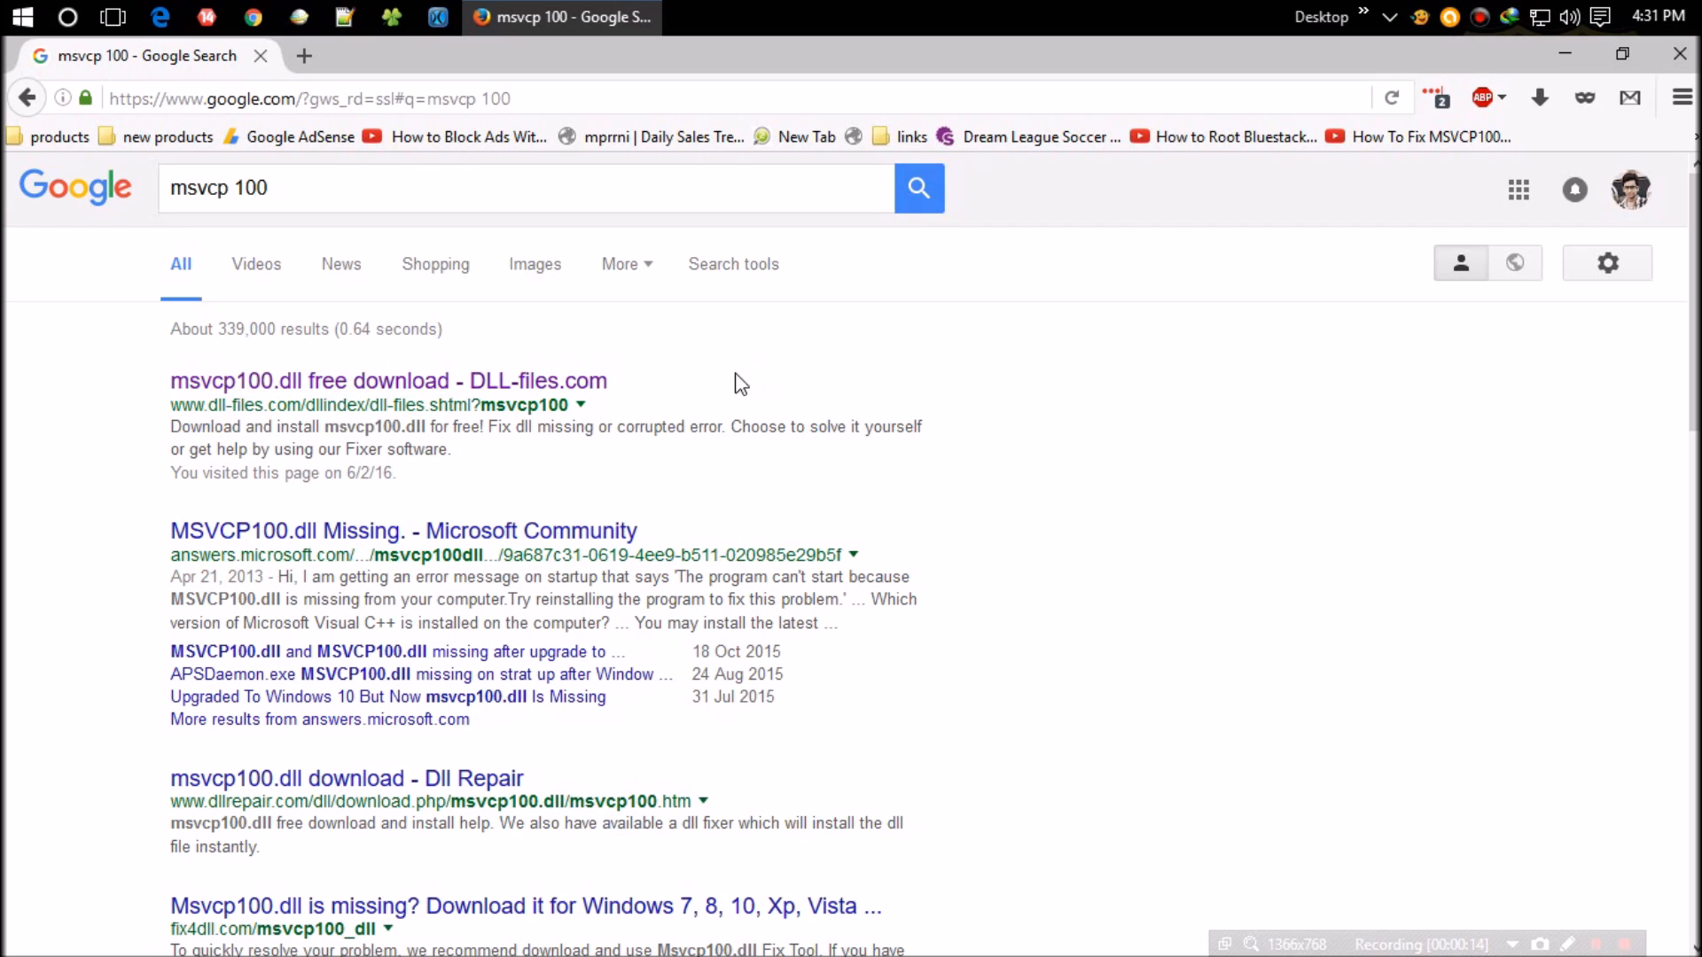
# Go to the DLL-files.com msvcp100.dll result and scroll to its download options
pyautogui.click(388, 381)
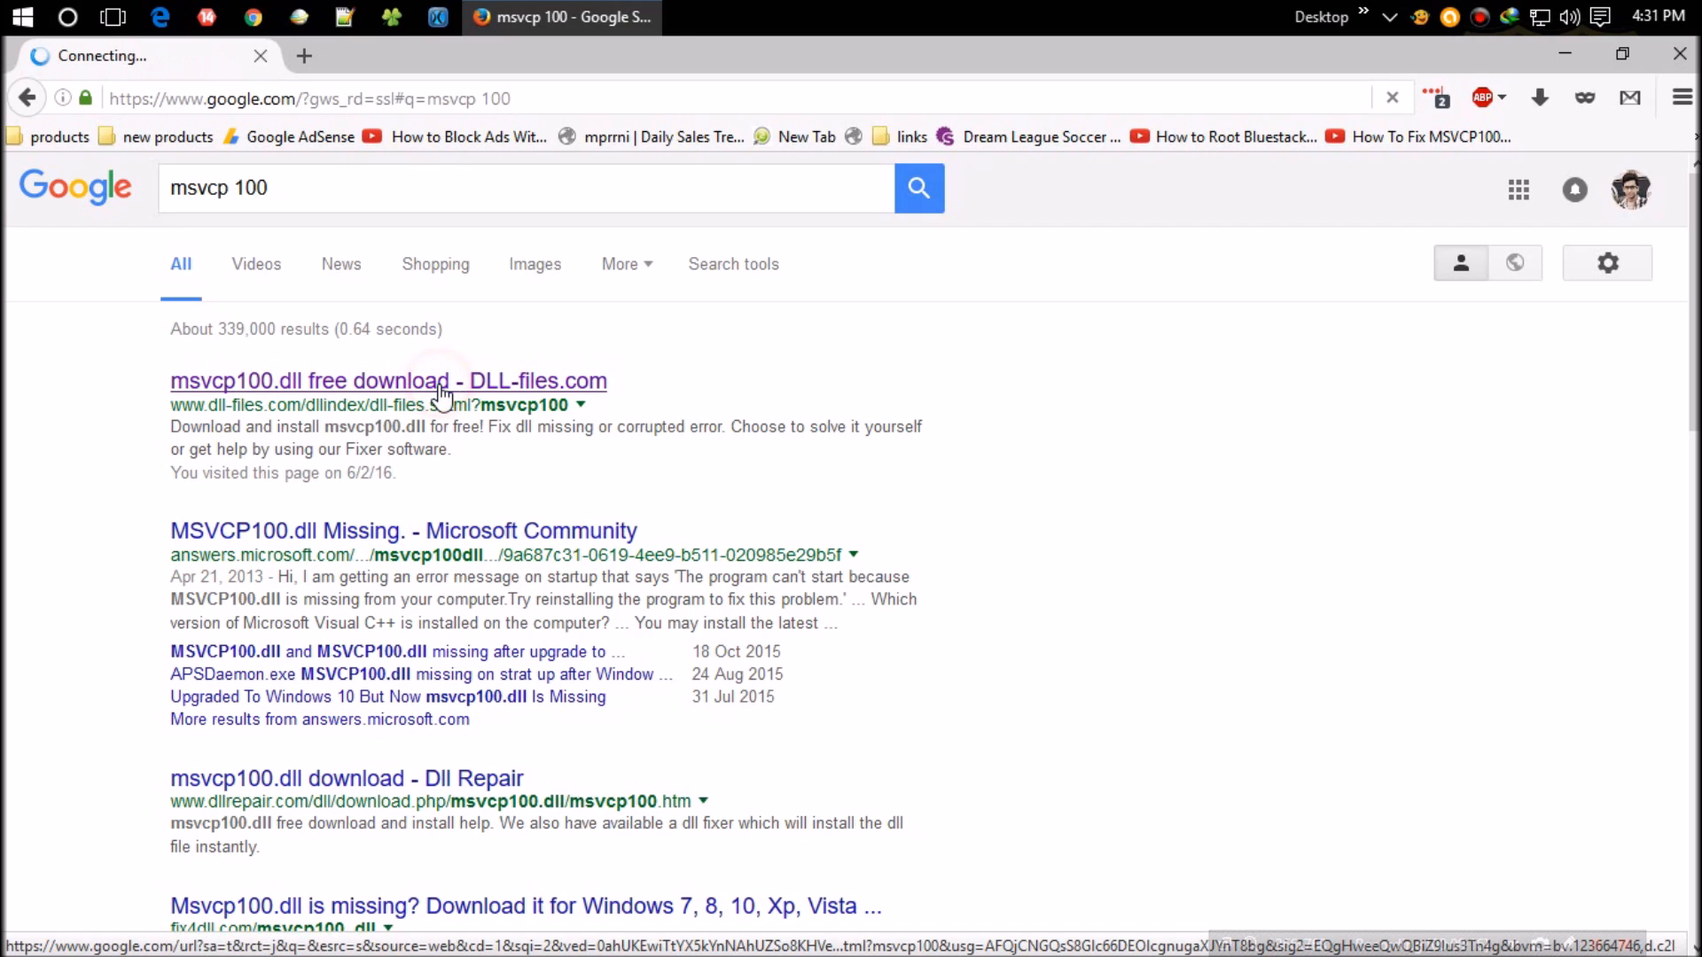
pyautogui.click(388, 382)
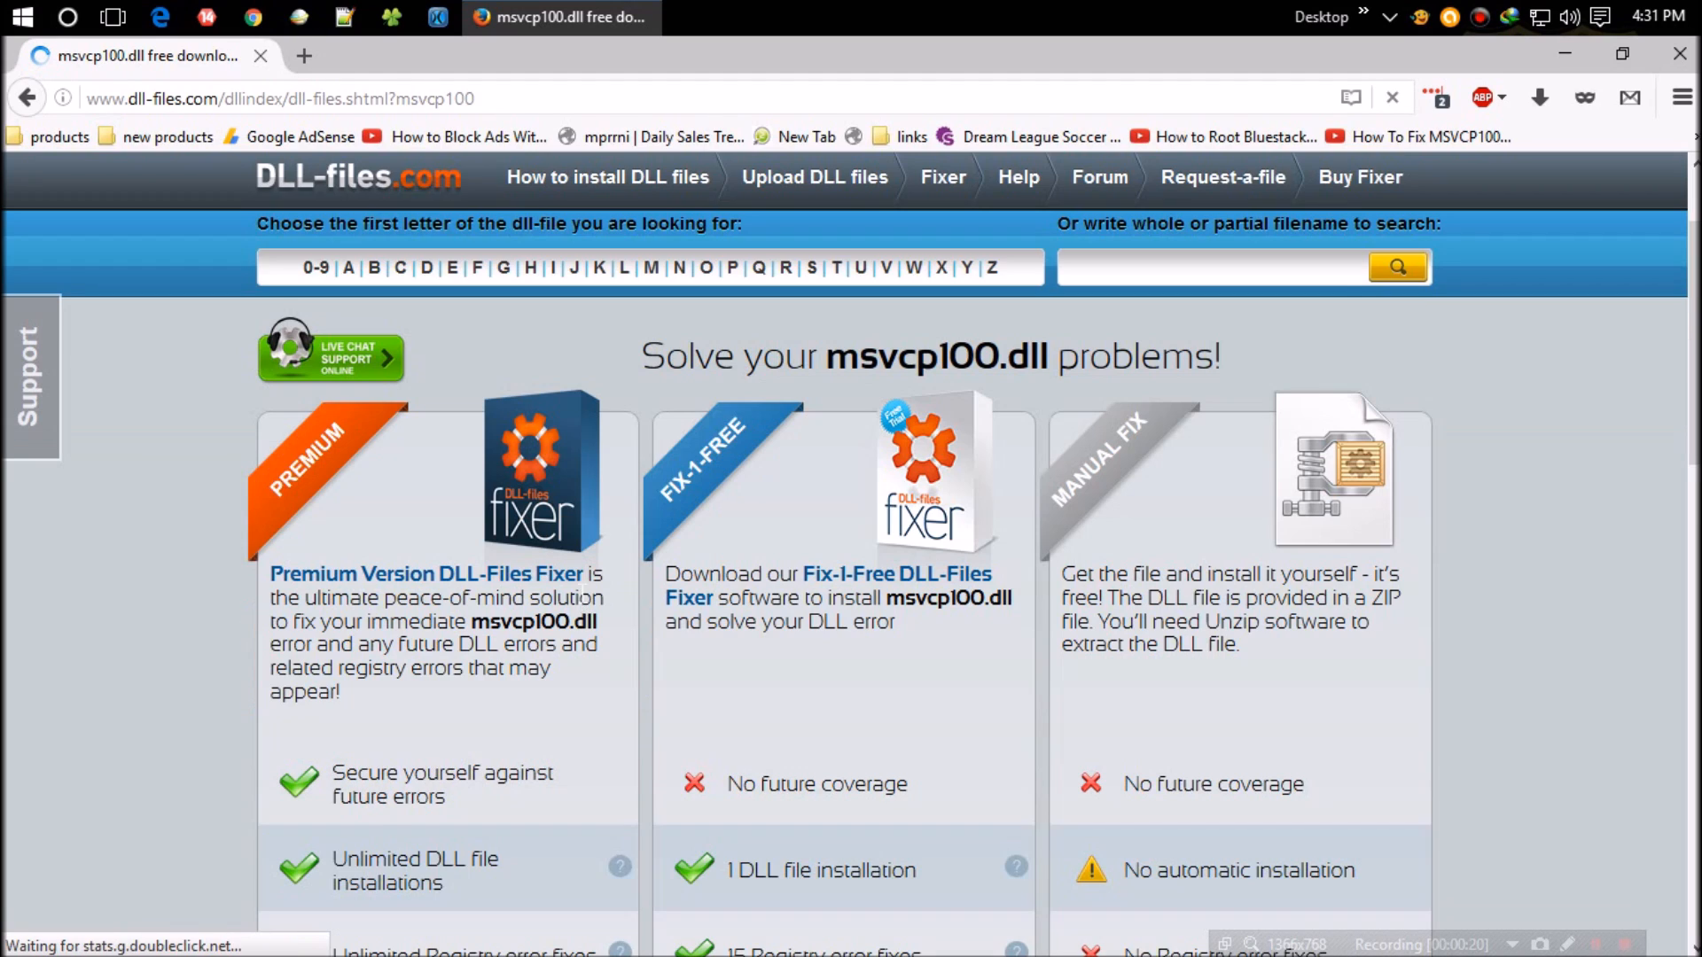
pyautogui.scroll(-3)
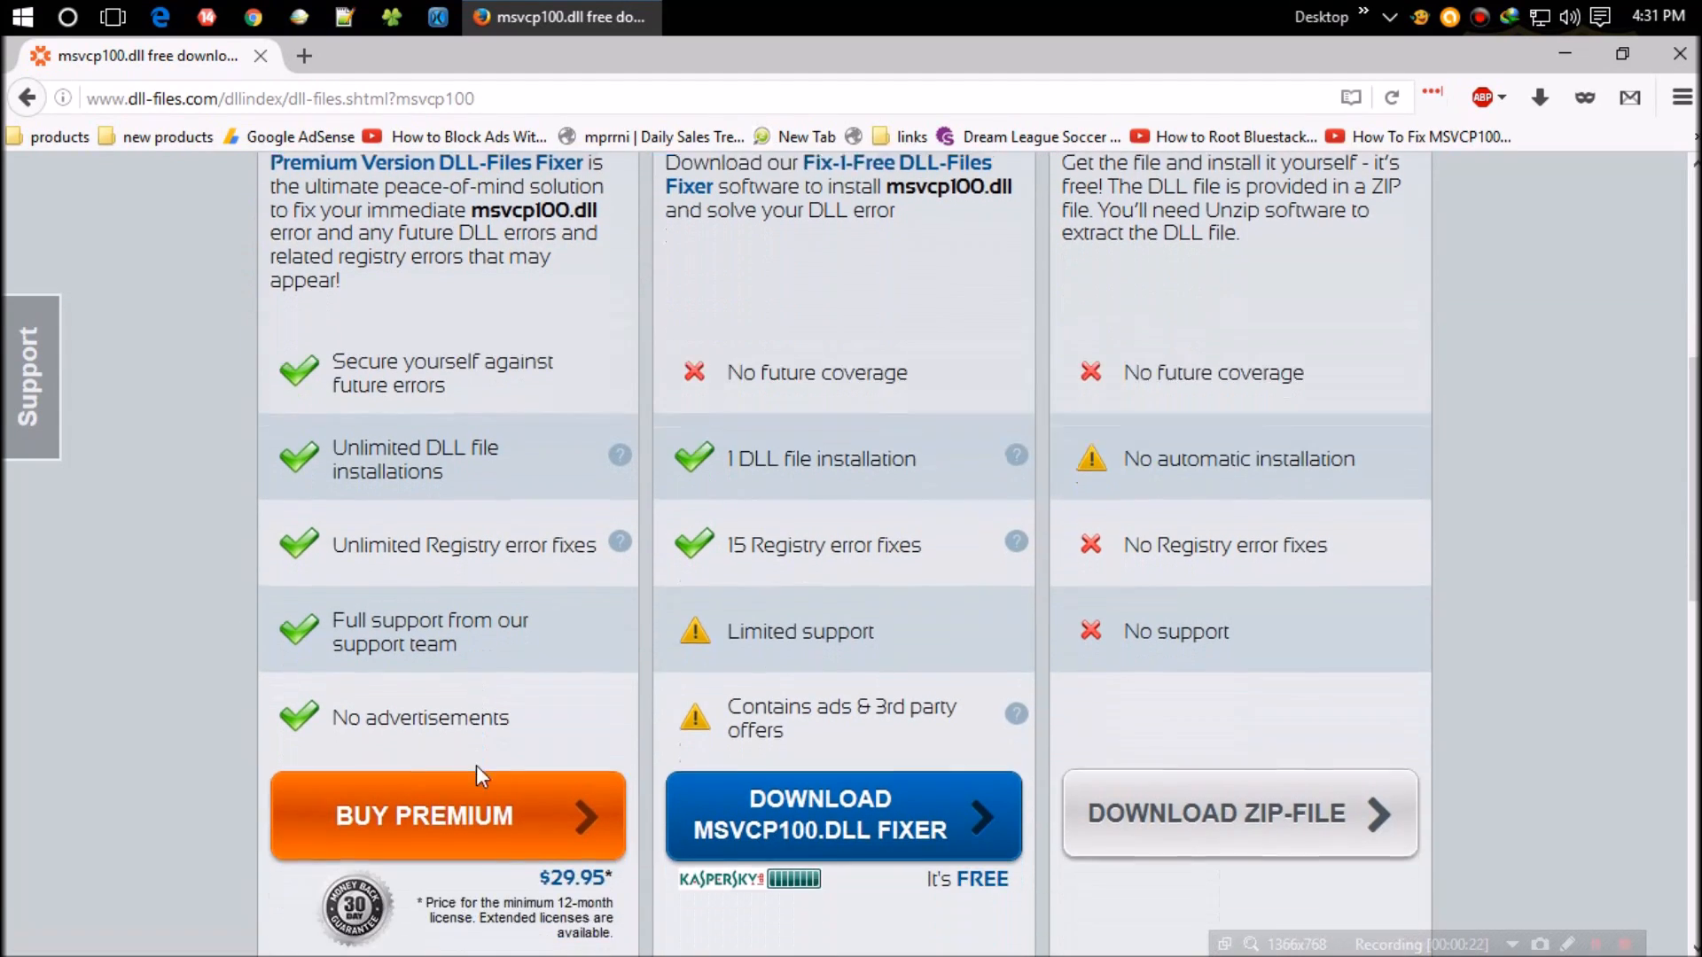
pyautogui.scroll(-3)
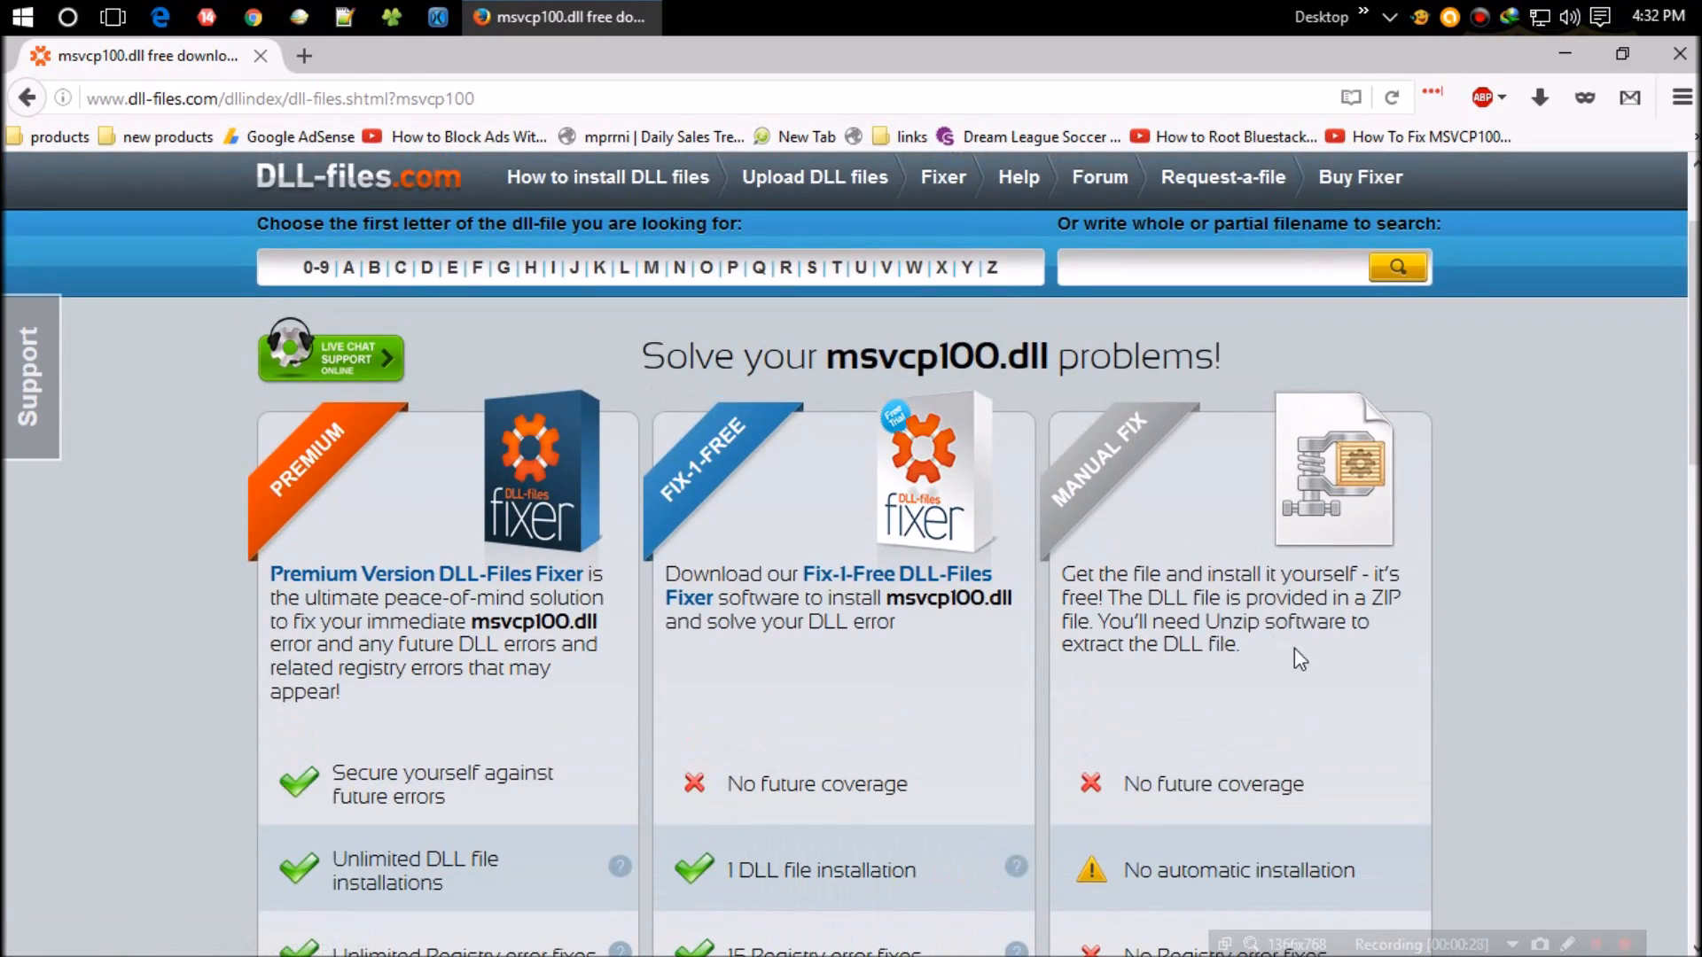
pyautogui.scroll(-3)
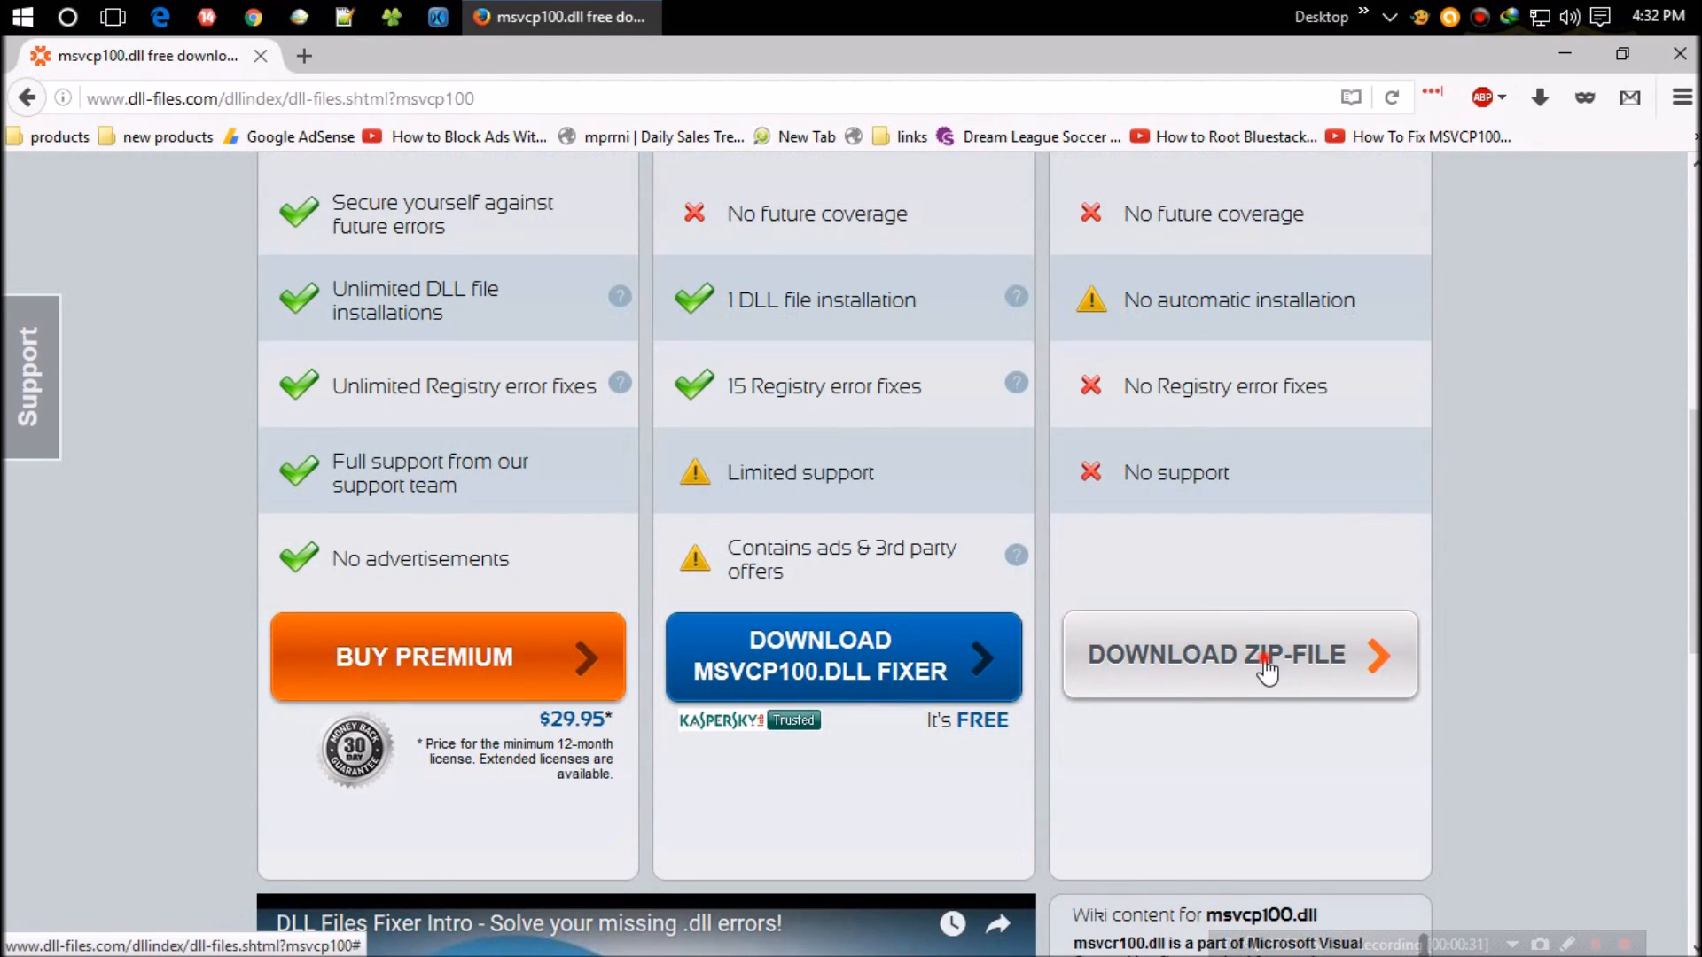
# Reveal the msvcp100.dll version list via DOWNLOAD ZIP-FILE, then bring up the Start menu
pyautogui.click(1237, 654)
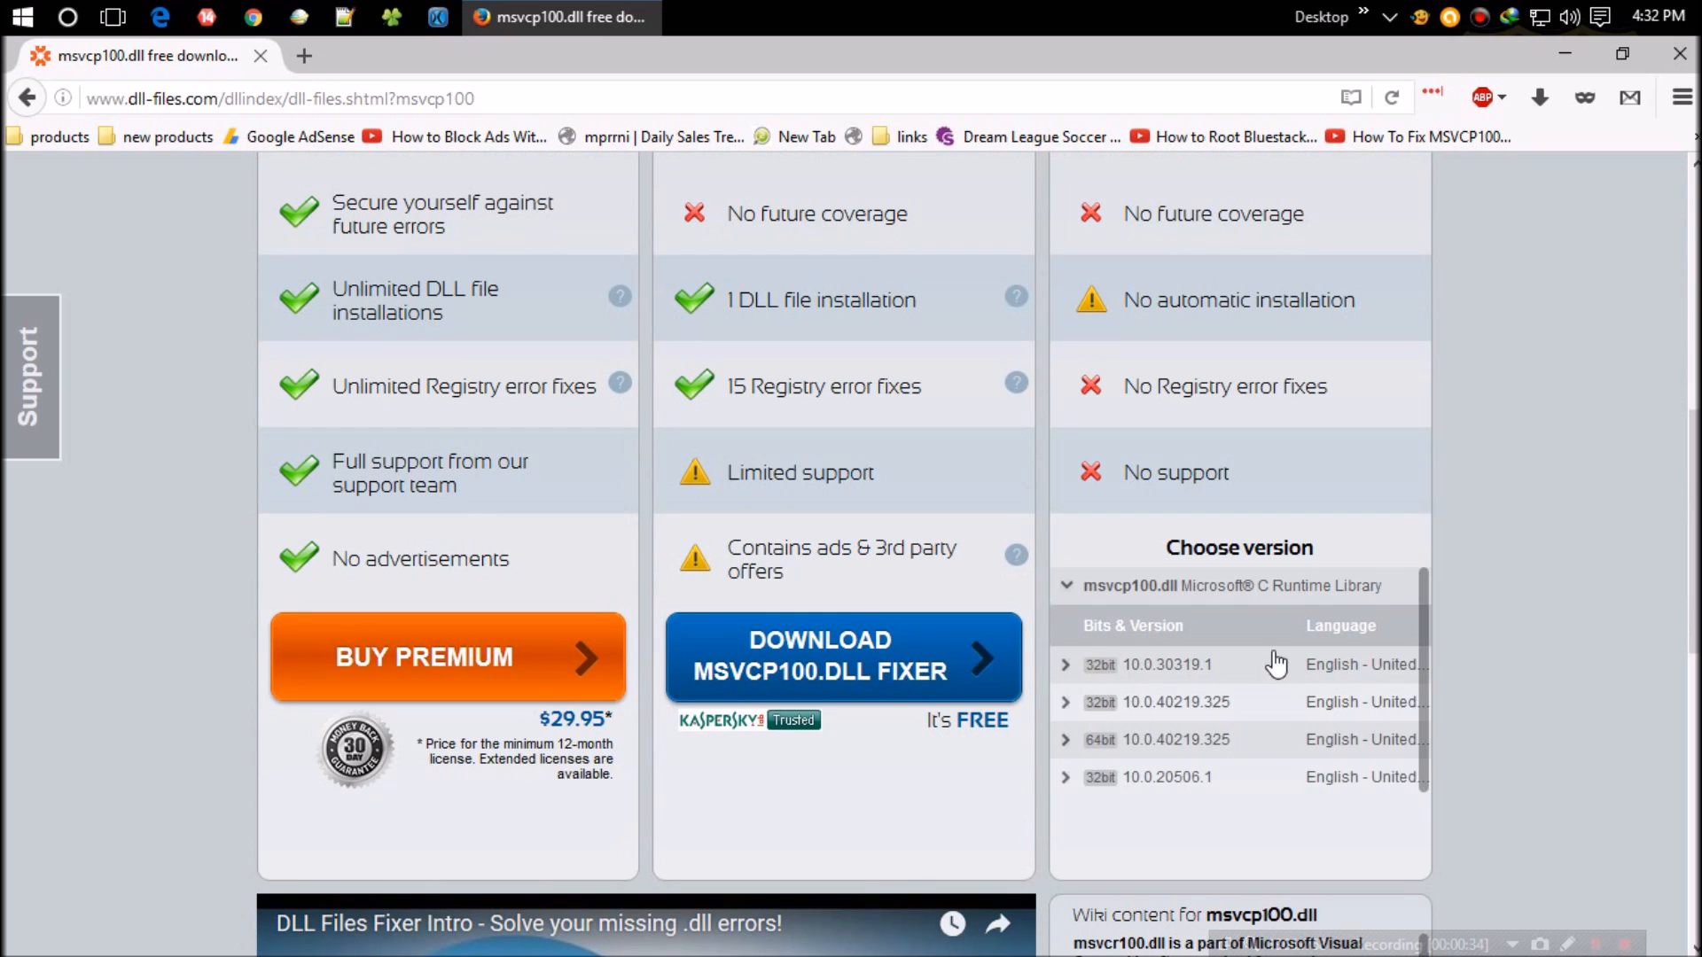
pyautogui.moveTo(1111, 684)
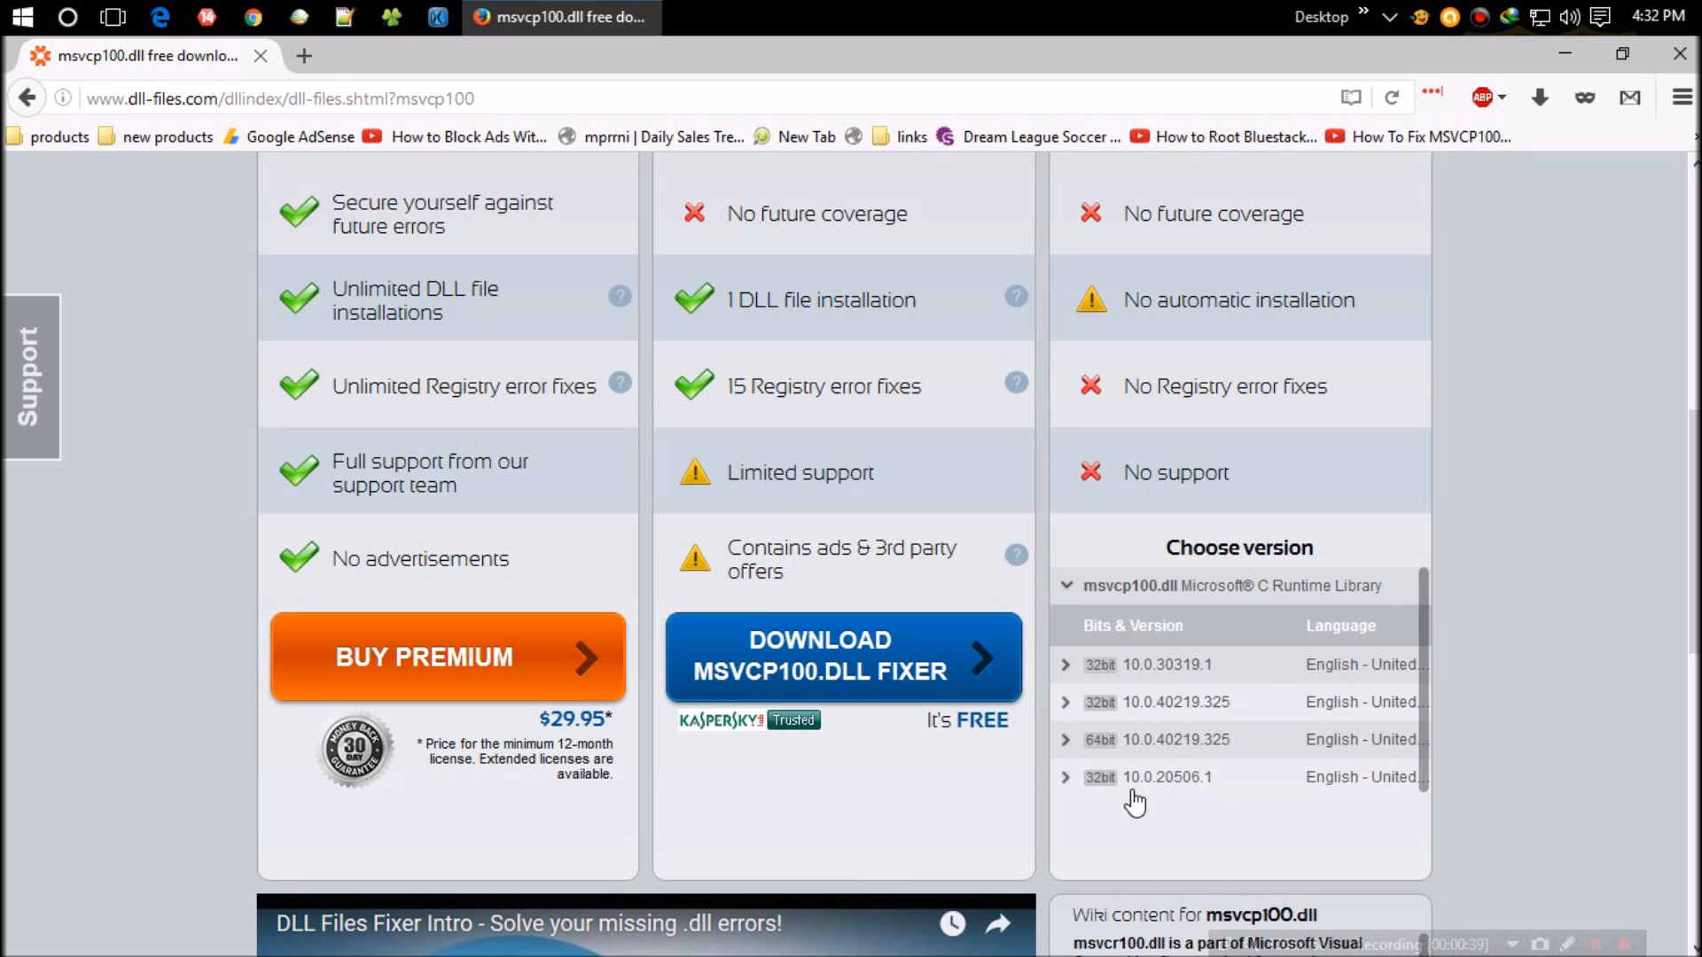
pyautogui.moveTo(1127, 804)
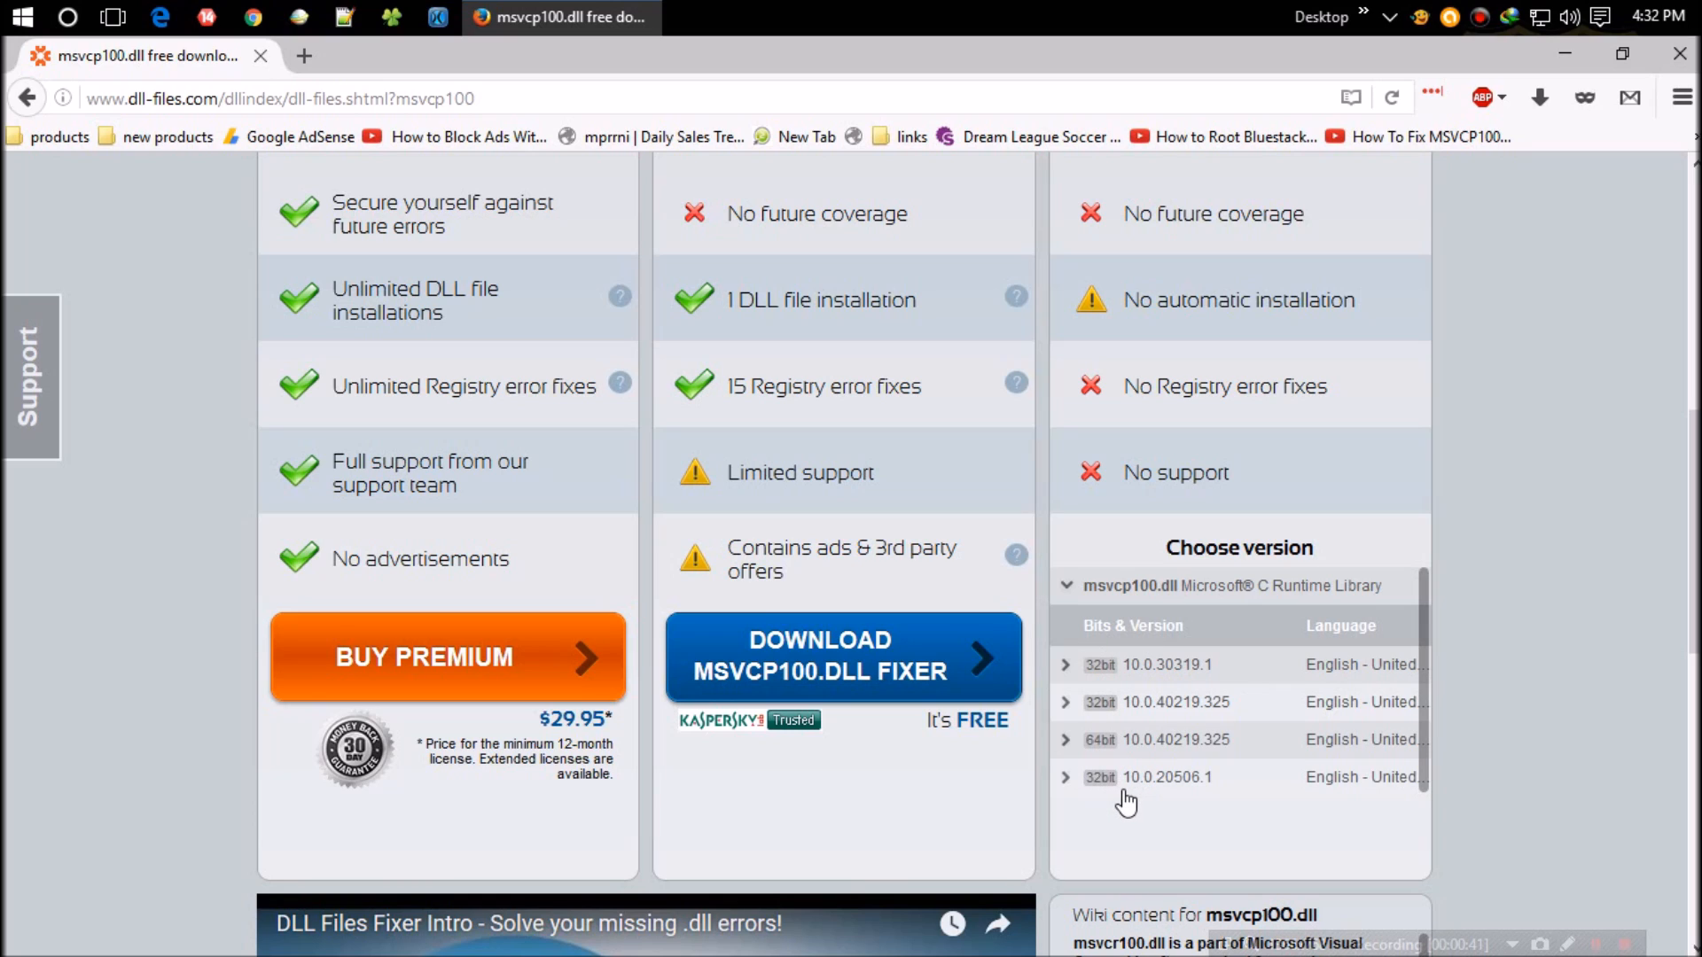
pyautogui.click(21, 18)
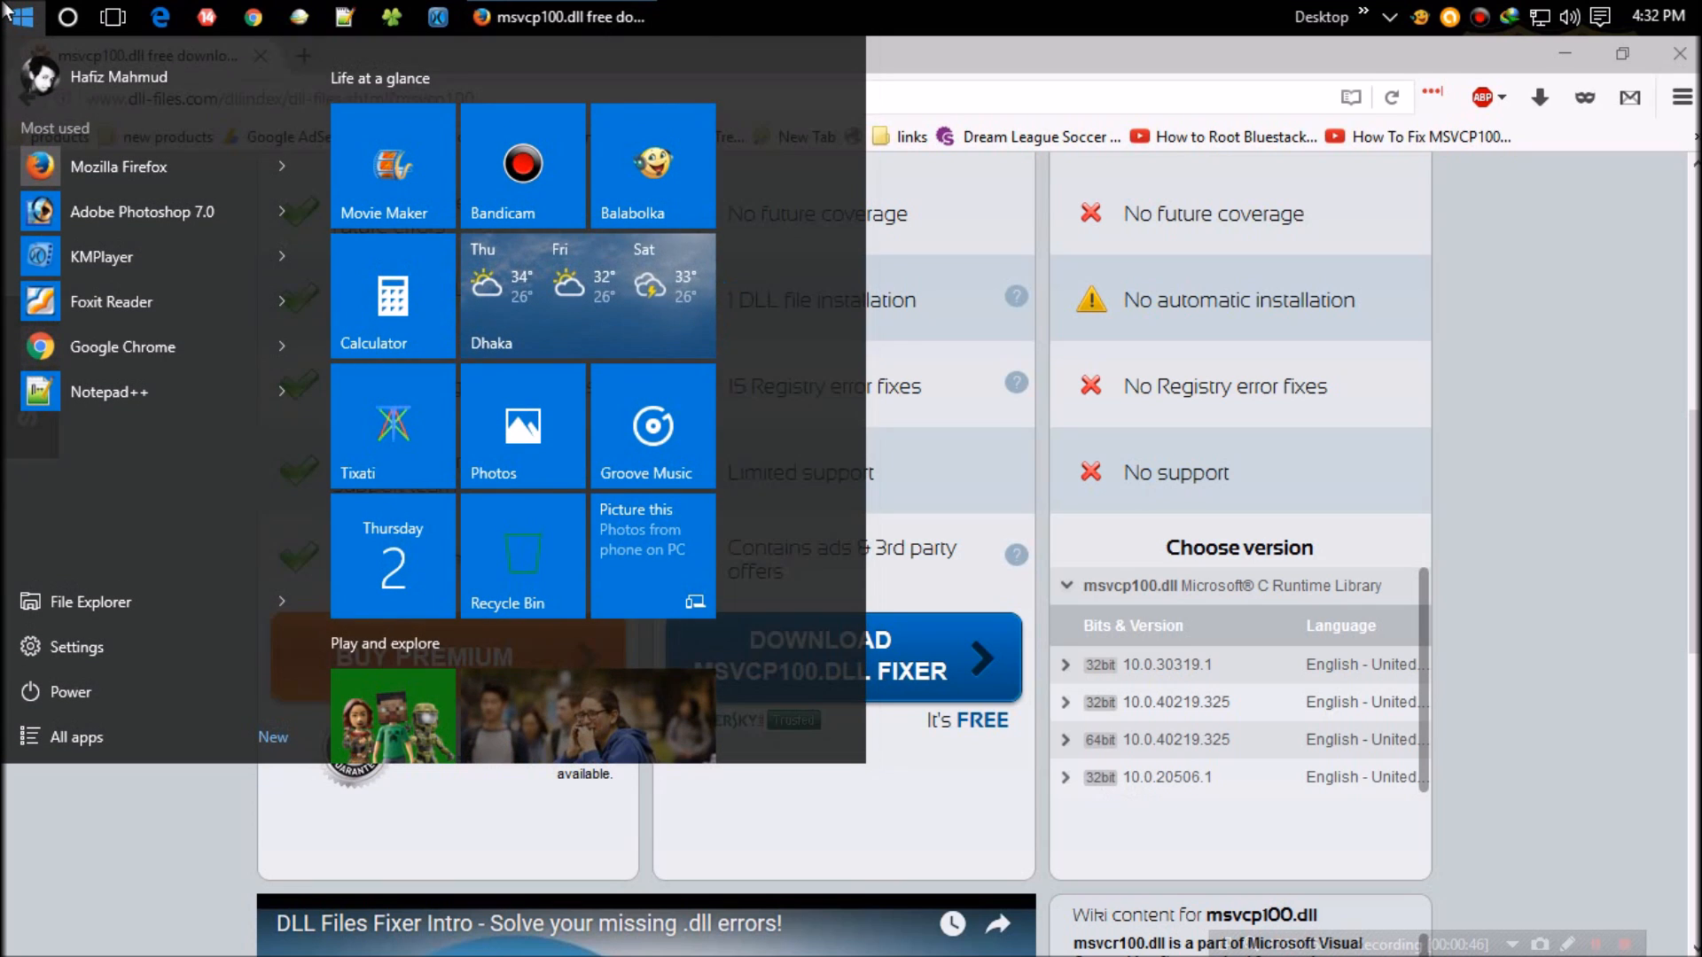
pyautogui.write('system')
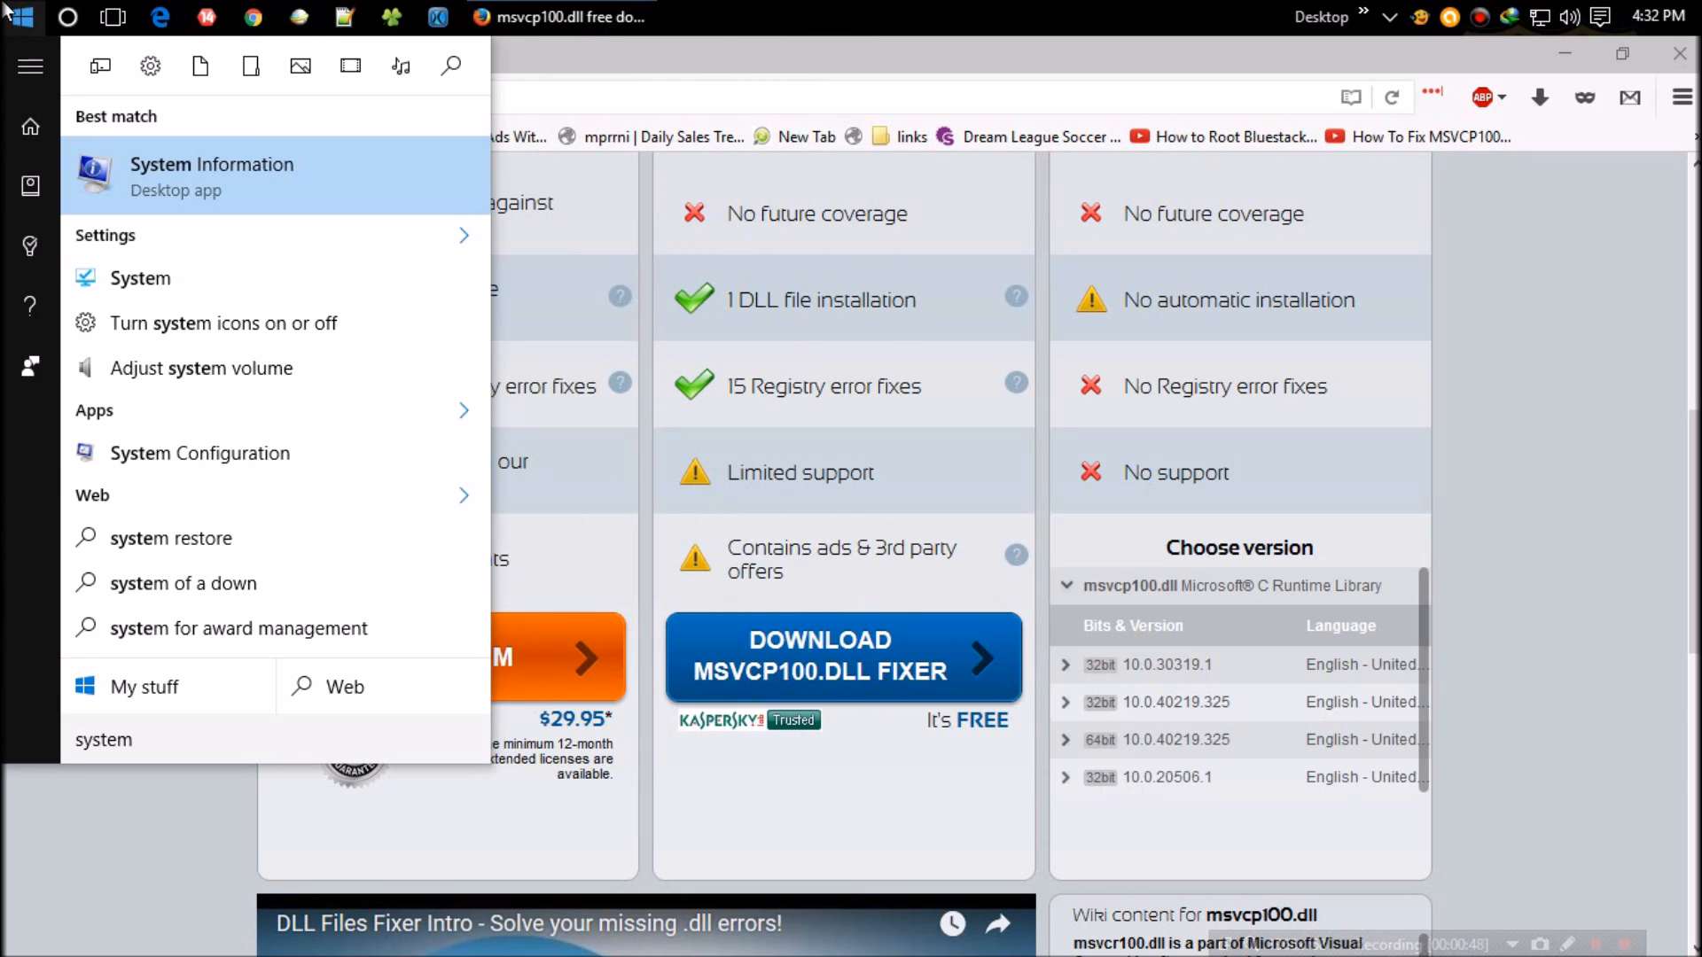
pyautogui.click(211, 175)
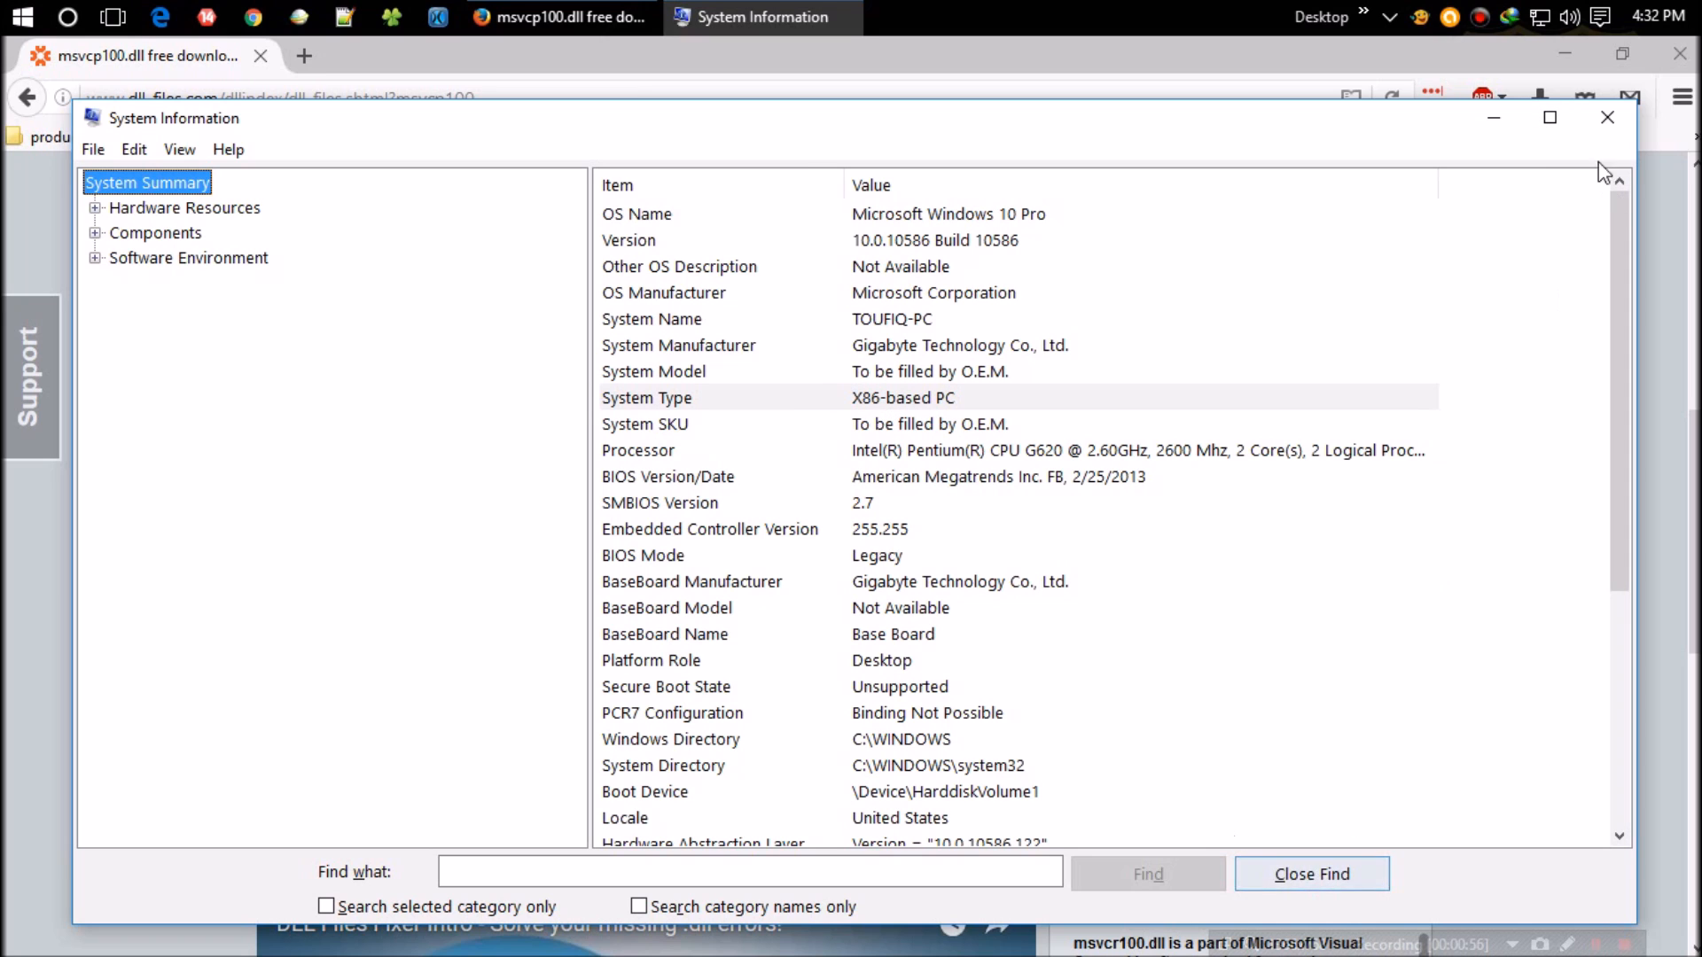
pyautogui.click(1608, 117)
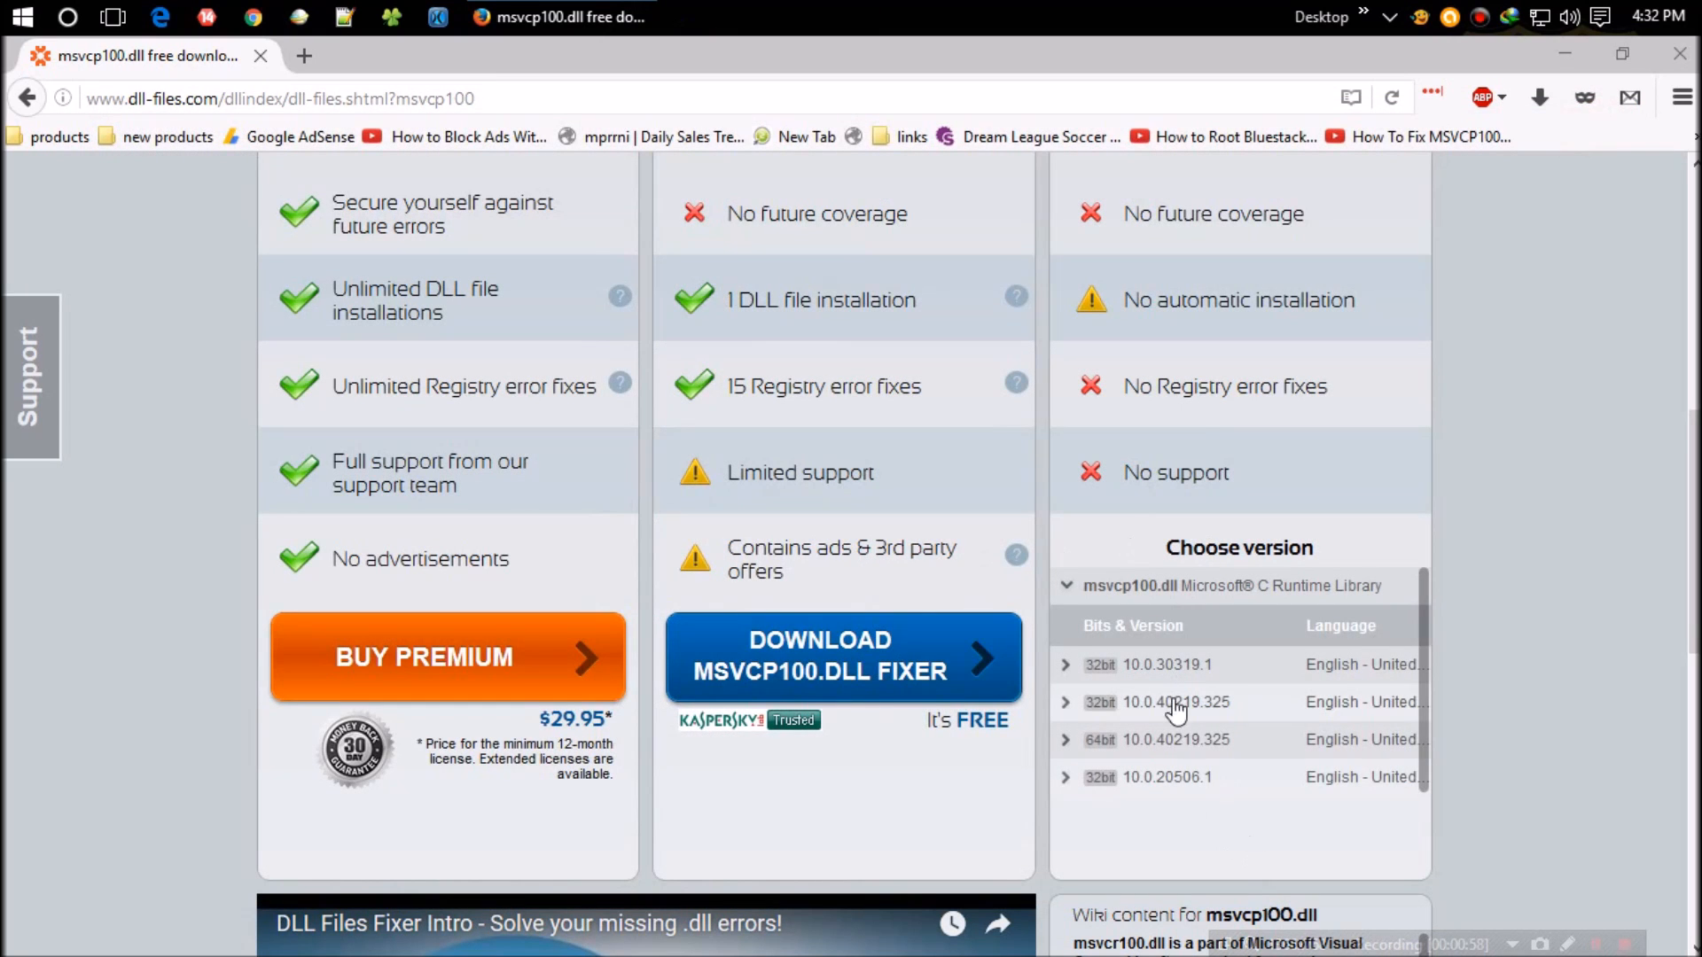
# Expand the 32-bit 10.0.30319.1 version and start its zip download
pyautogui.click(1099, 665)
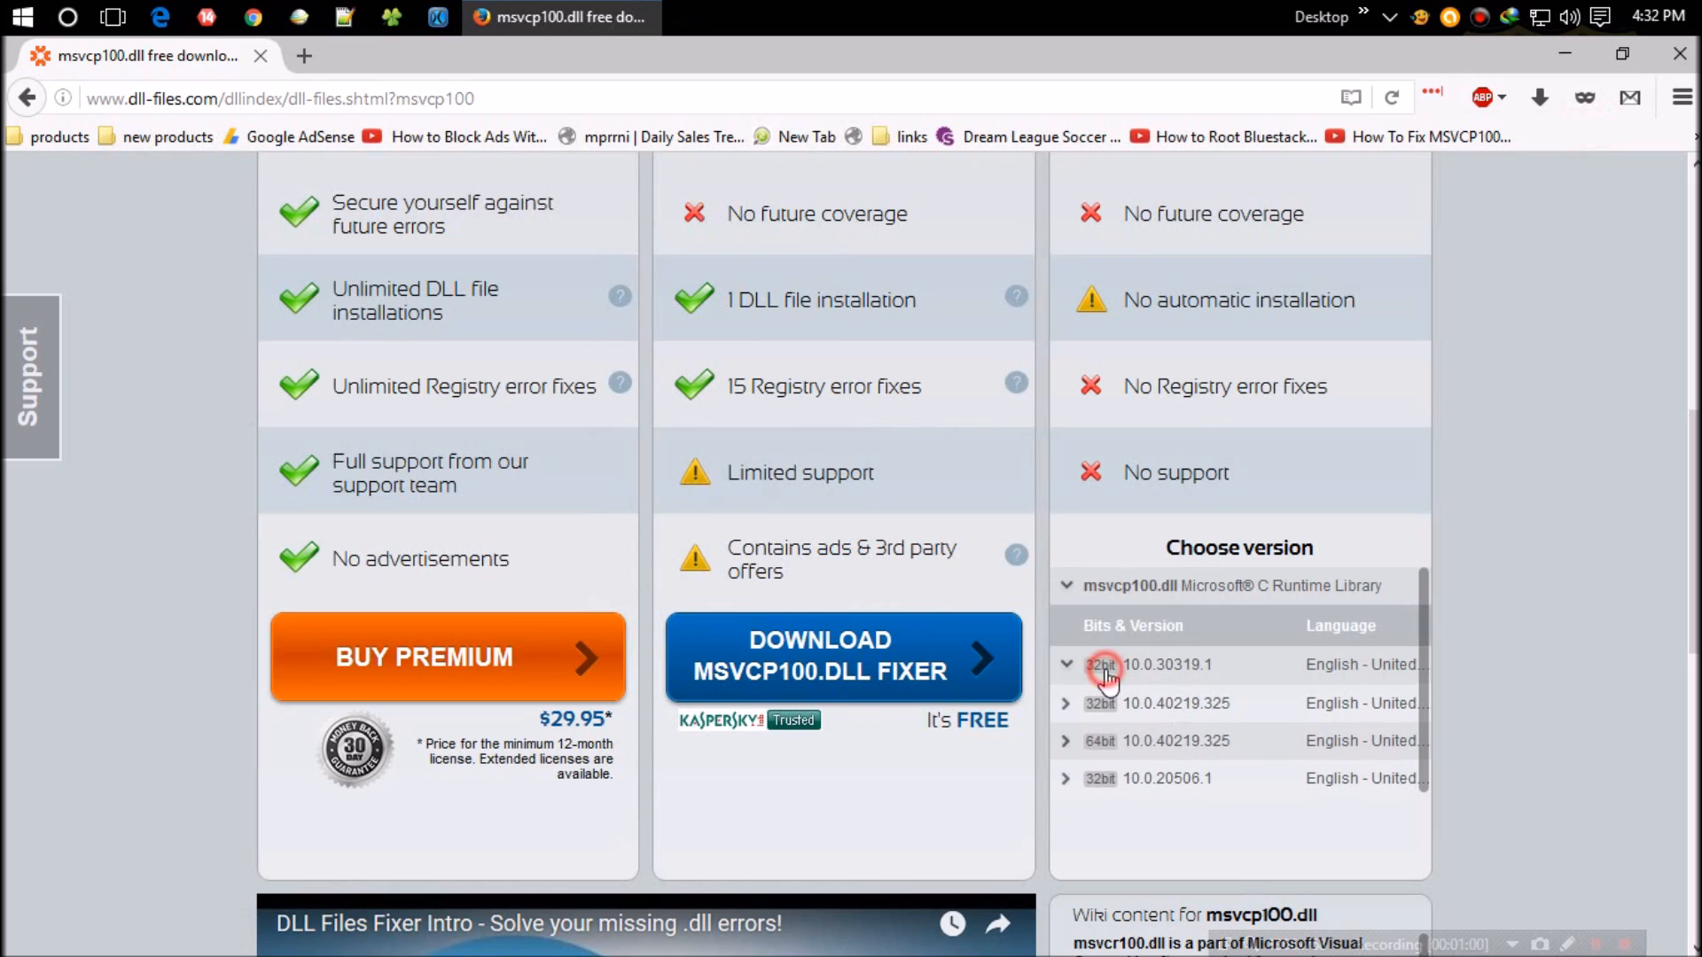
pyautogui.click(1102, 665)
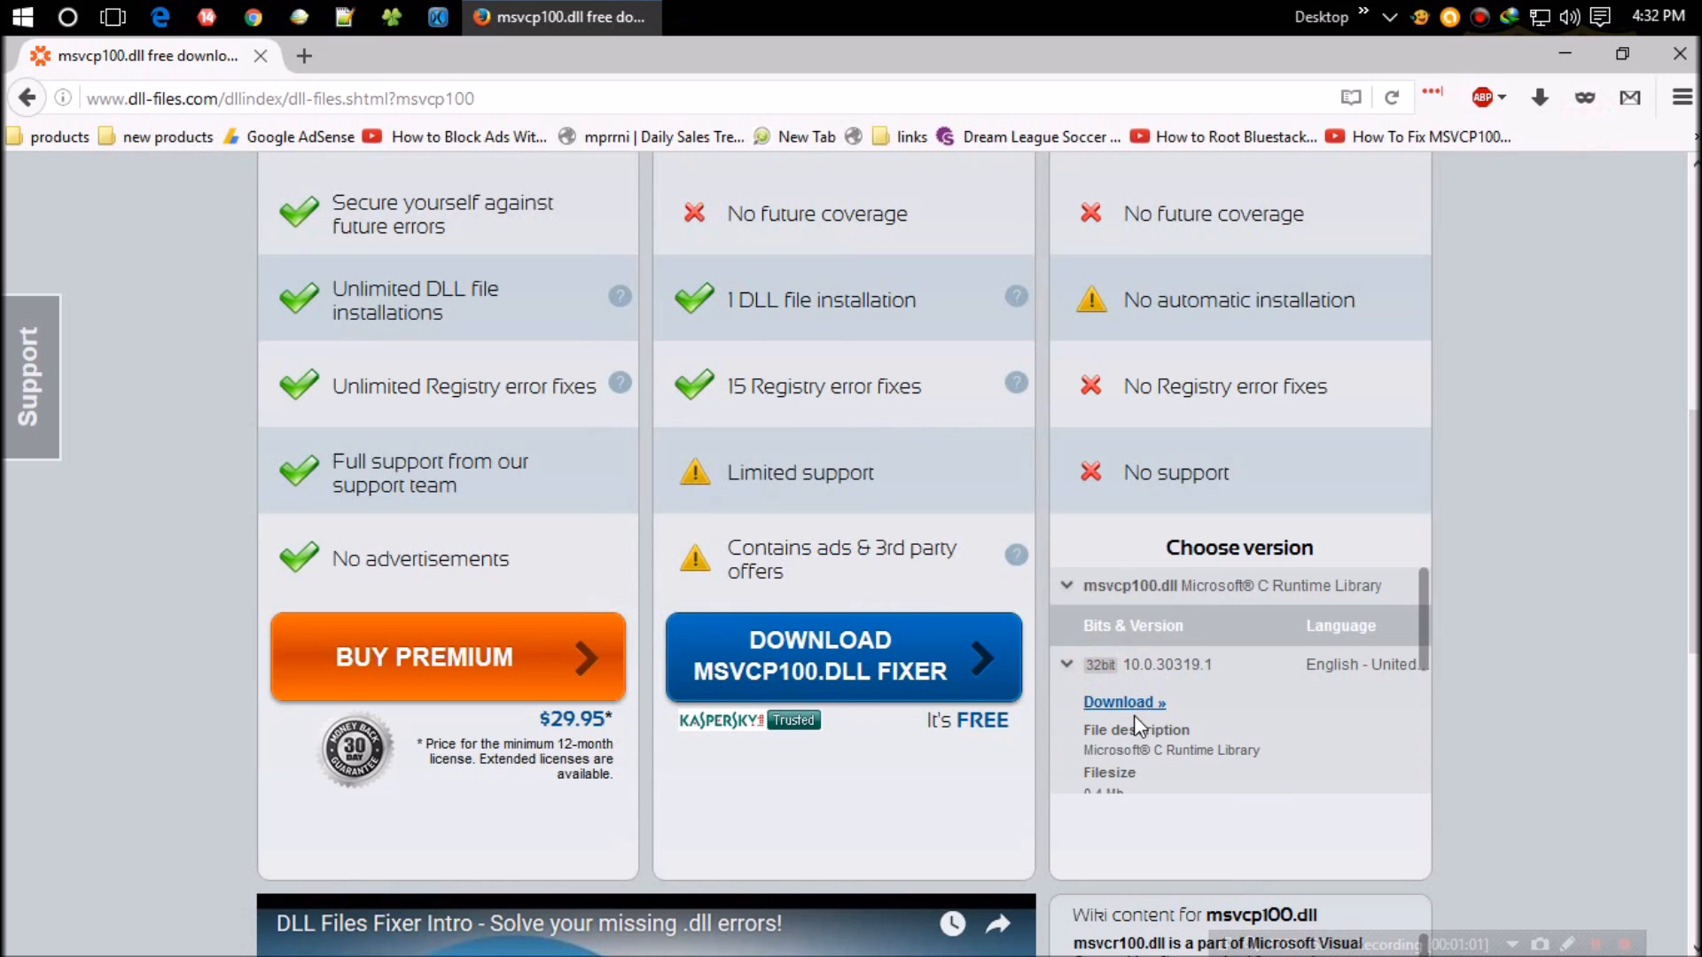
pyautogui.moveTo(1119, 702)
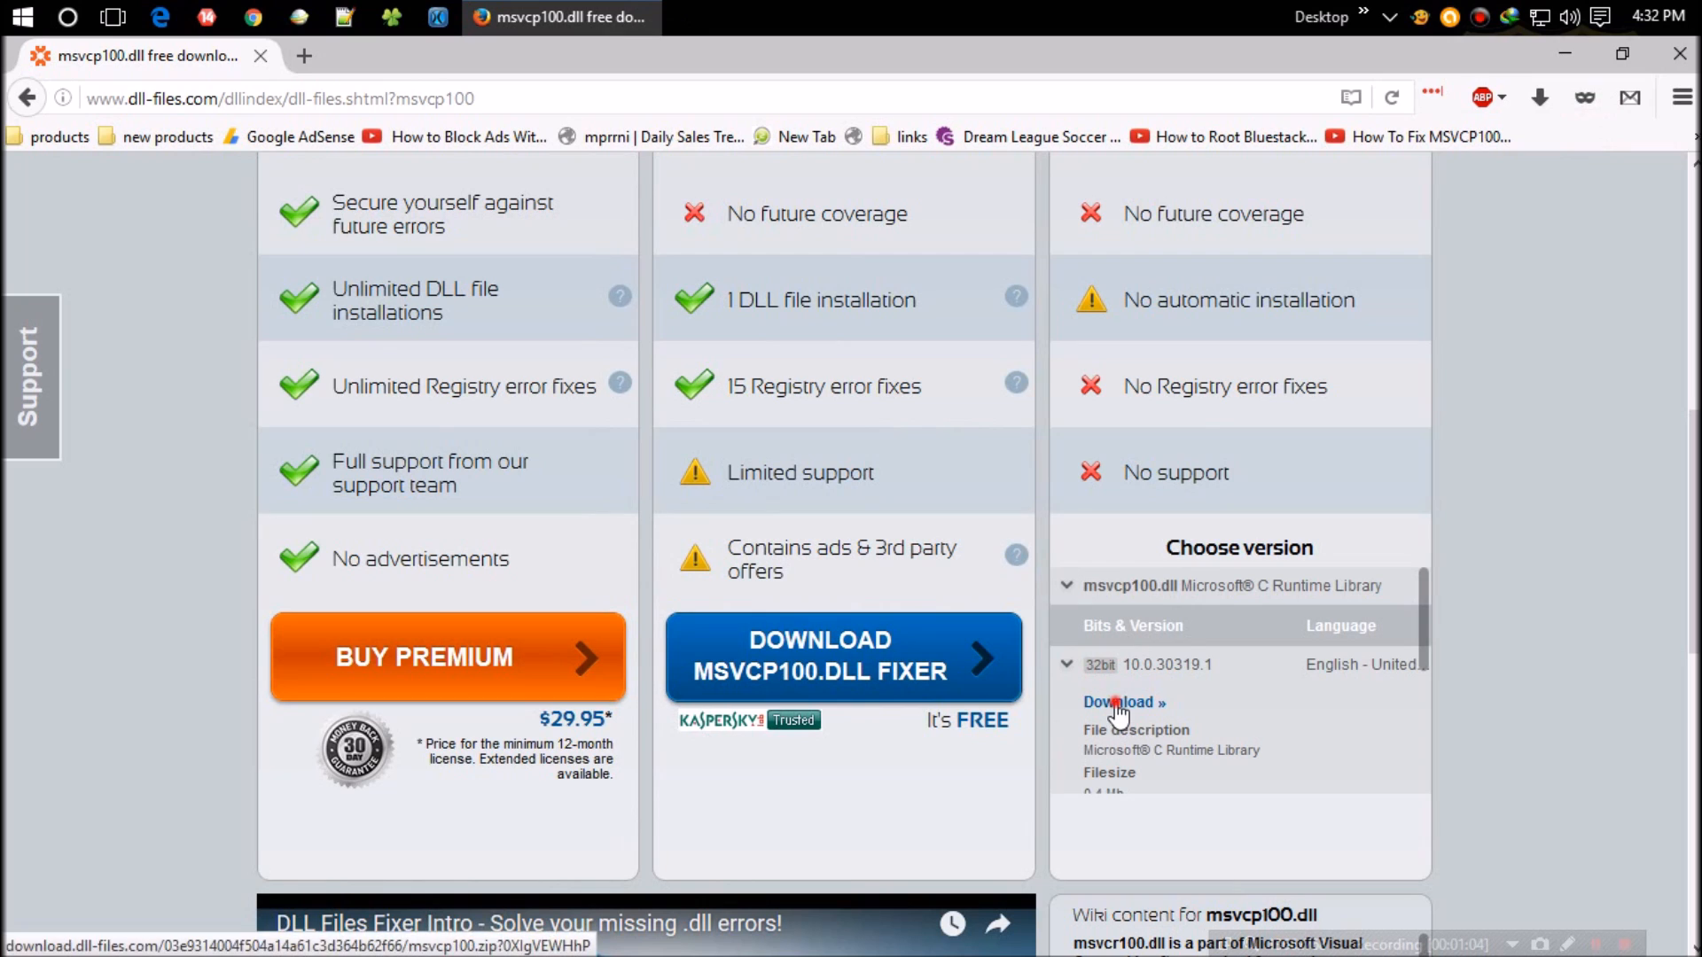
pyautogui.click(1118, 702)
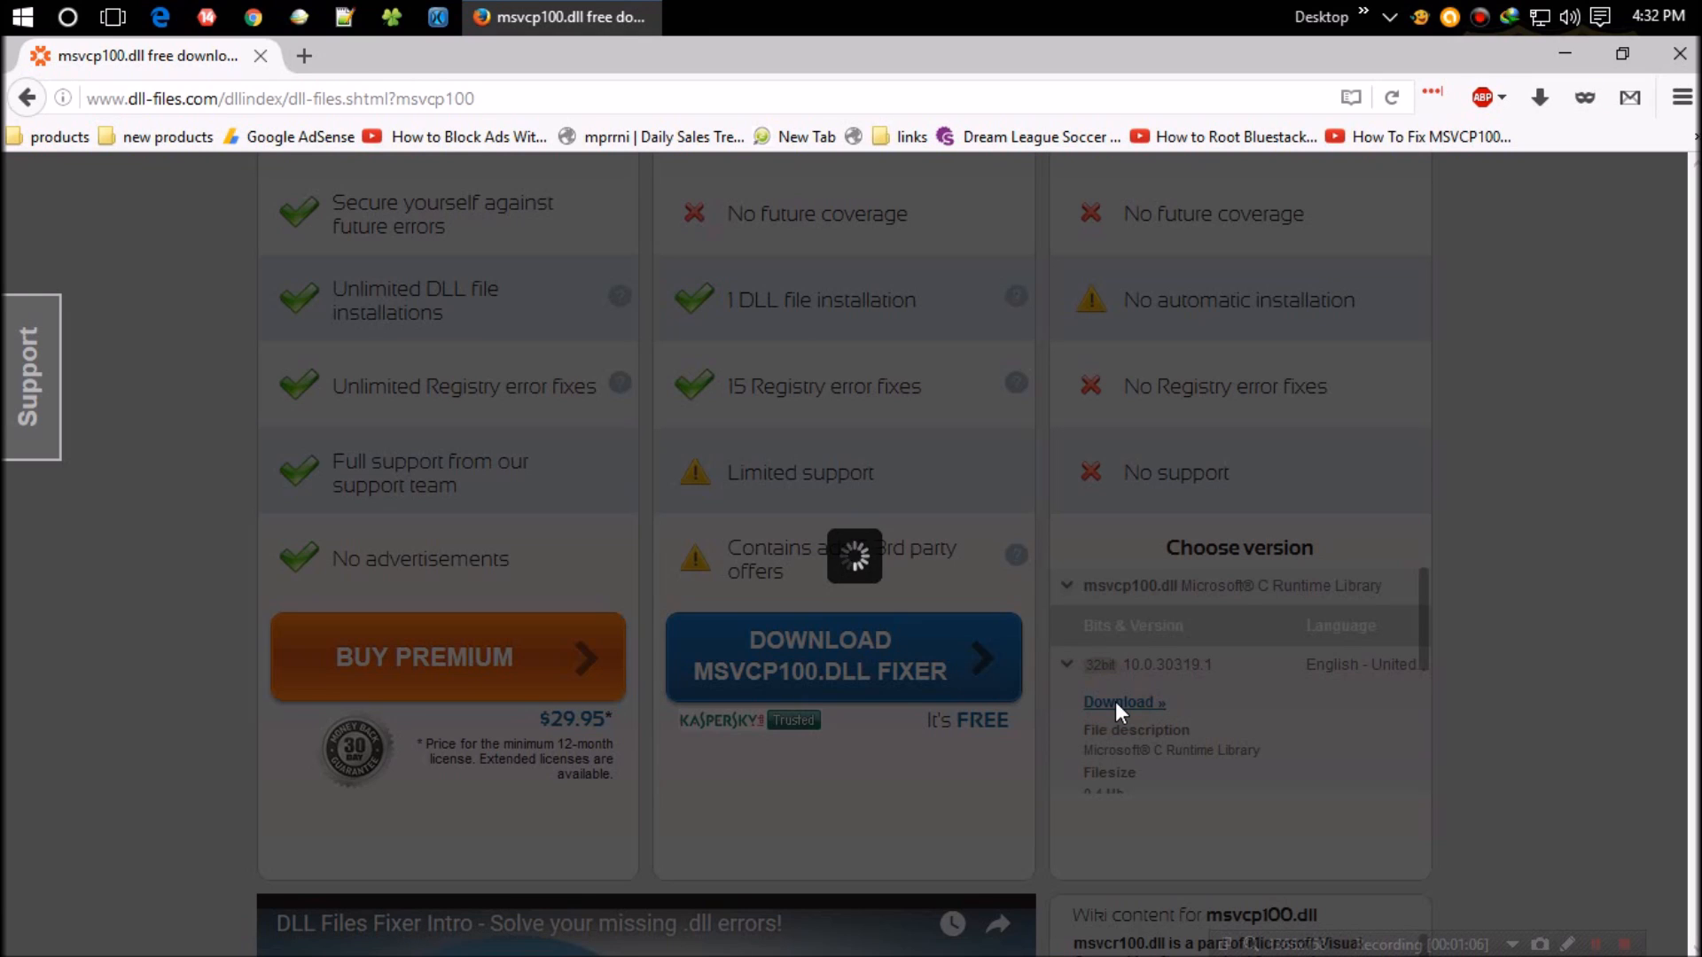
# Download msvcp100.zip with IDM into a new Compressed folder and open the finished archive
pyautogui.click(1120, 702)
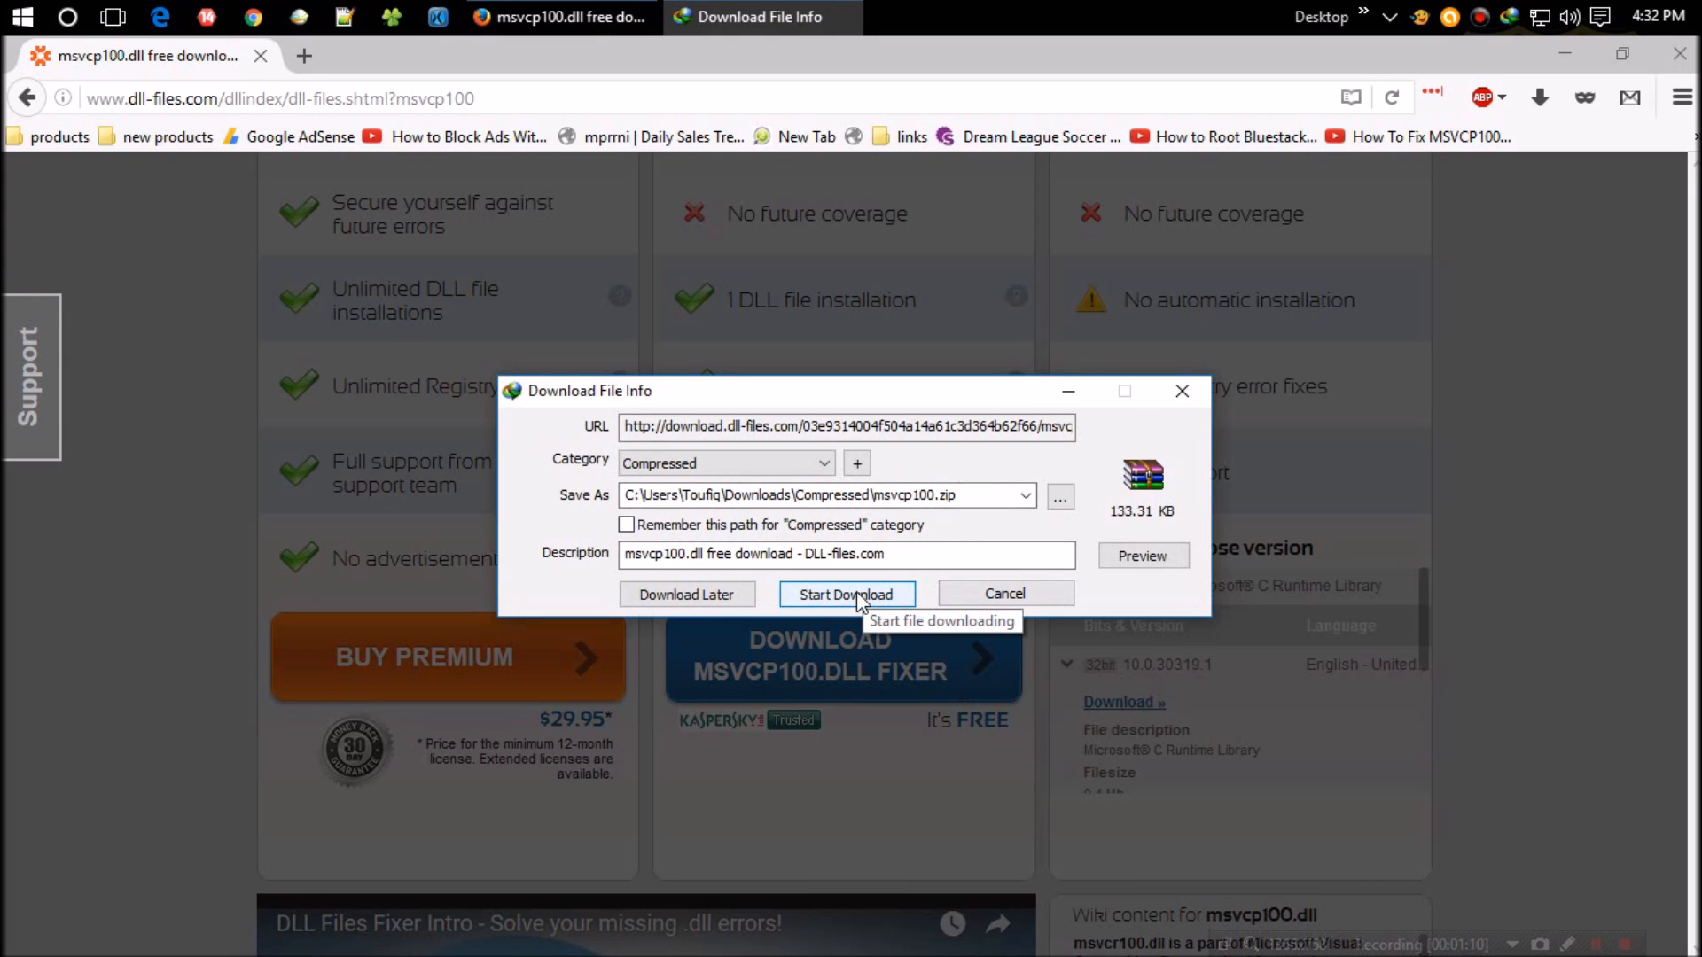
pyautogui.click(846, 594)
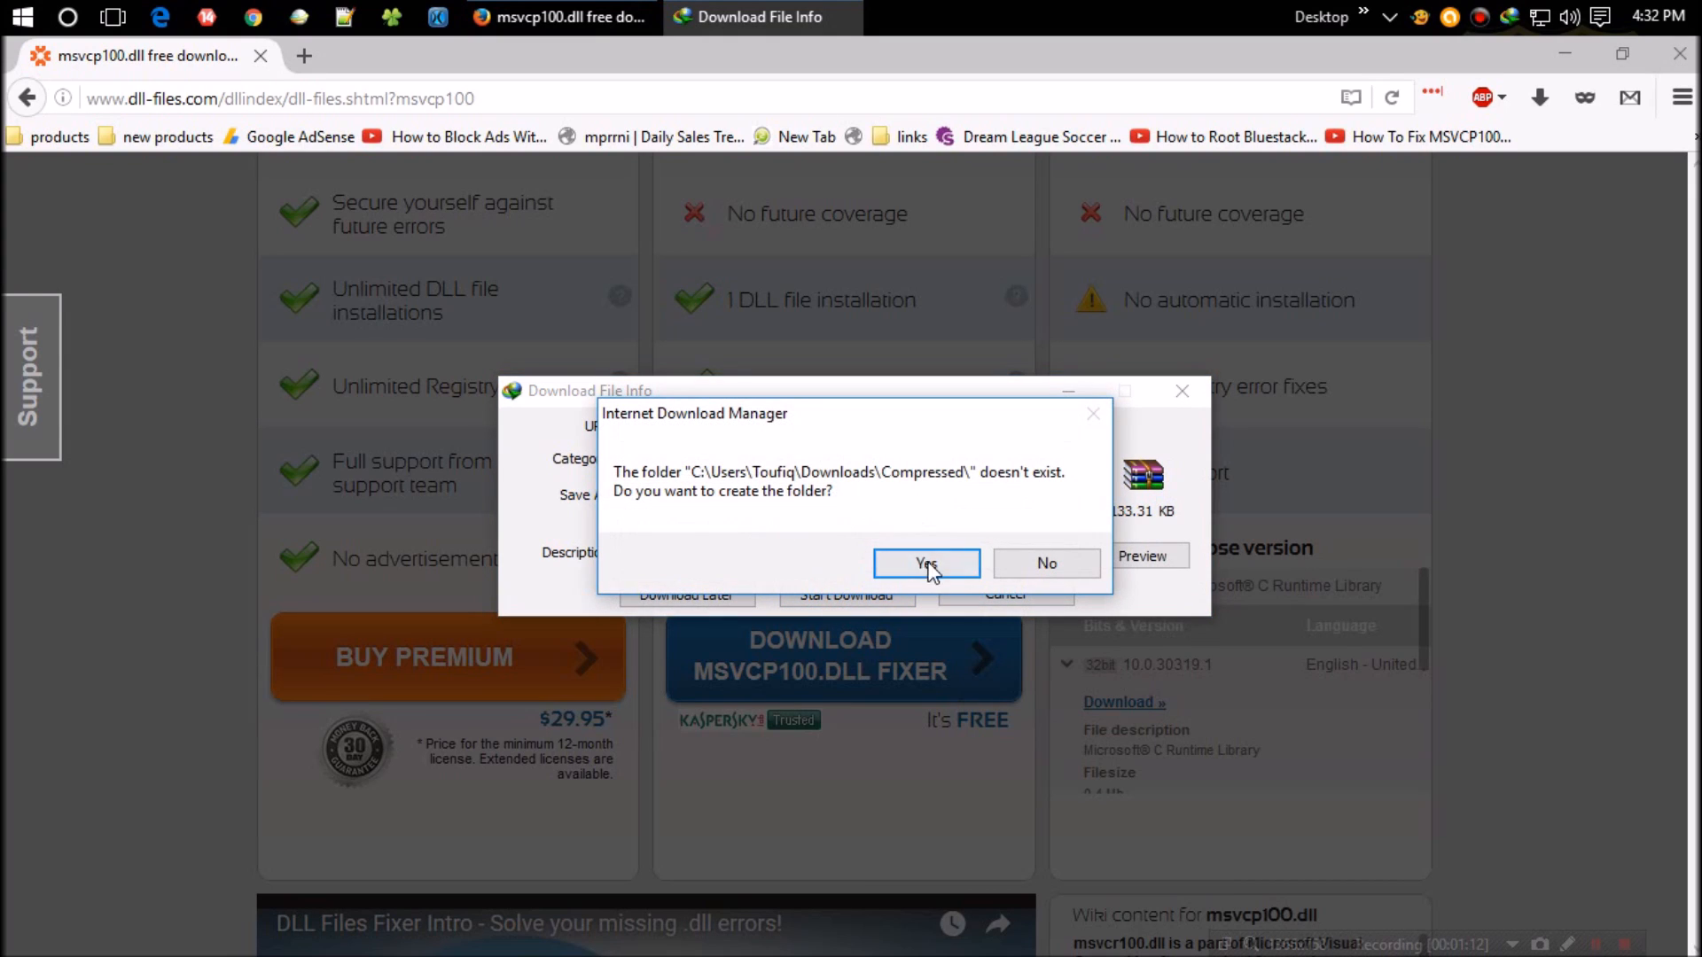
pyautogui.moveTo(964, 563)
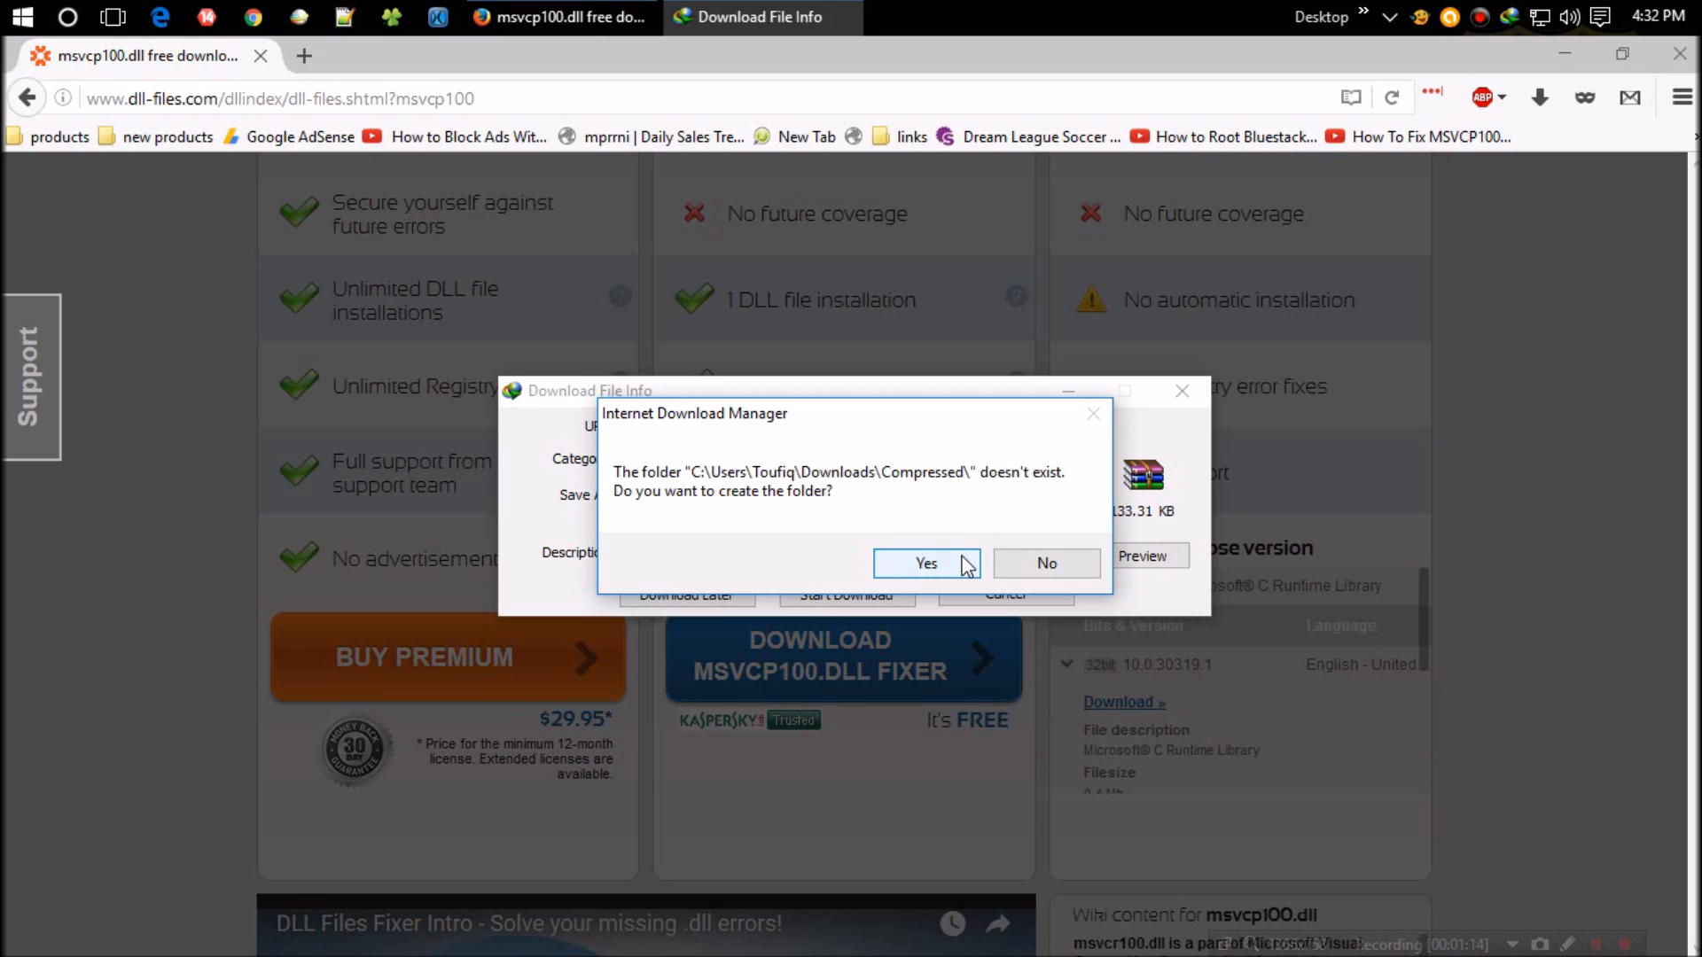
pyautogui.click(925, 564)
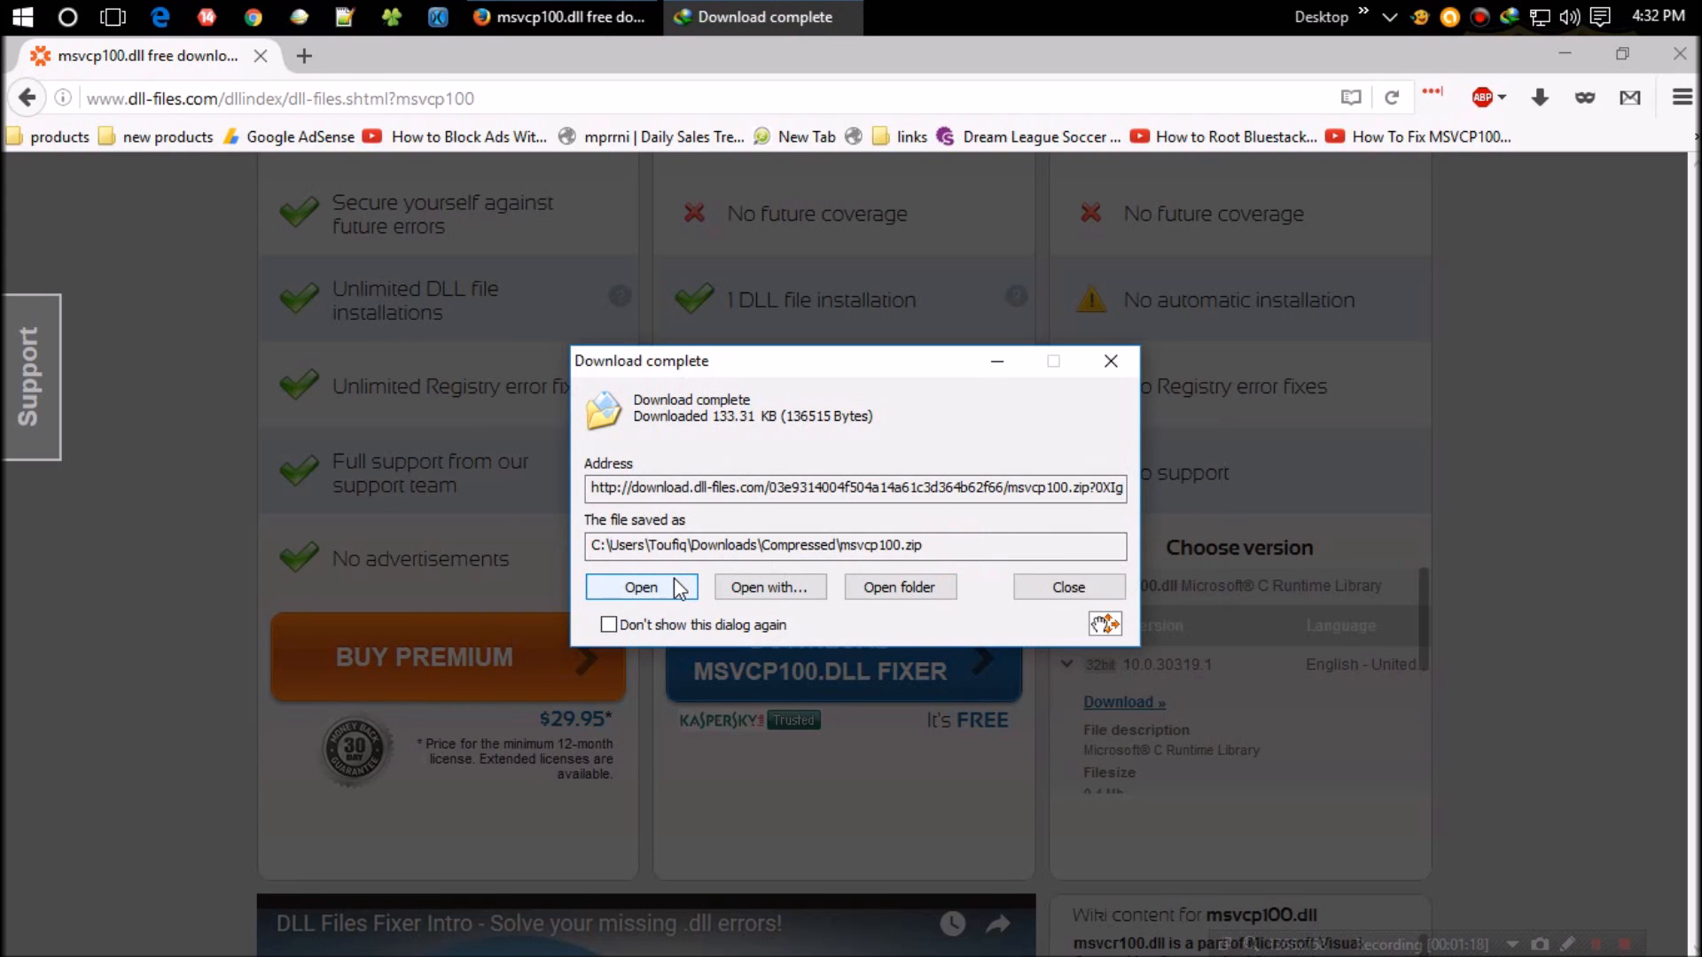
pyautogui.click(640, 587)
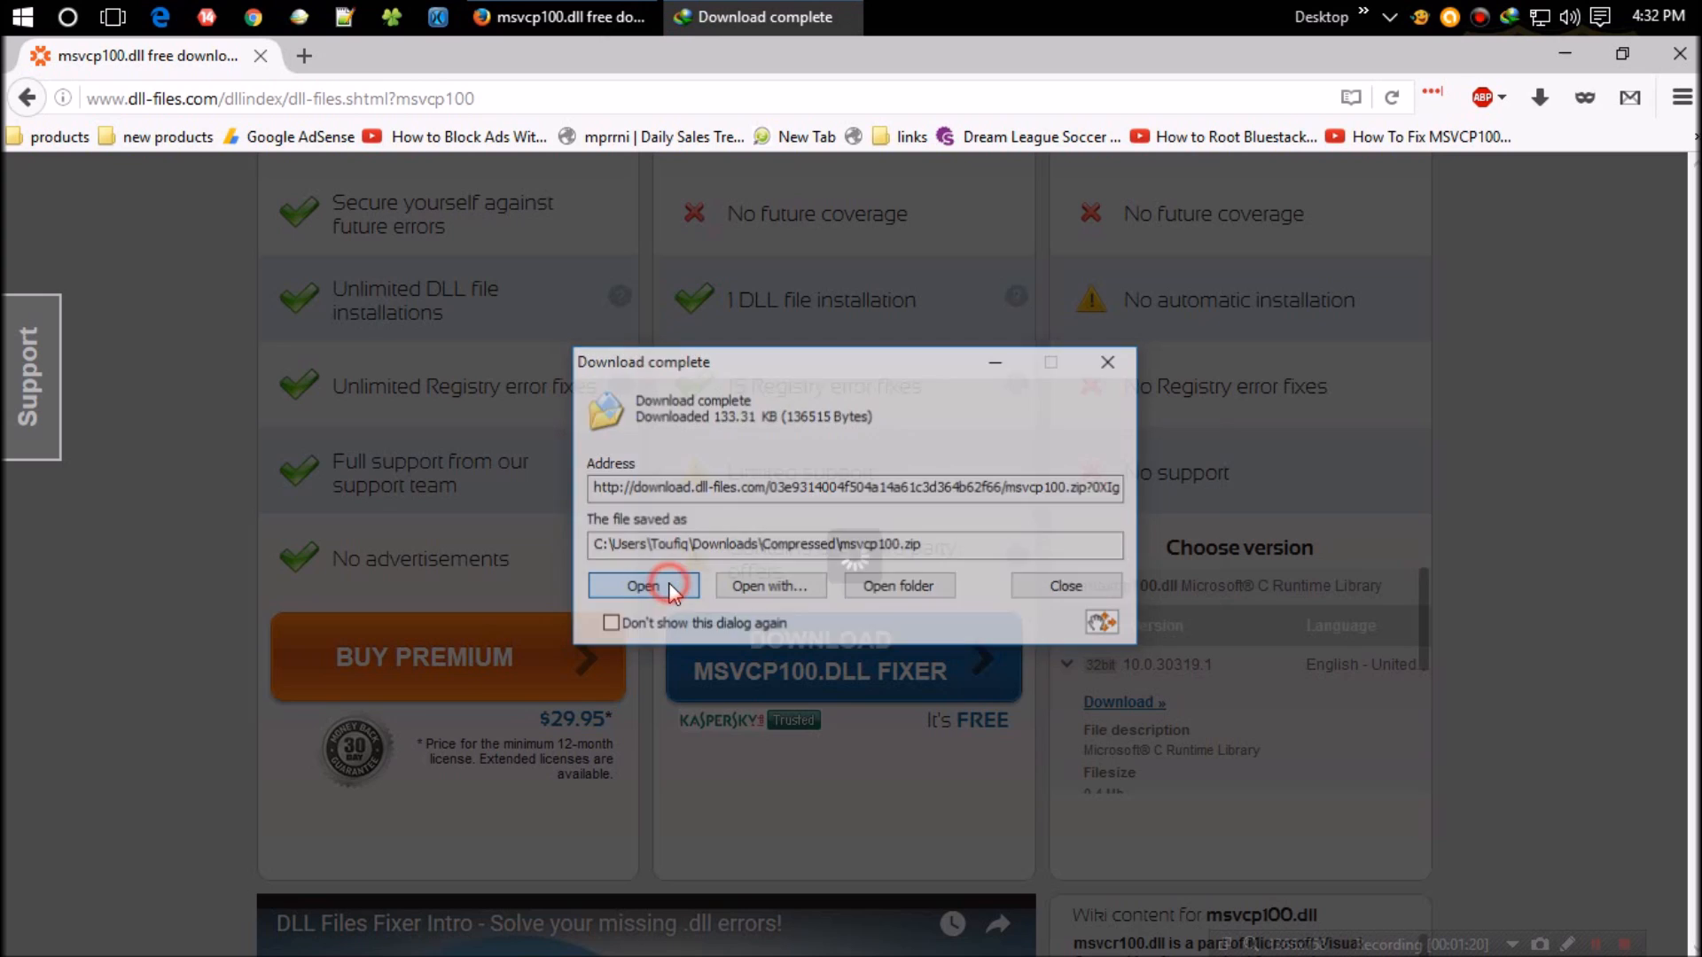
# Dismiss WinRAR's licence notice and bring up the copy actions for msvcp100.dll
pyautogui.click(641, 587)
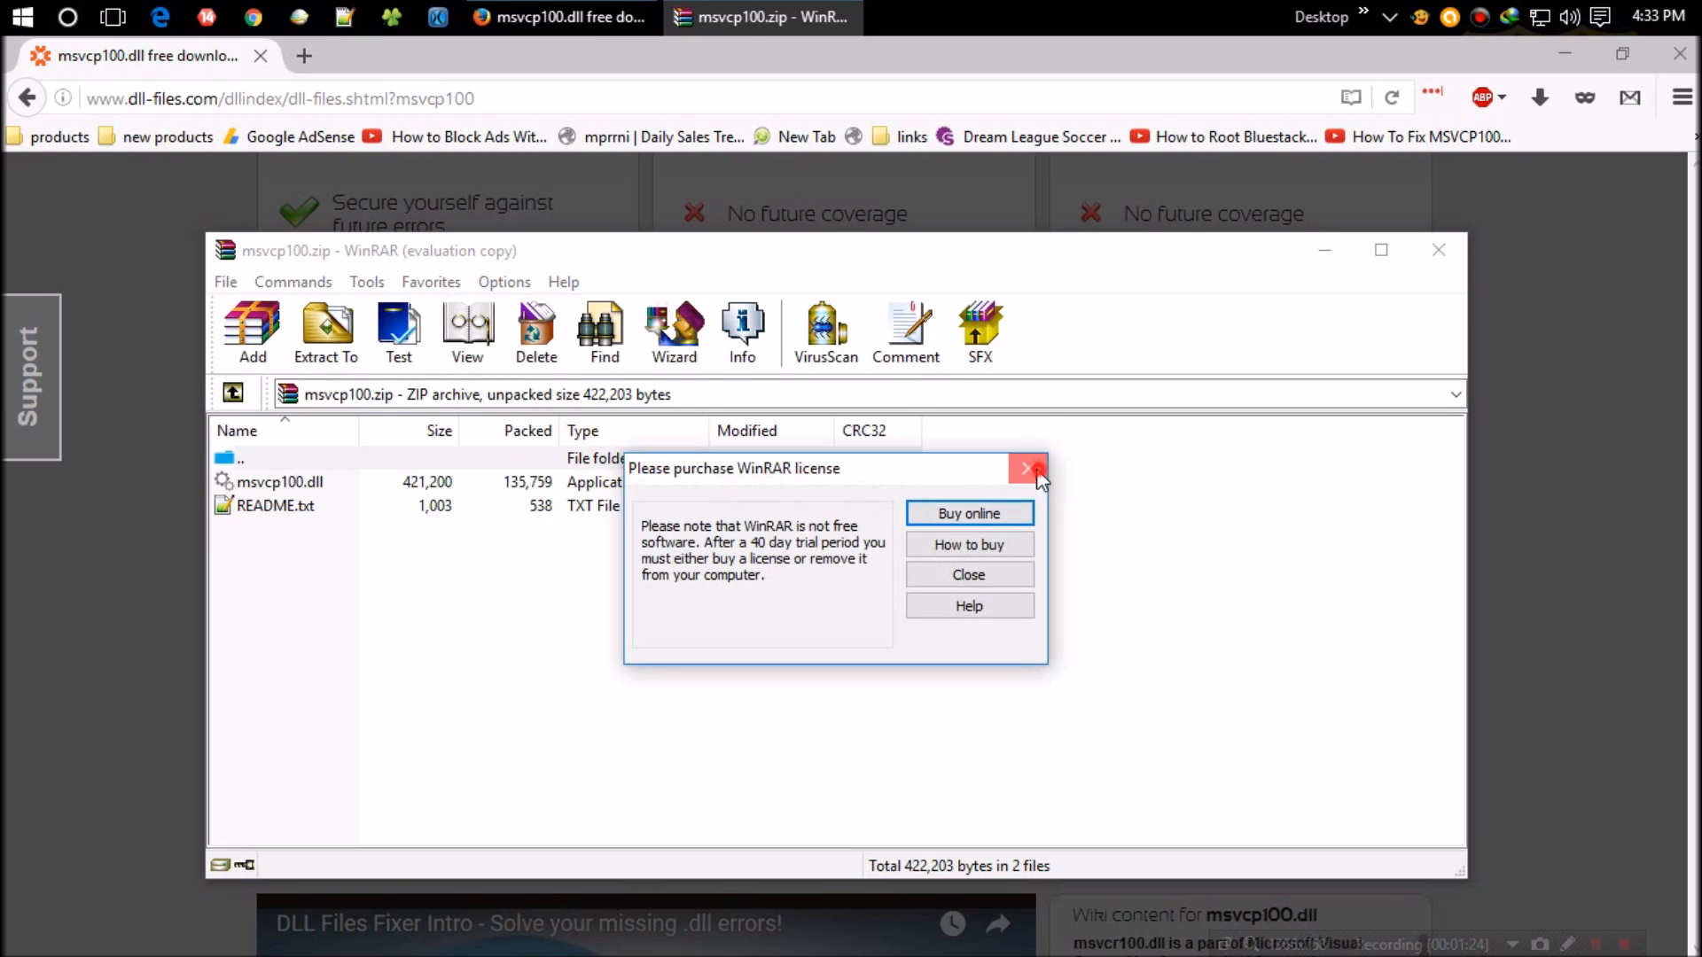
pyautogui.click(1027, 468)
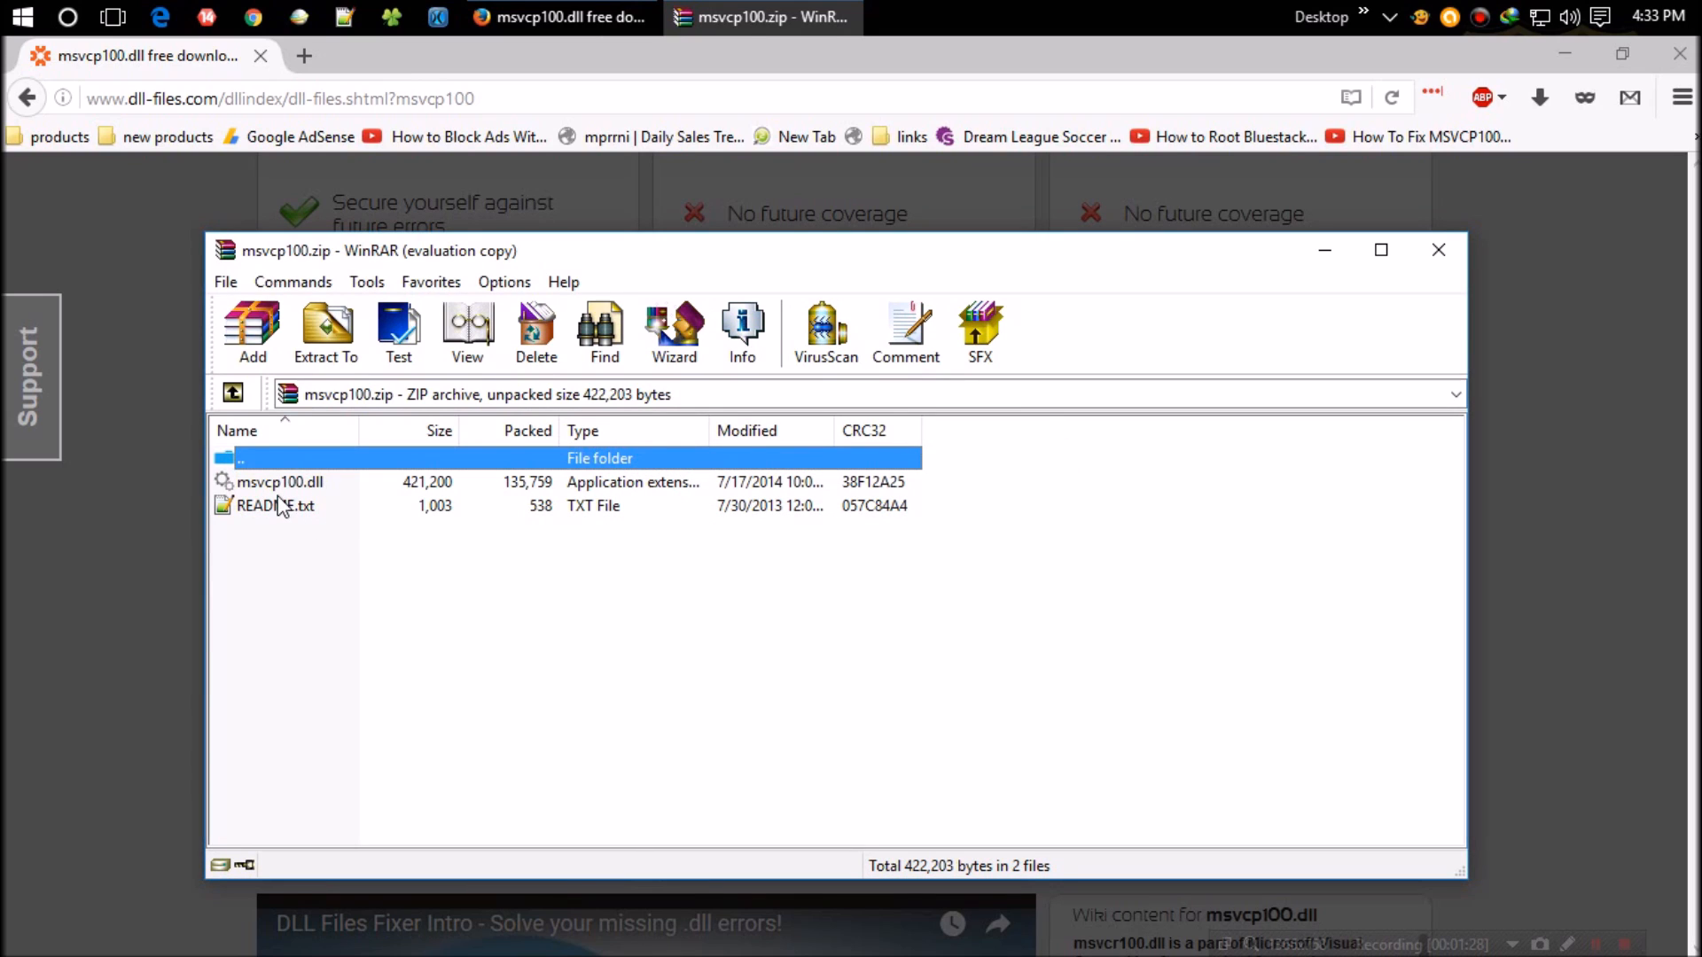
pyautogui.rightClick(280, 482)
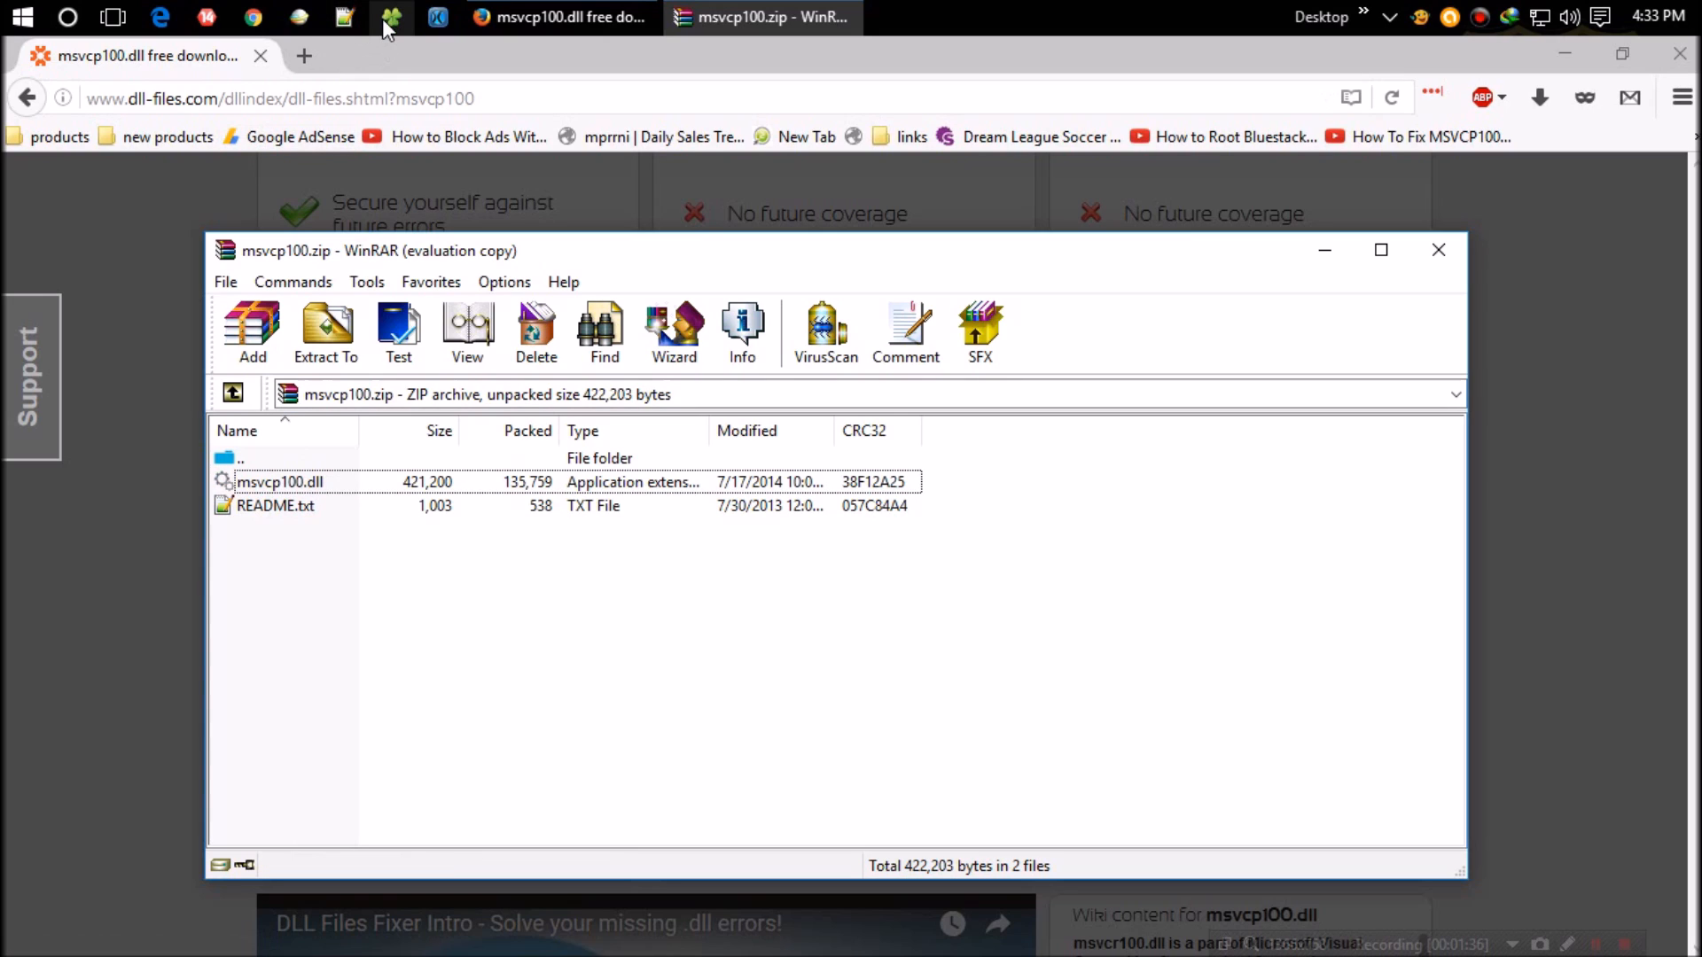
pyautogui.moveTo(361, 376)
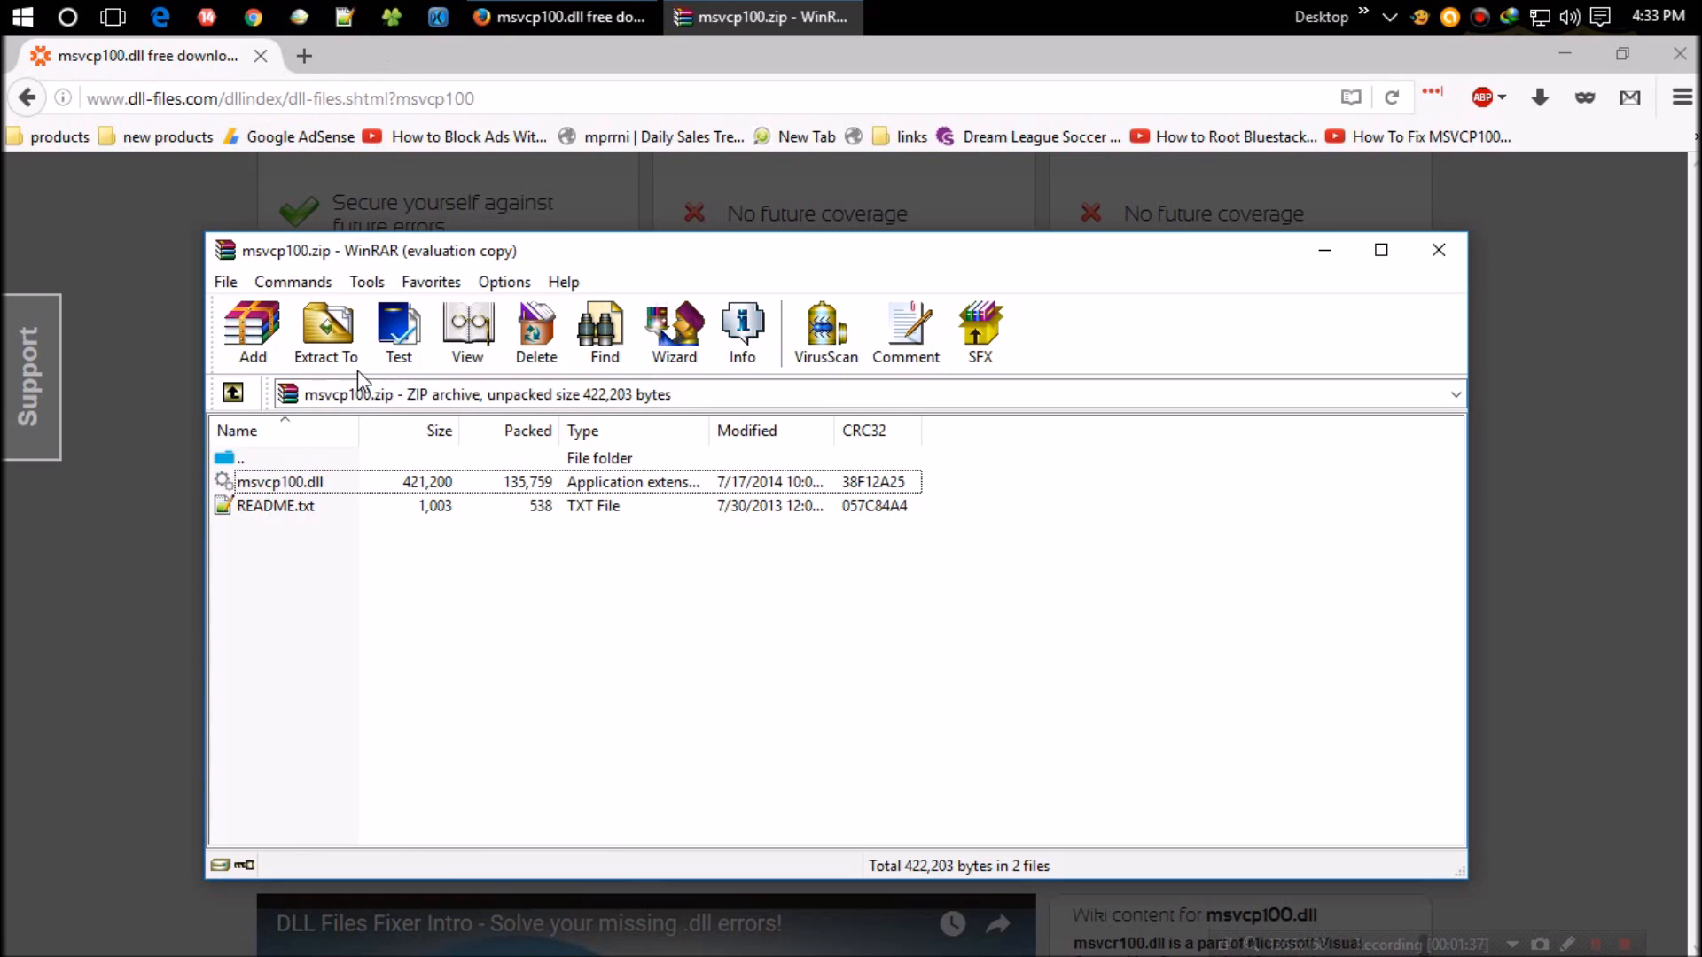
pyautogui.moveTo(385, 32)
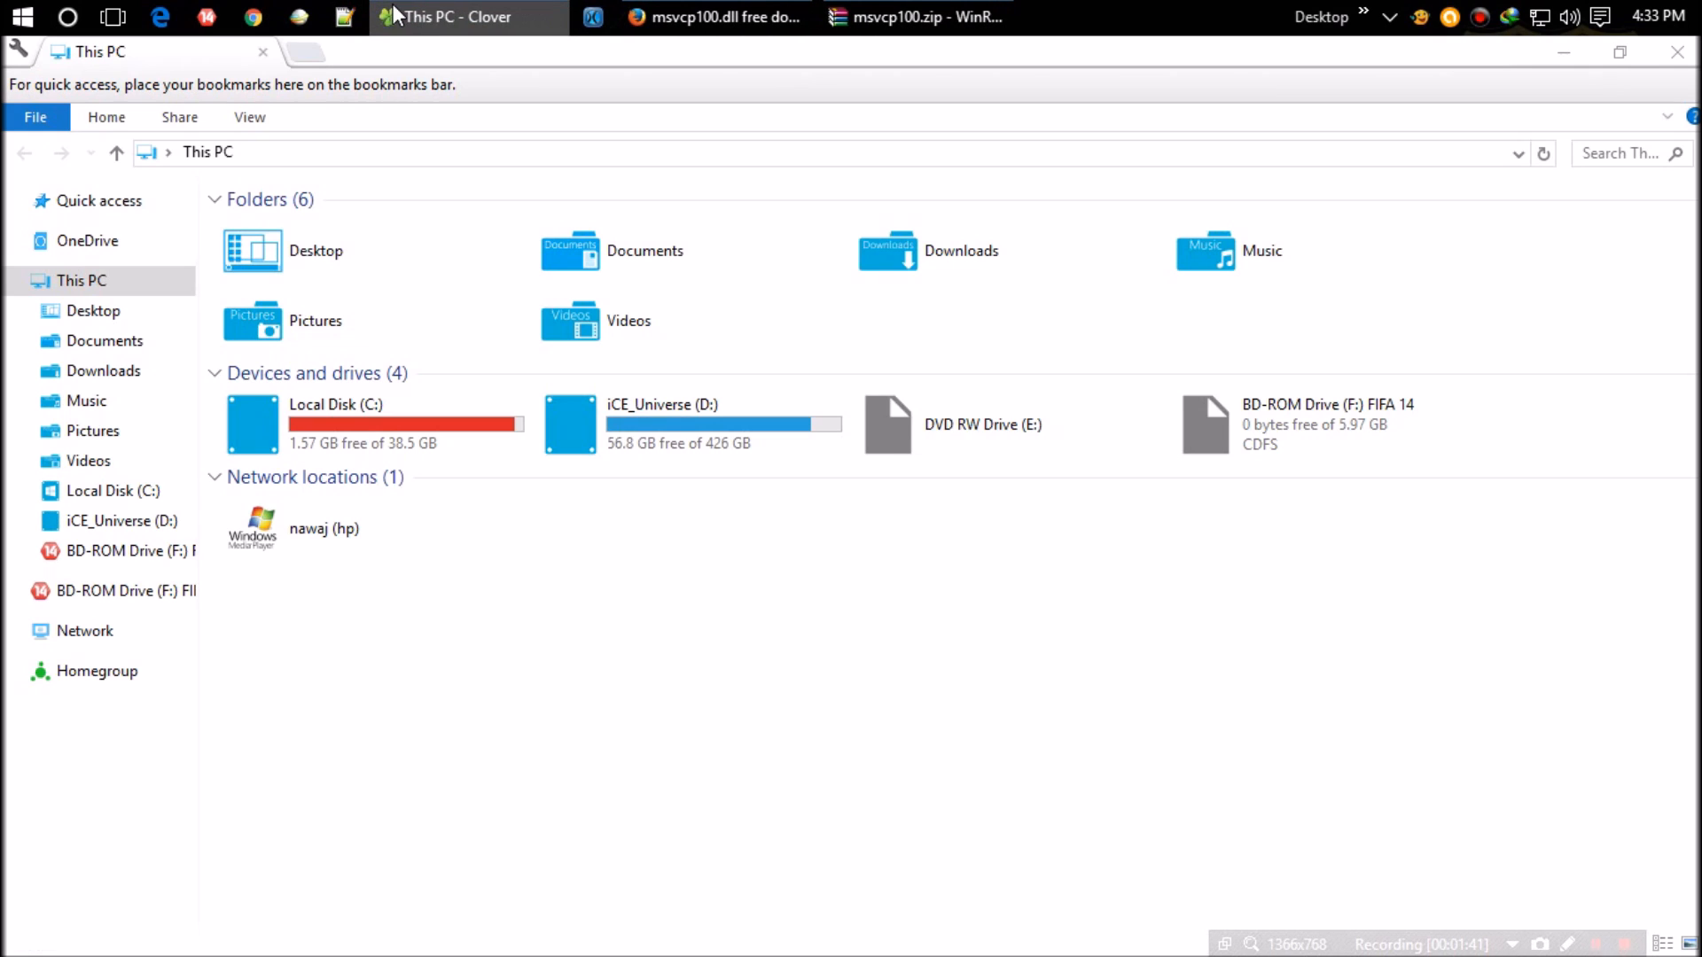
# Navigate into Local Disk (C:)\Windows\System32
pyautogui.click(369, 424)
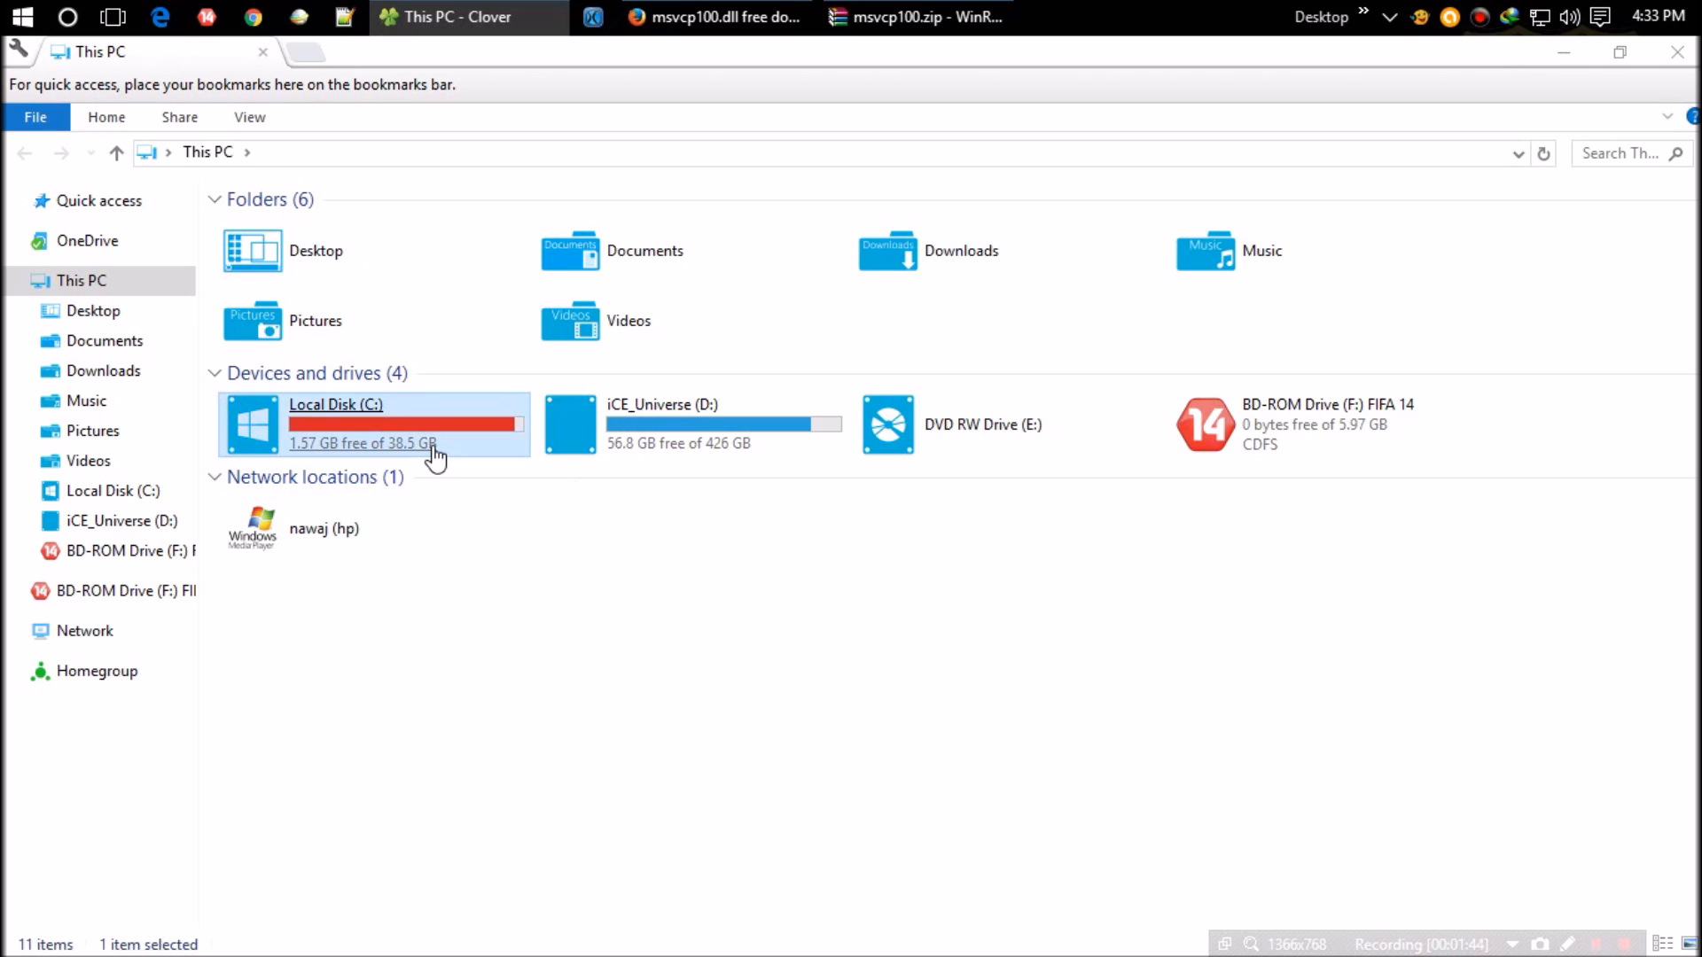
pyautogui.doubleClick(335, 424)
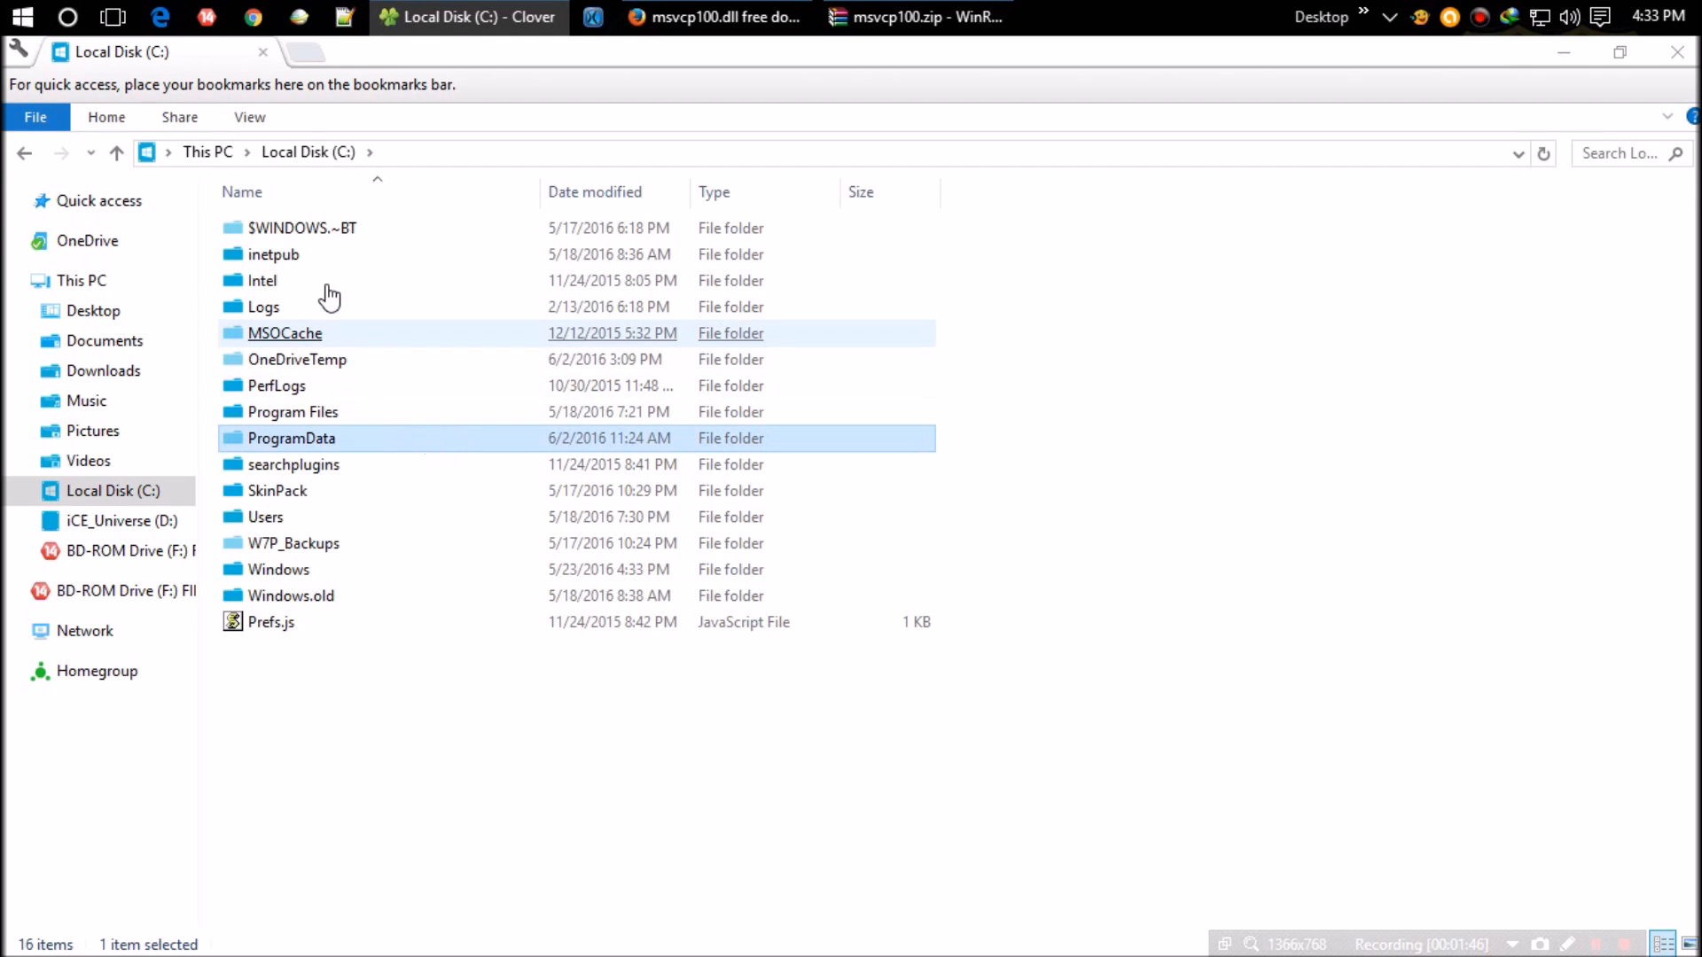
pyautogui.doubleClick(279, 569)
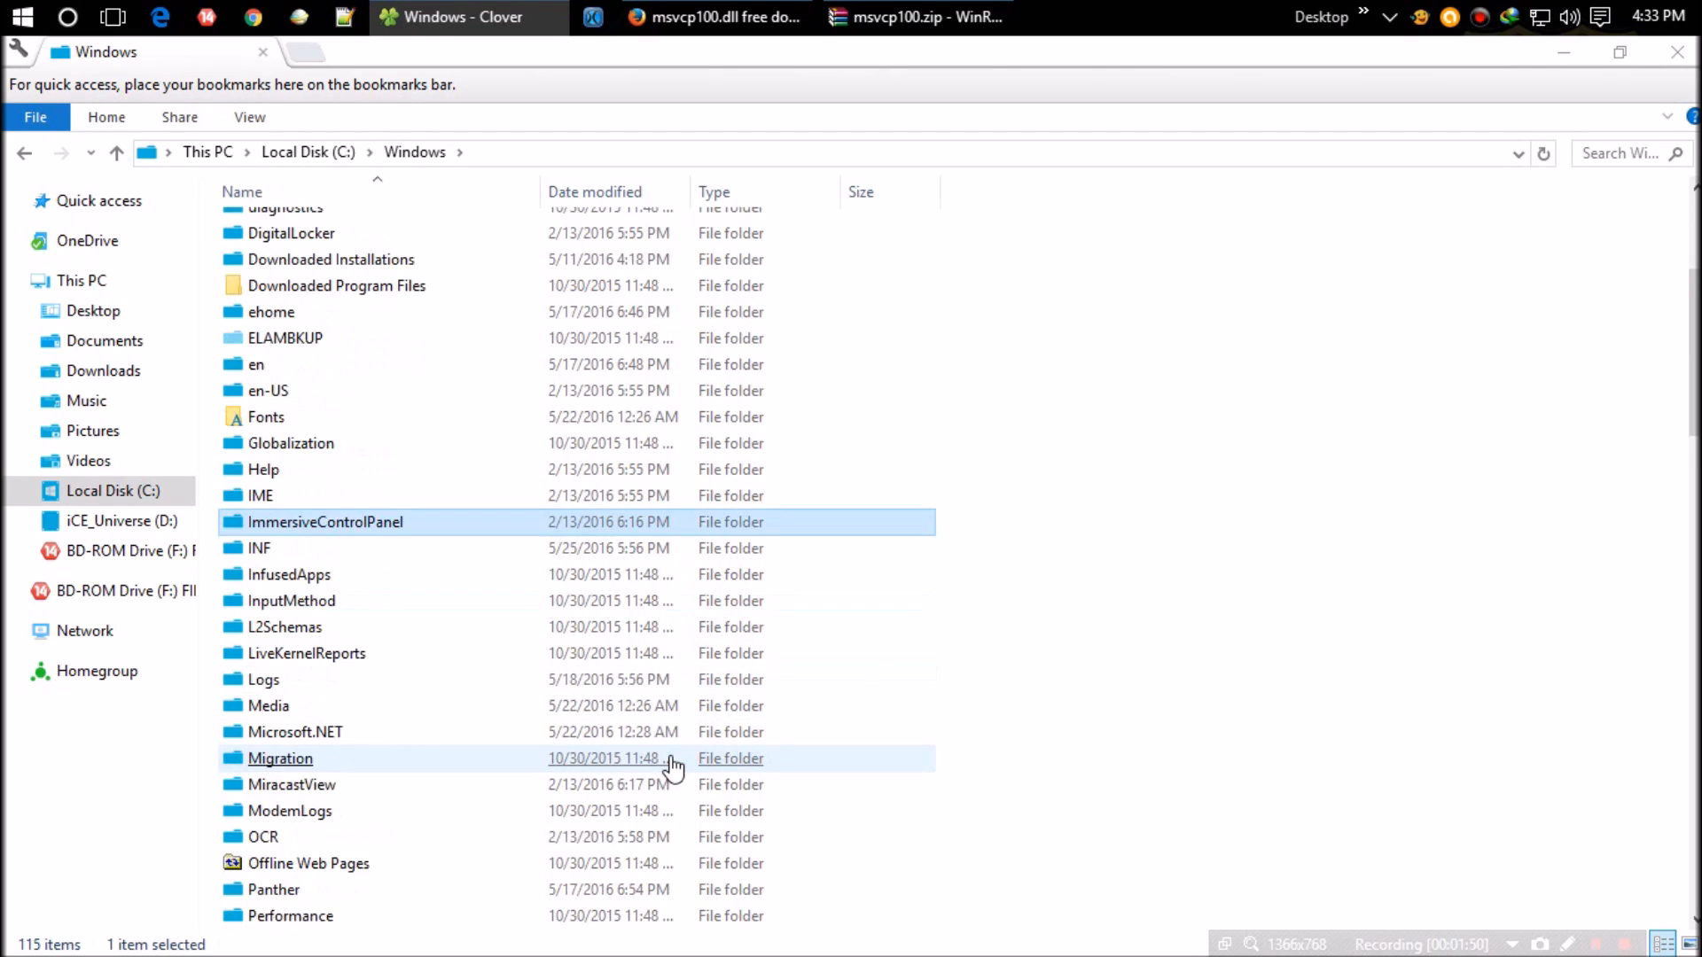
pyautogui.scroll(-3)
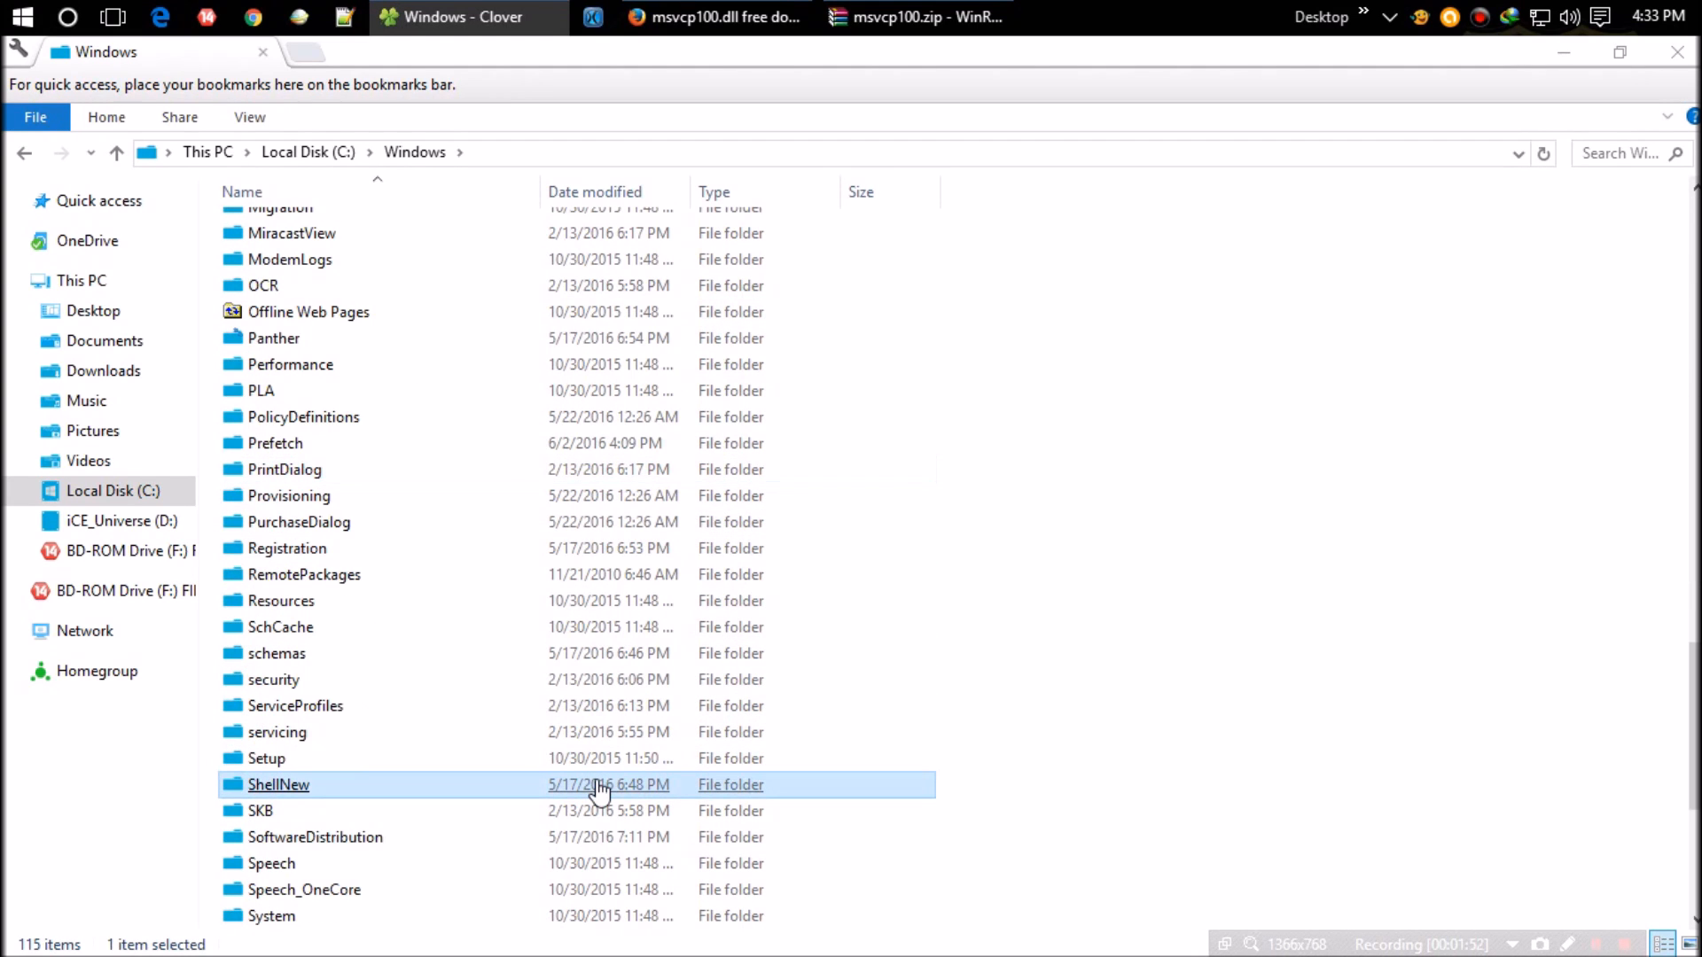
pyautogui.scroll(-3)
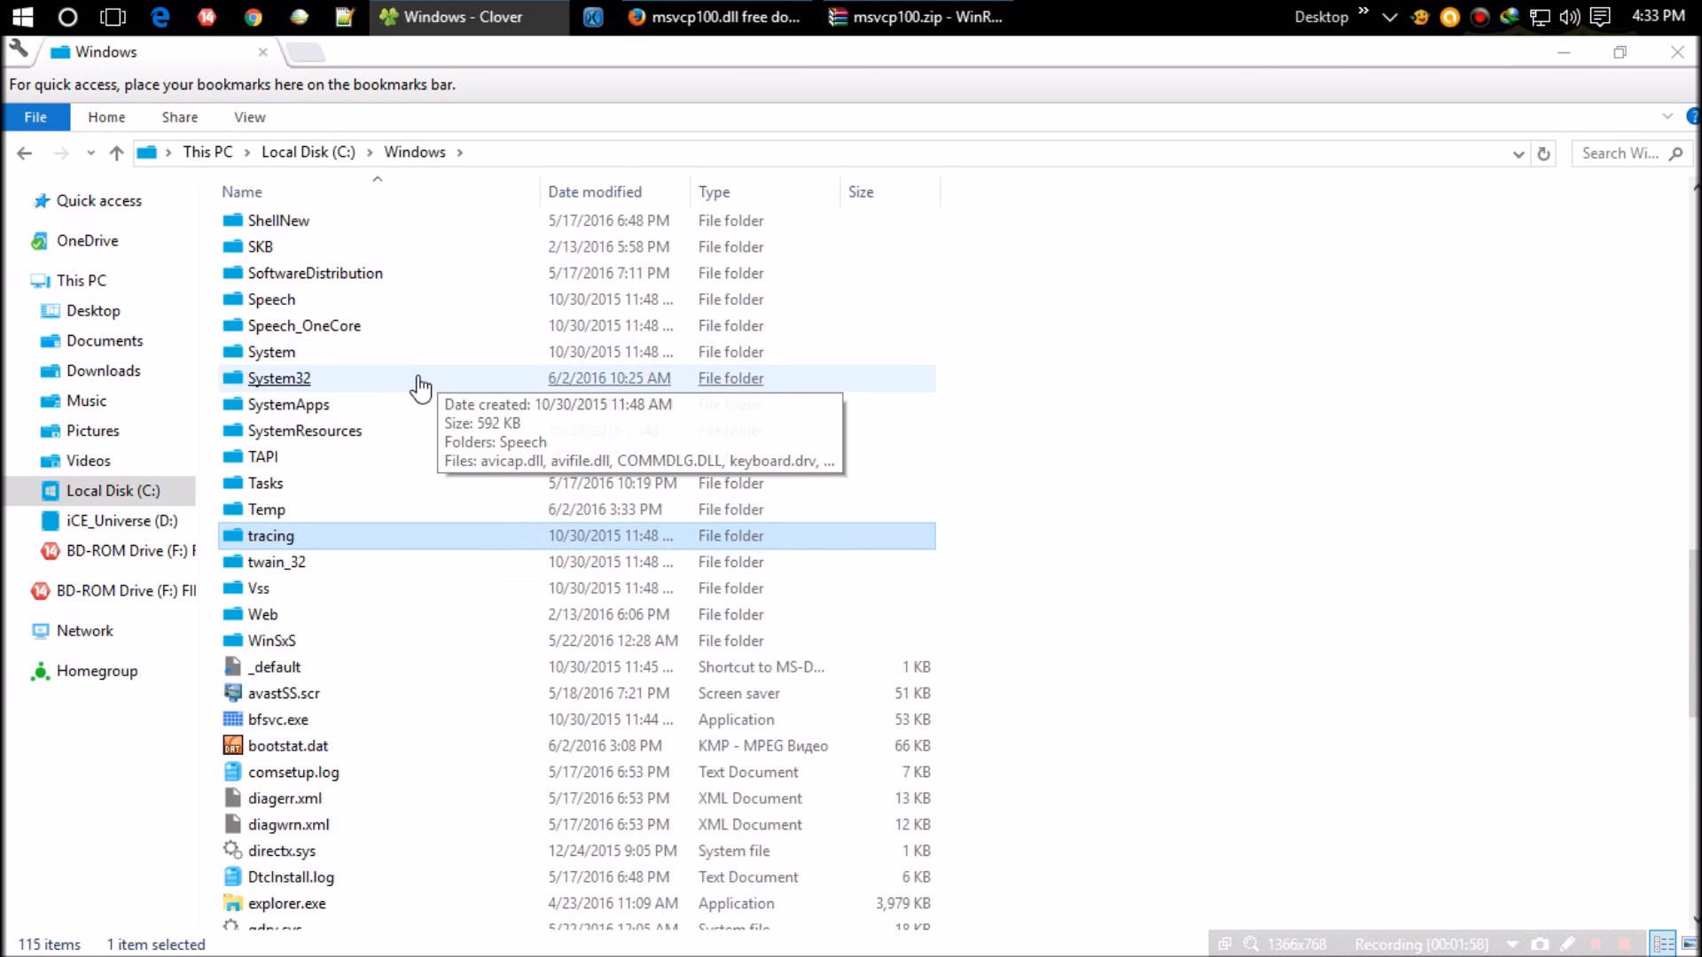
pyautogui.doubleClick(278, 378)
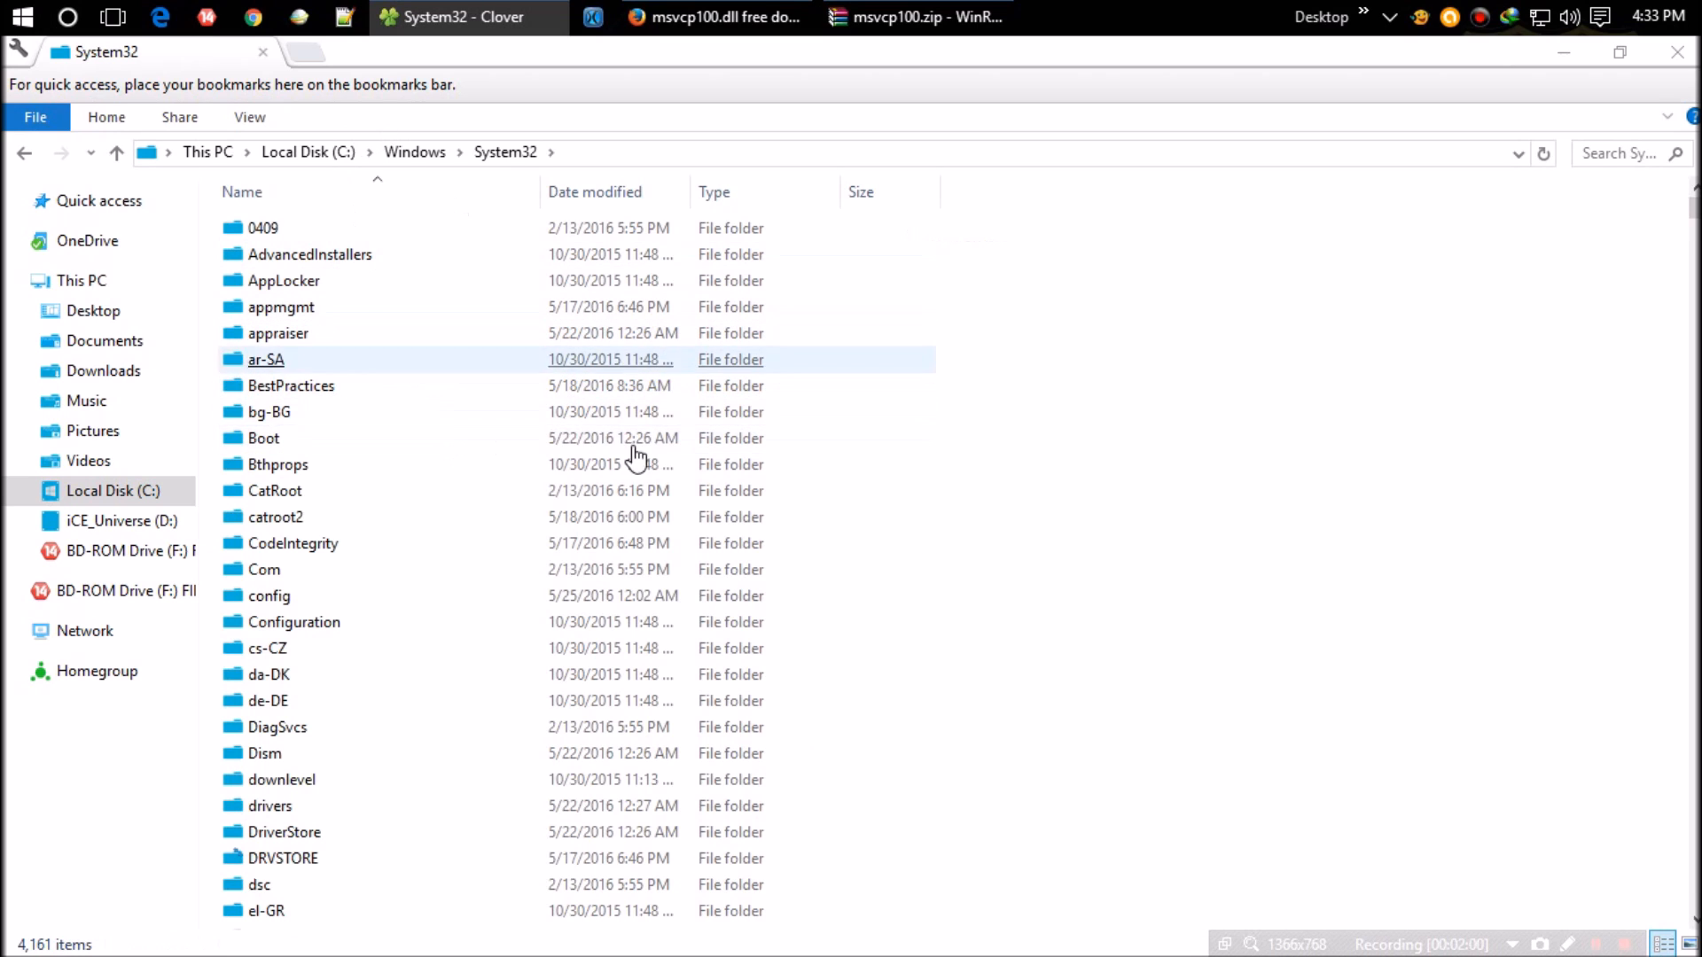
# Jump within the System32 file list by typing 'kbdax2.dll'
pyautogui.click(268, 705)
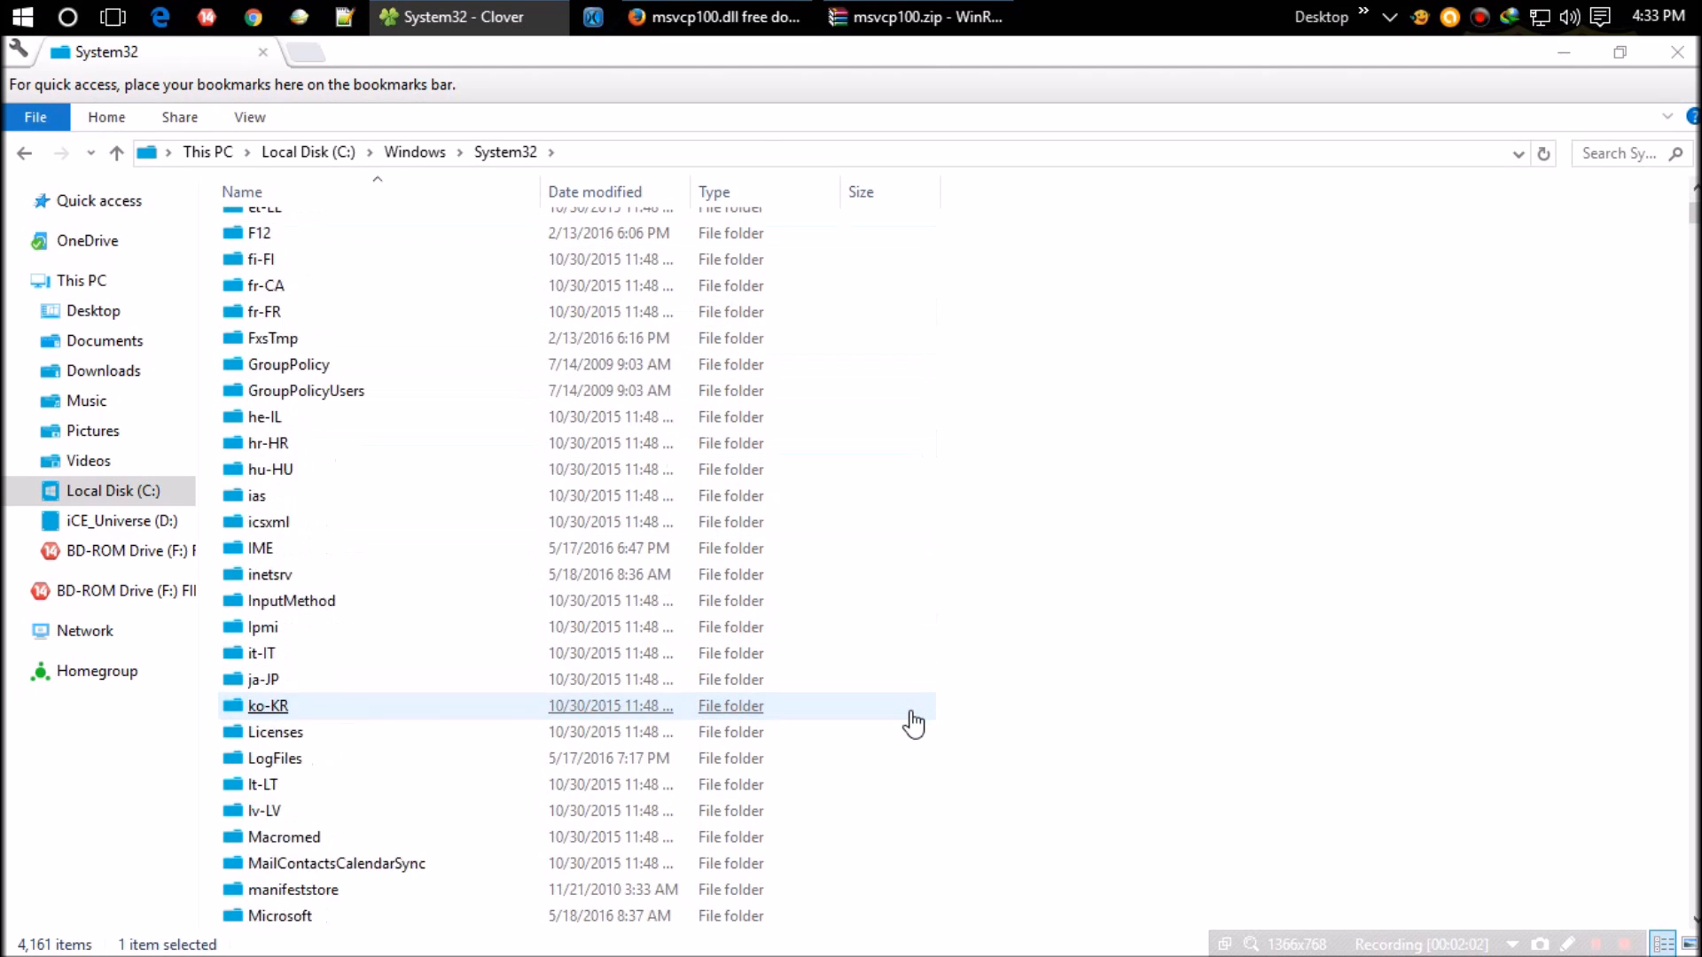
pyautogui.write('kbdax2.dll')
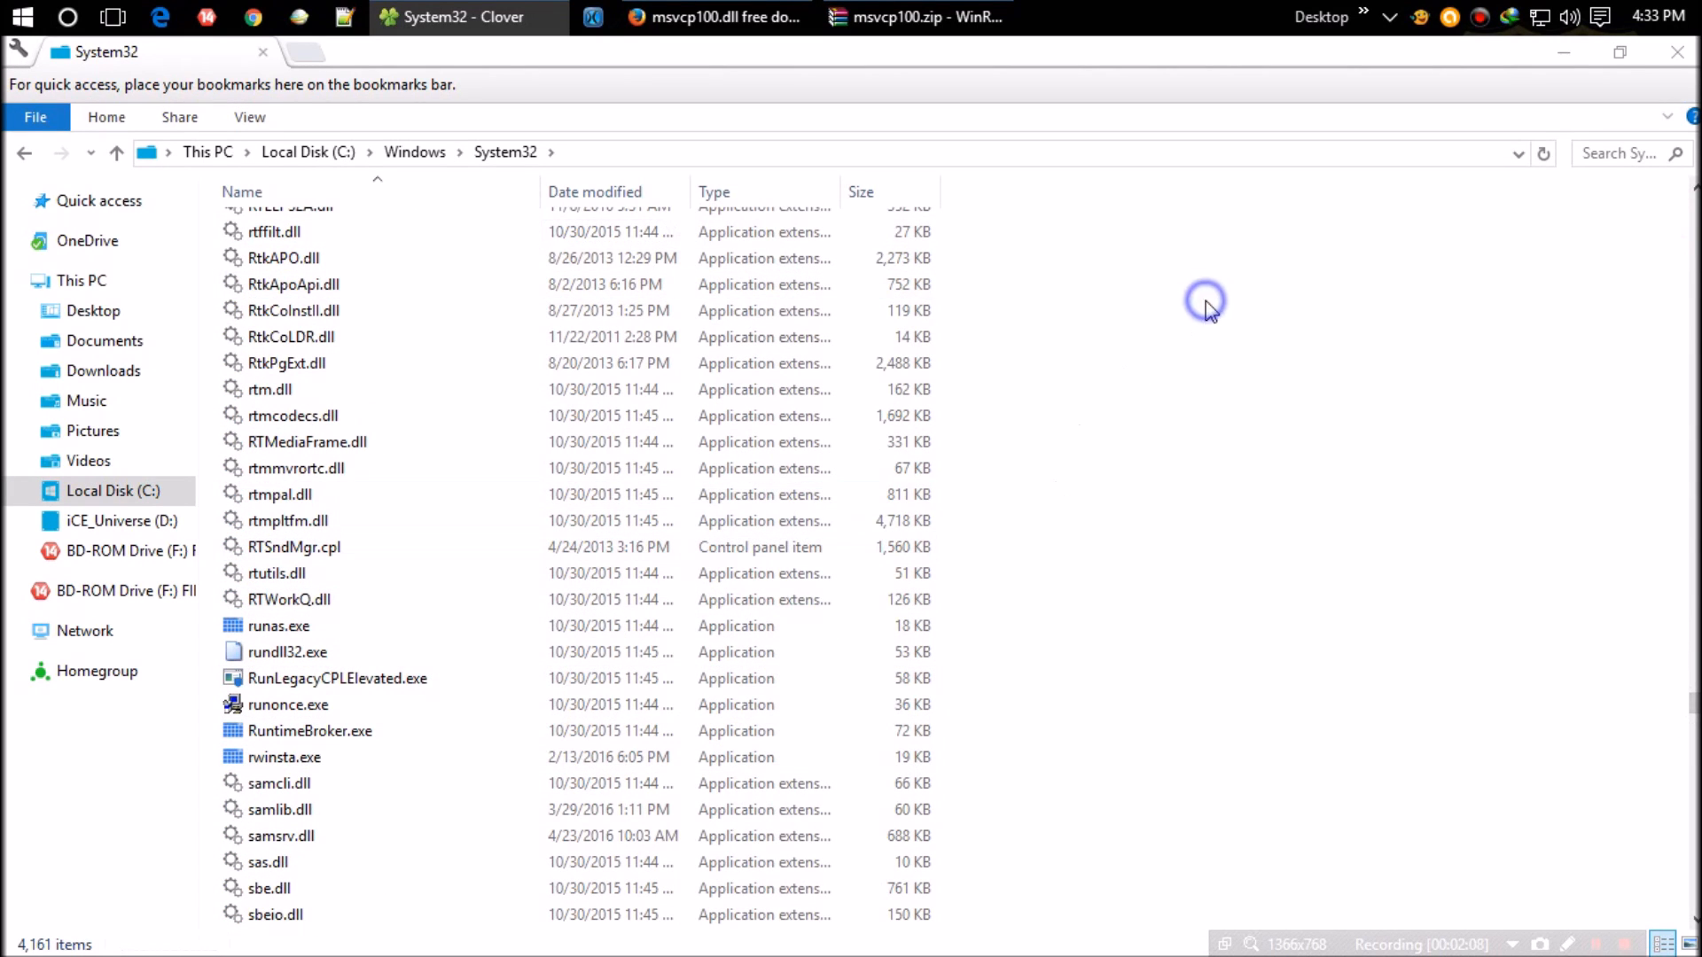
# Bring up the Paste menu over empty space in System32 to paste msvcp100.dll
pyautogui.rightClick(1205, 301)
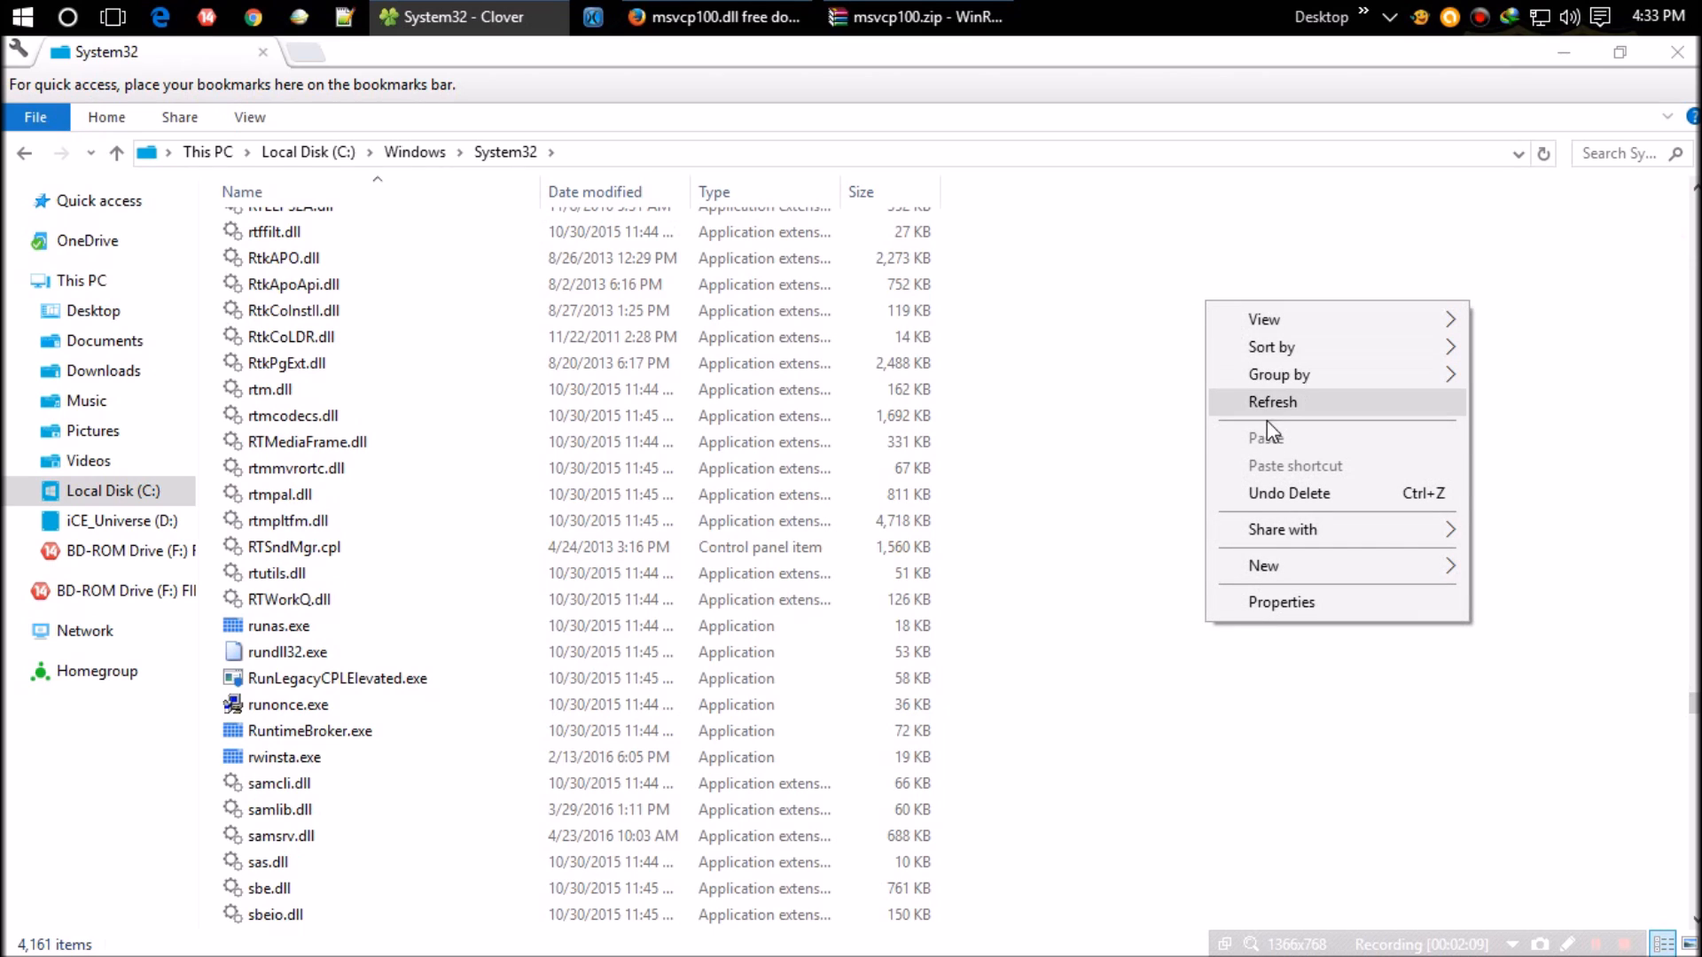
pyautogui.moveTo(1187, 424)
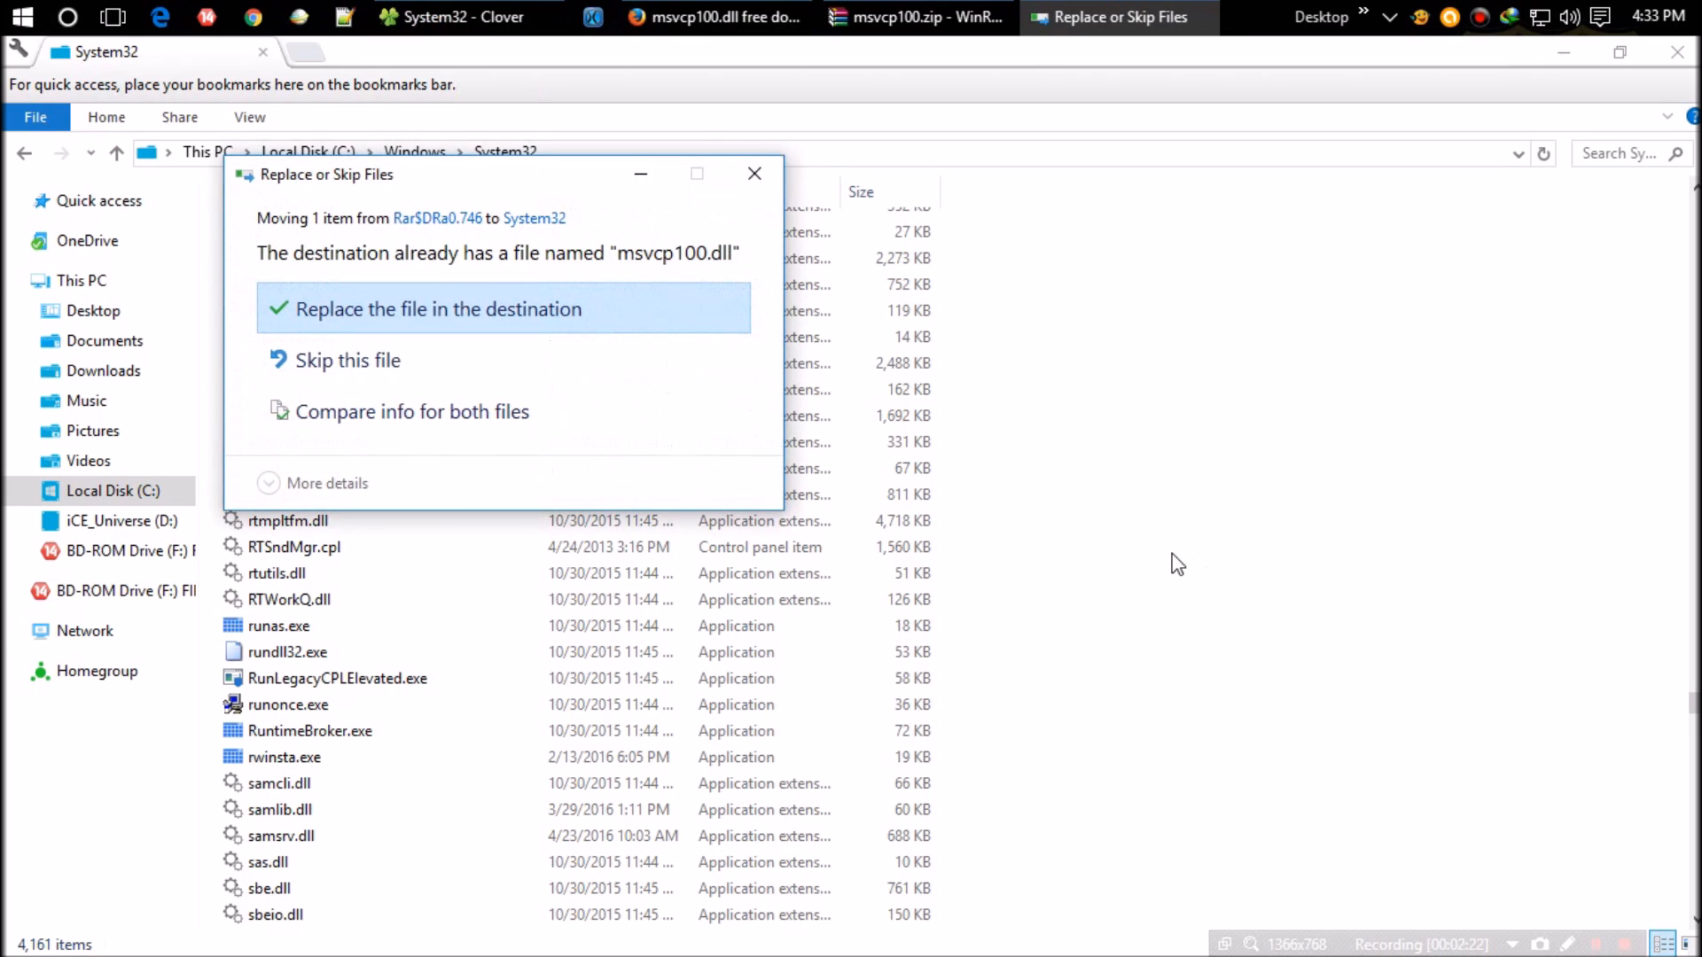
pyautogui.moveTo(418, 332)
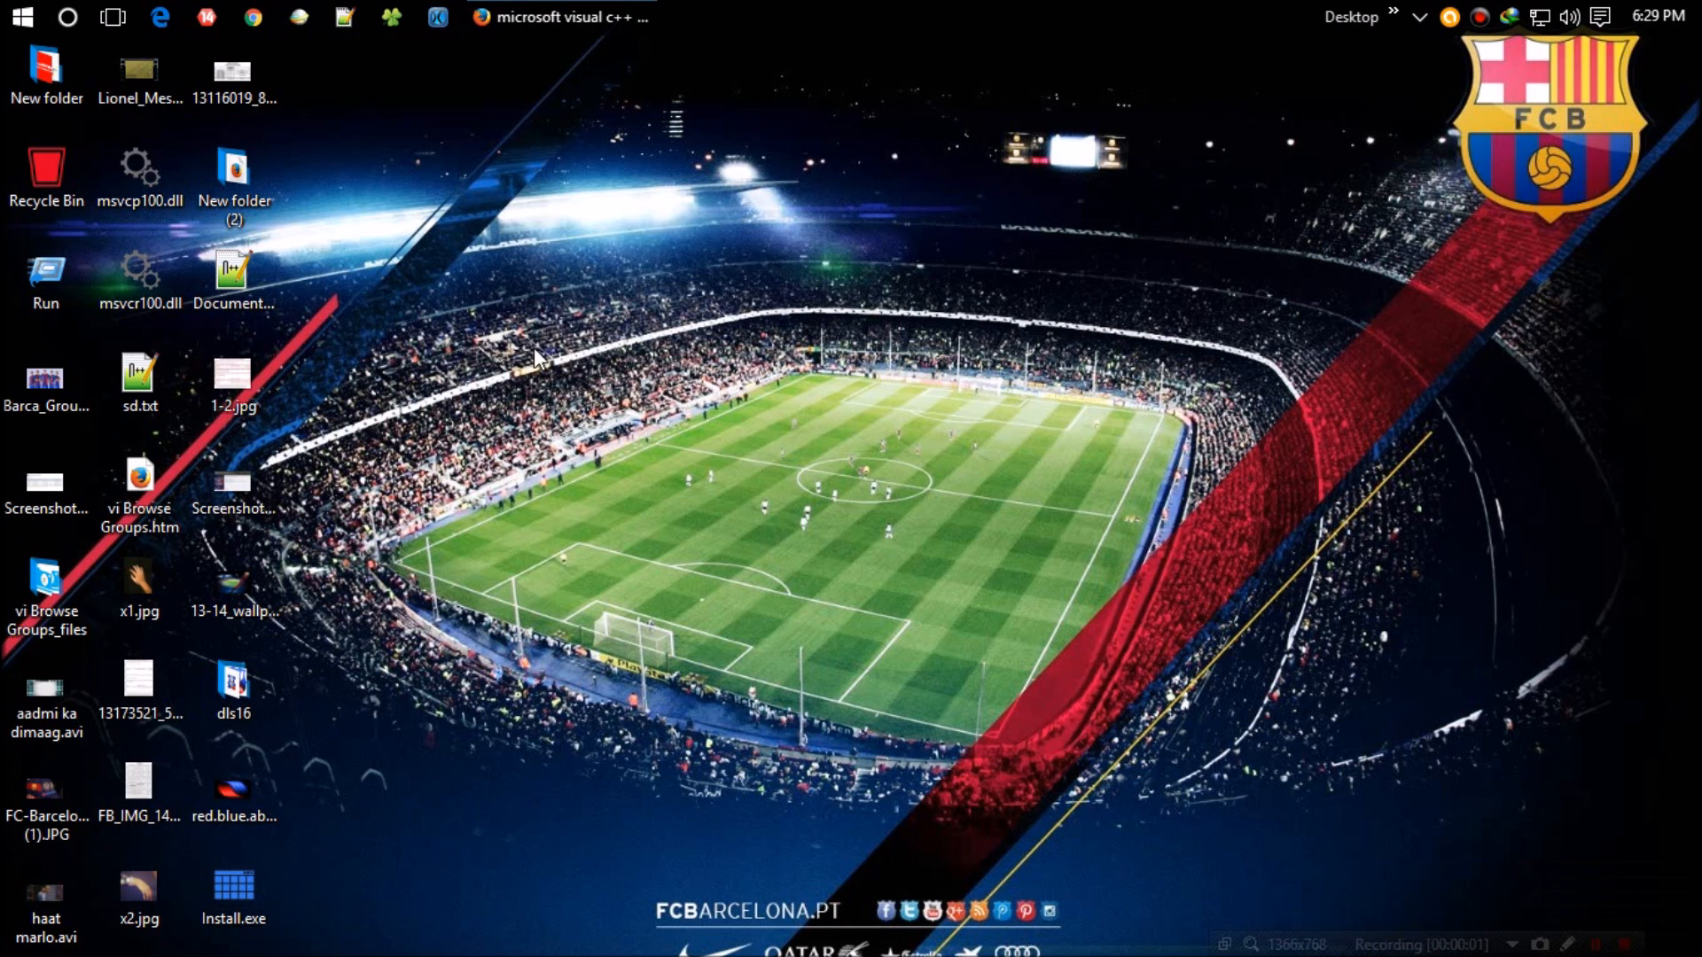
# Dismiss the Start menu and bring the Firefox 'microsoft visual c++' search results to front
pyautogui.click(22, 18)
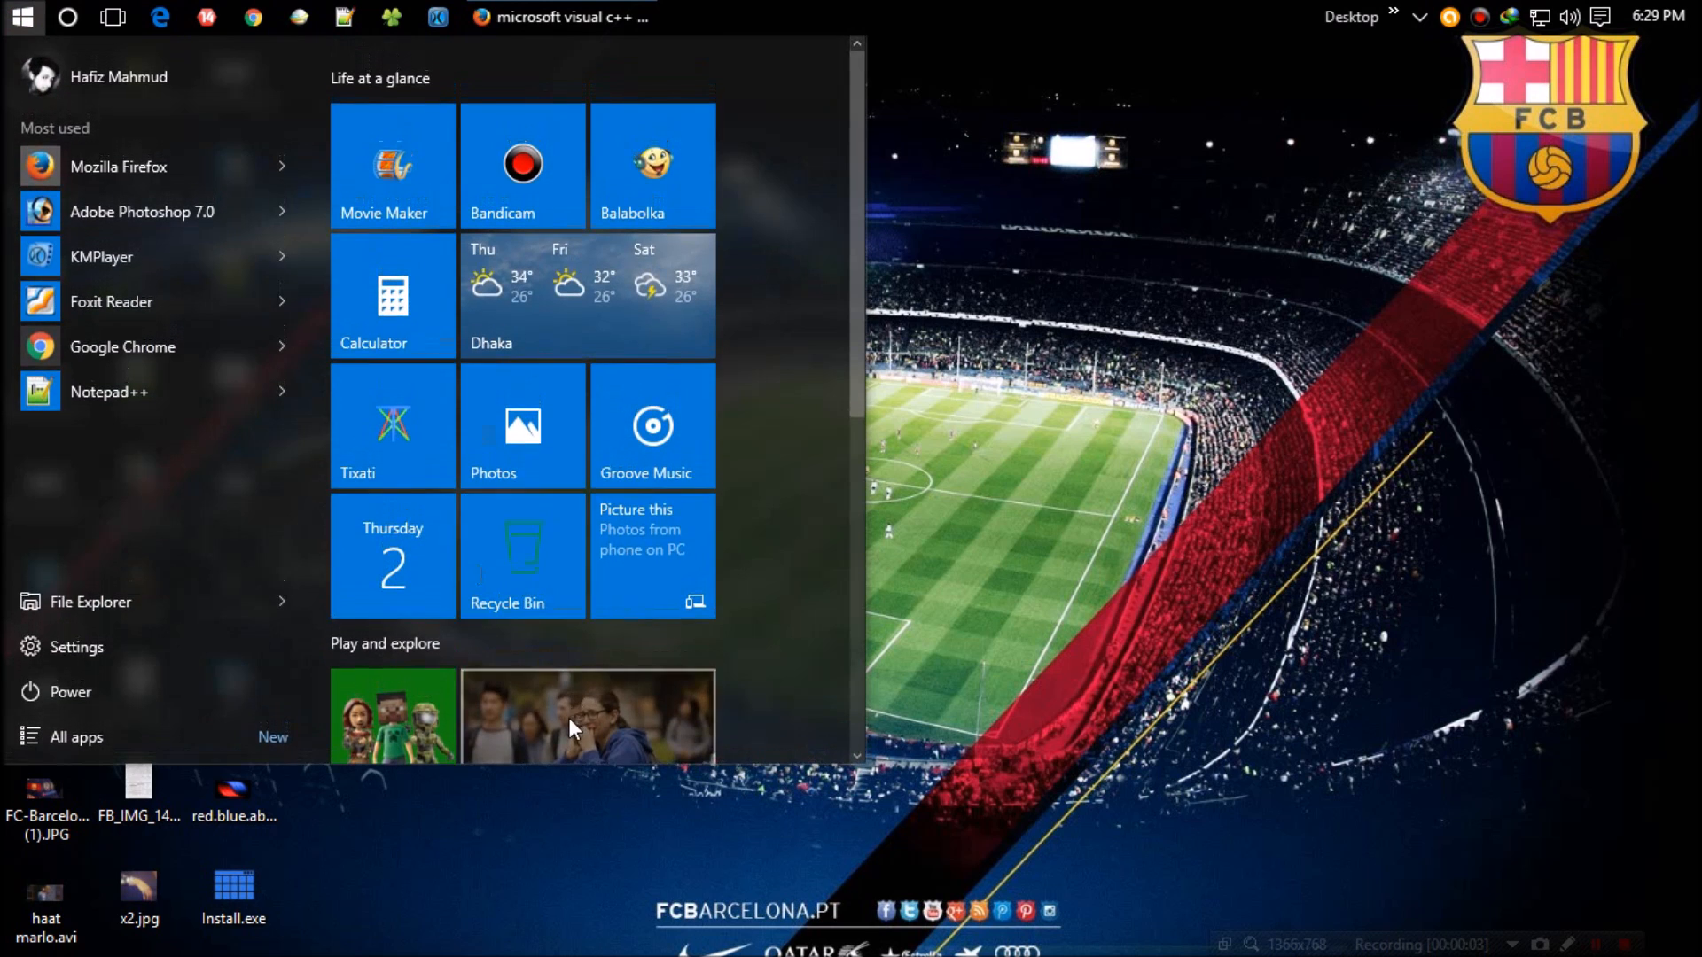
pyautogui.click(69, 691)
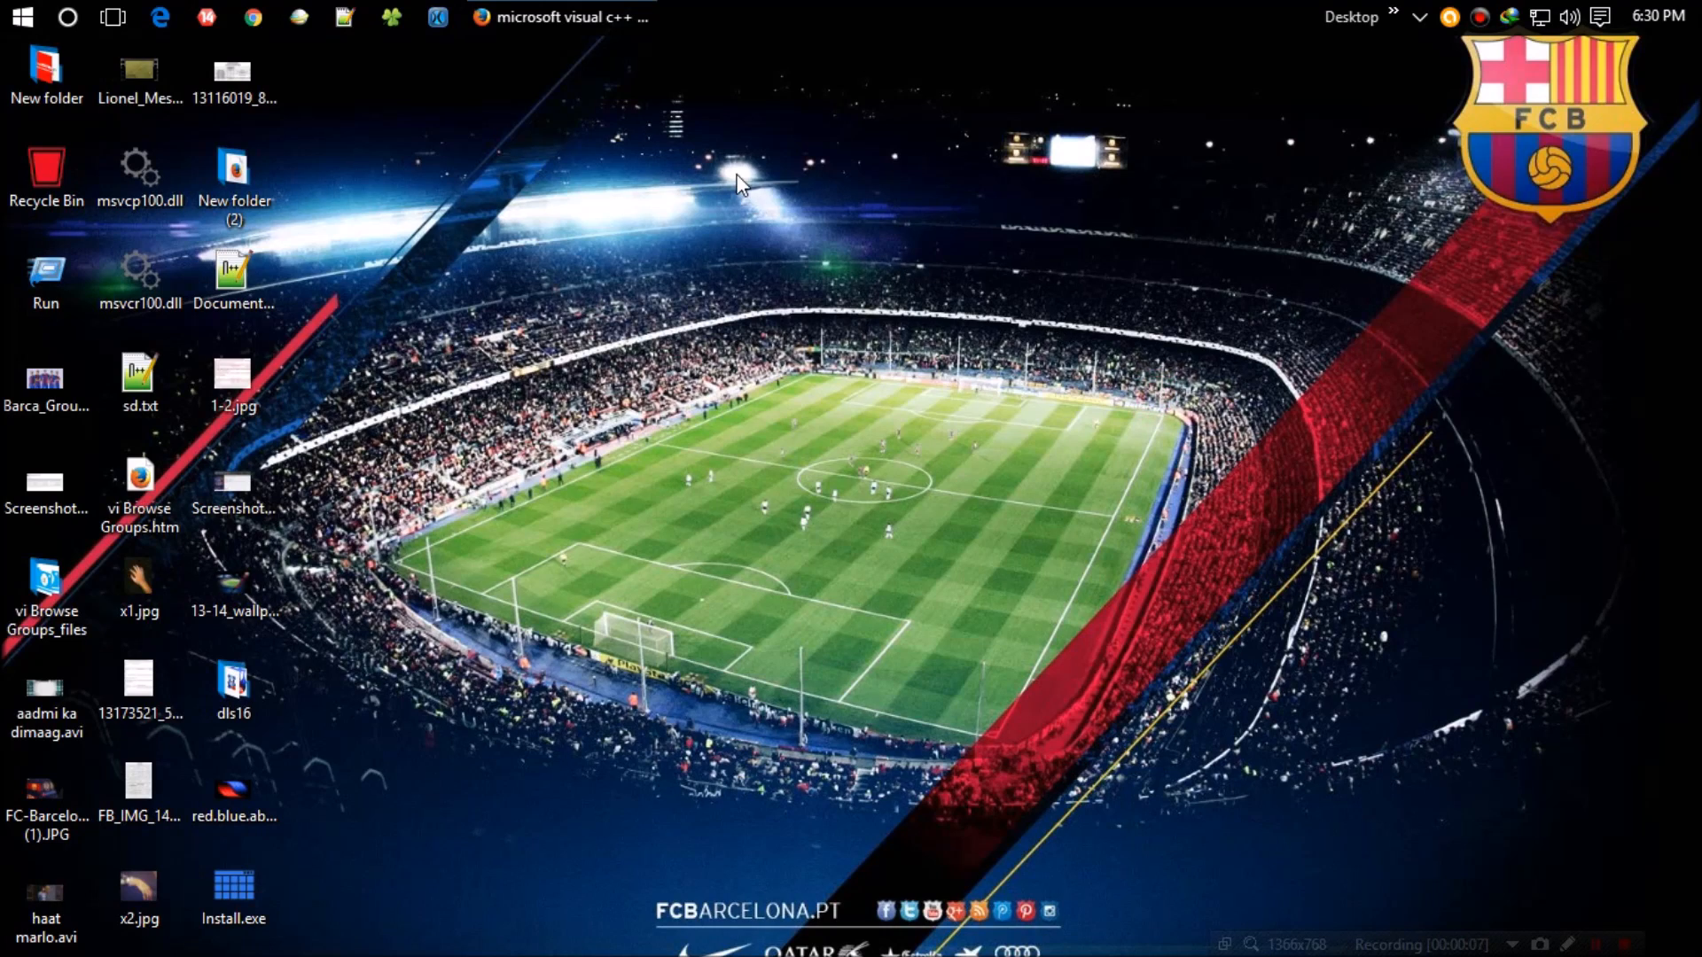
pyautogui.click(561, 18)
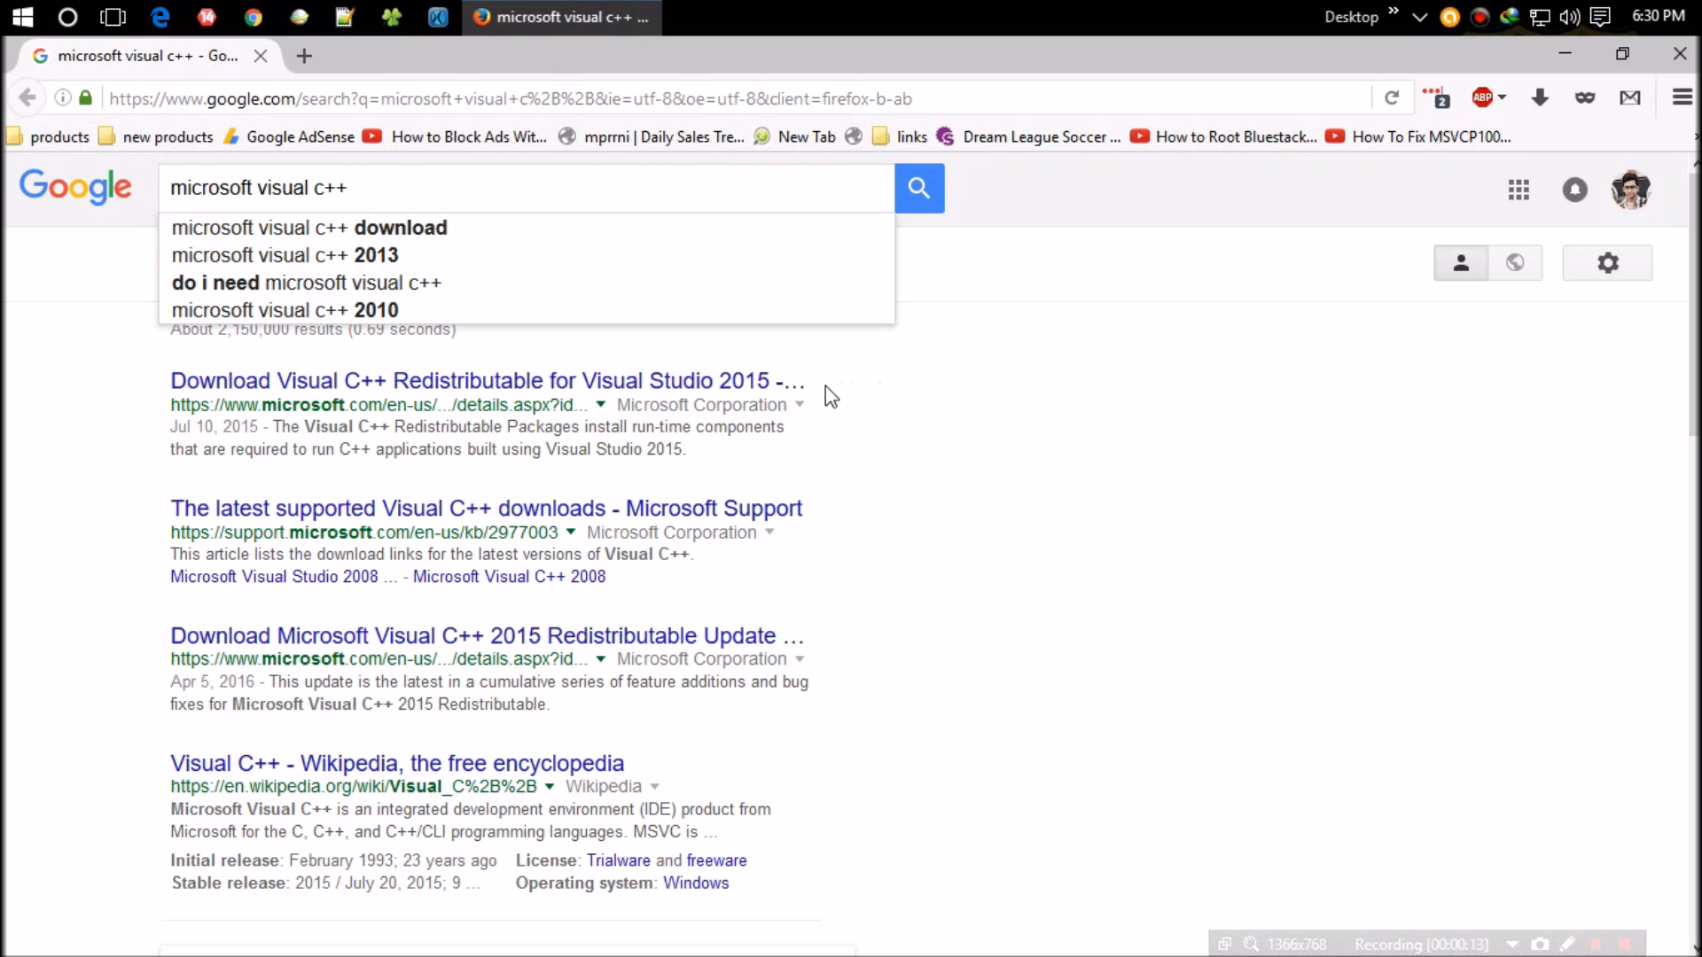
# Reach Microsoft's Visual C++ Redistributable 2015 download chooser listing vc_redist.x64.exe and vc_redist.x86.exe
pyautogui.click(488, 381)
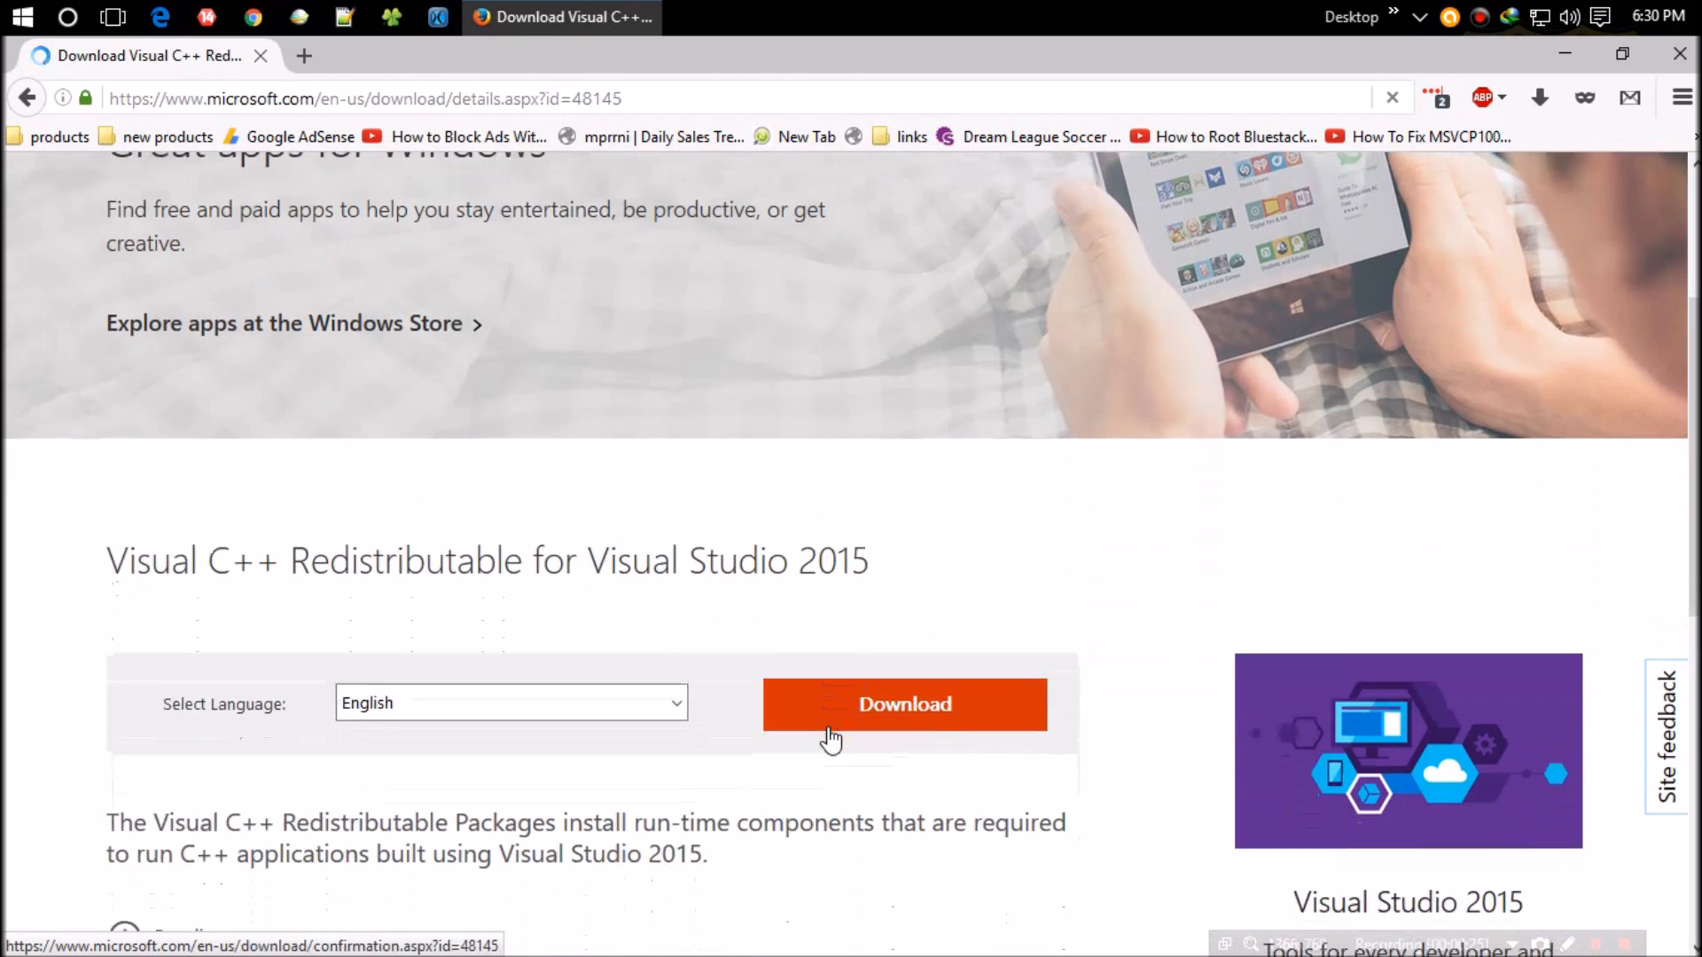
pyautogui.click(904, 704)
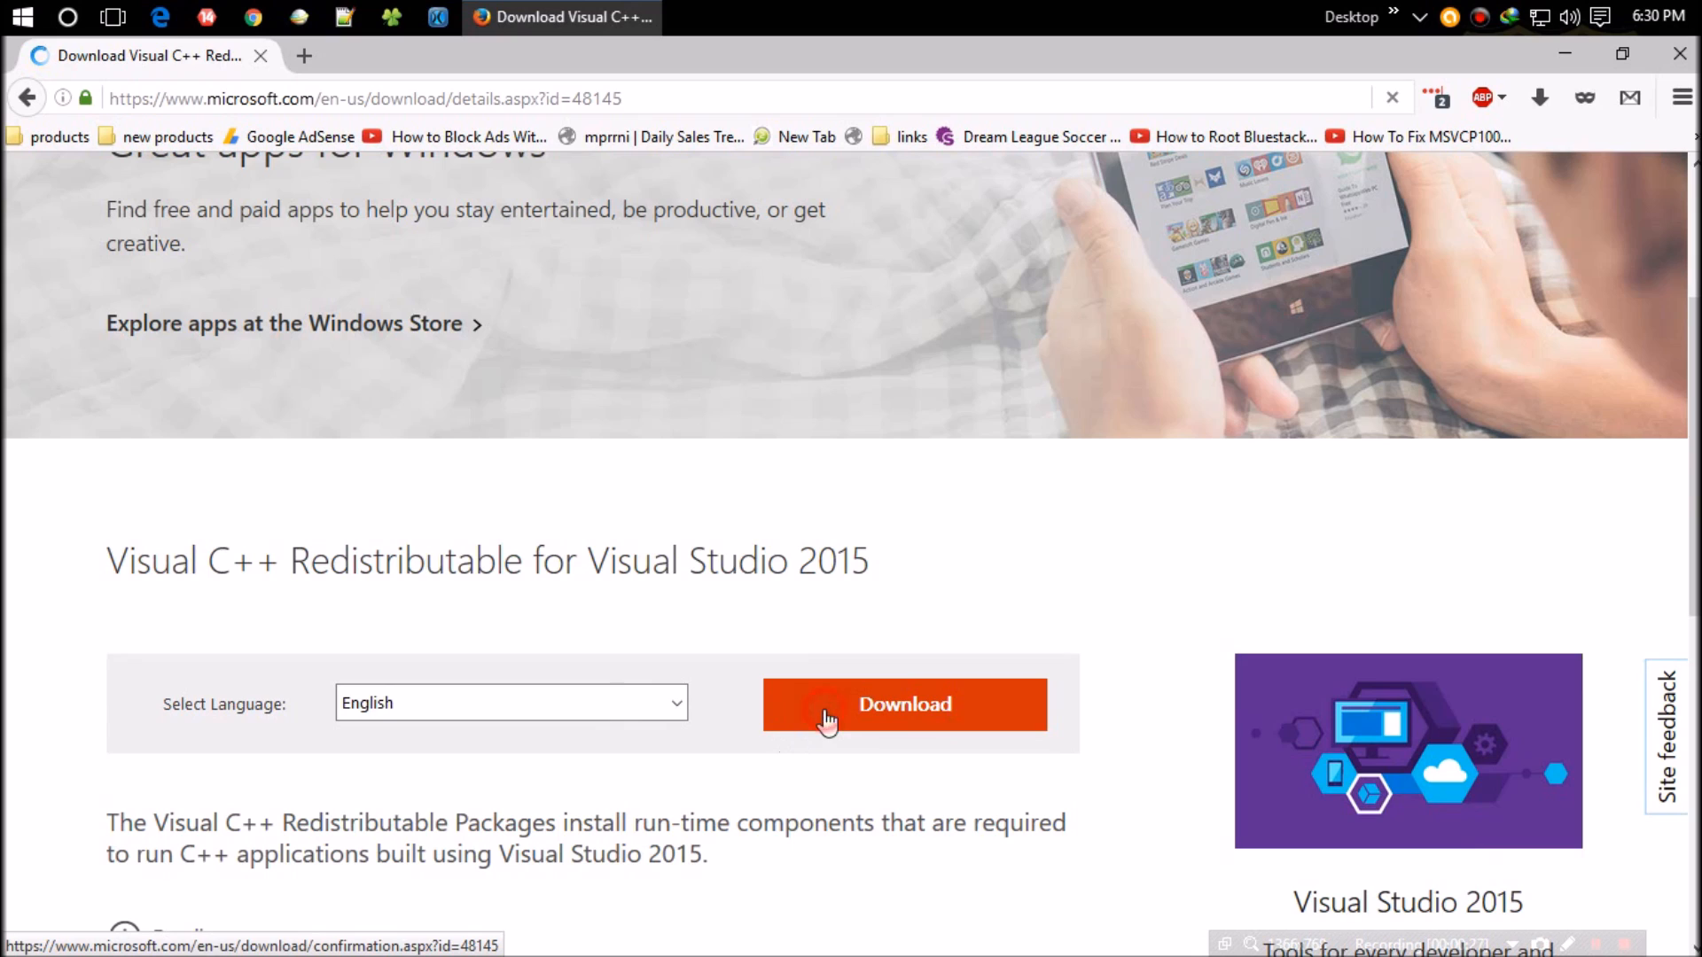
pyautogui.click(902, 703)
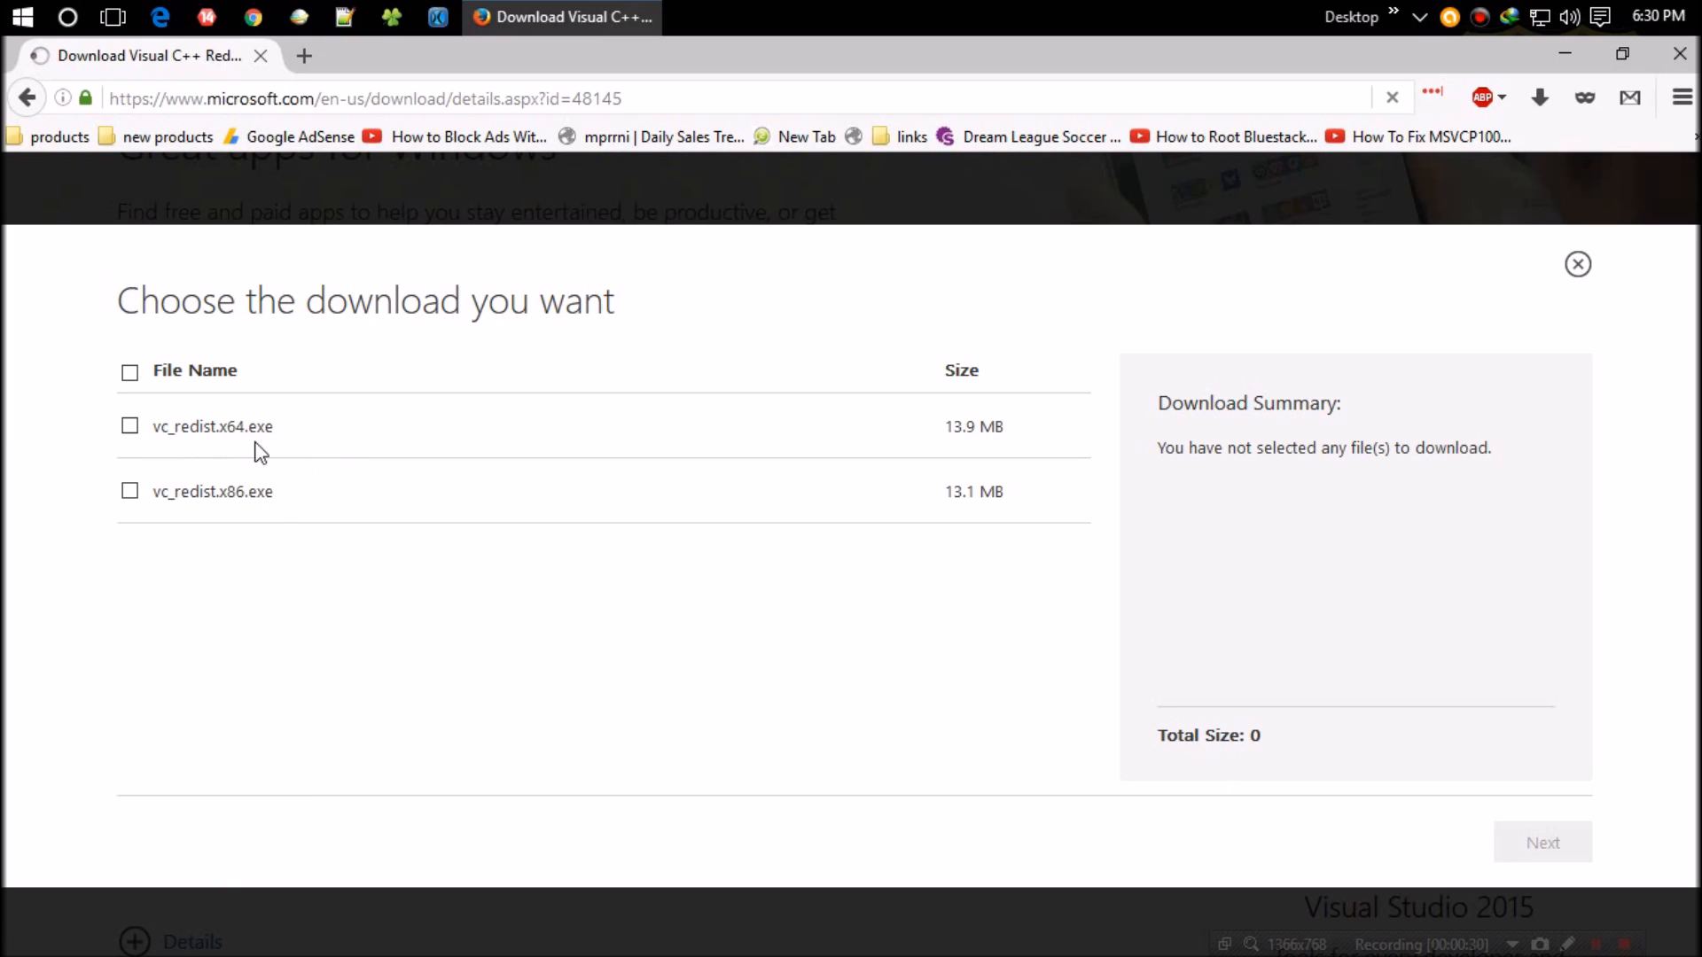